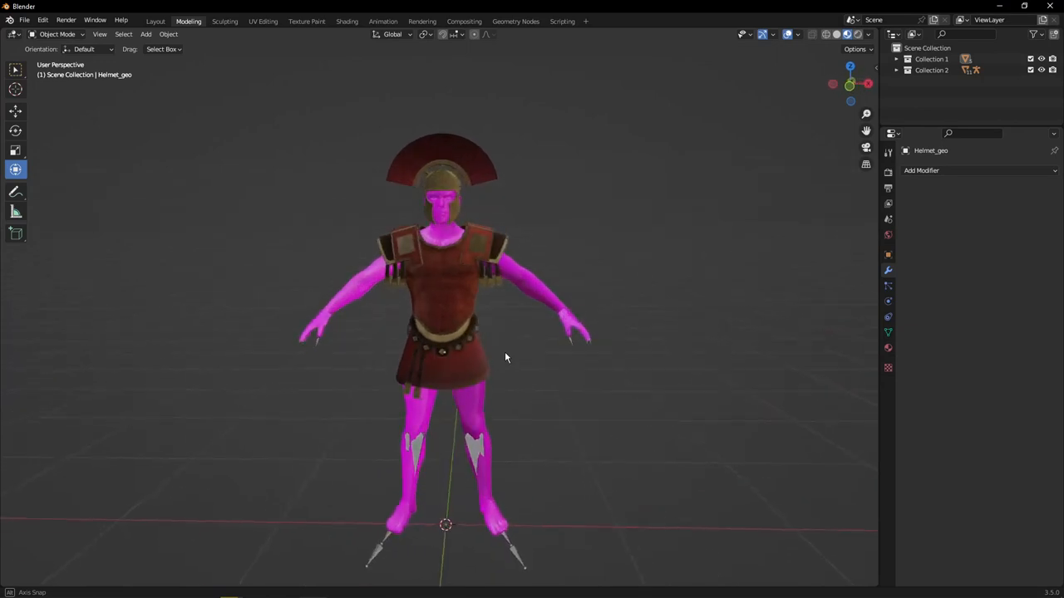
- Orbit around the armoured centurion model to inspect it from the side and front
left_click_drag(504, 357, 497, 348)
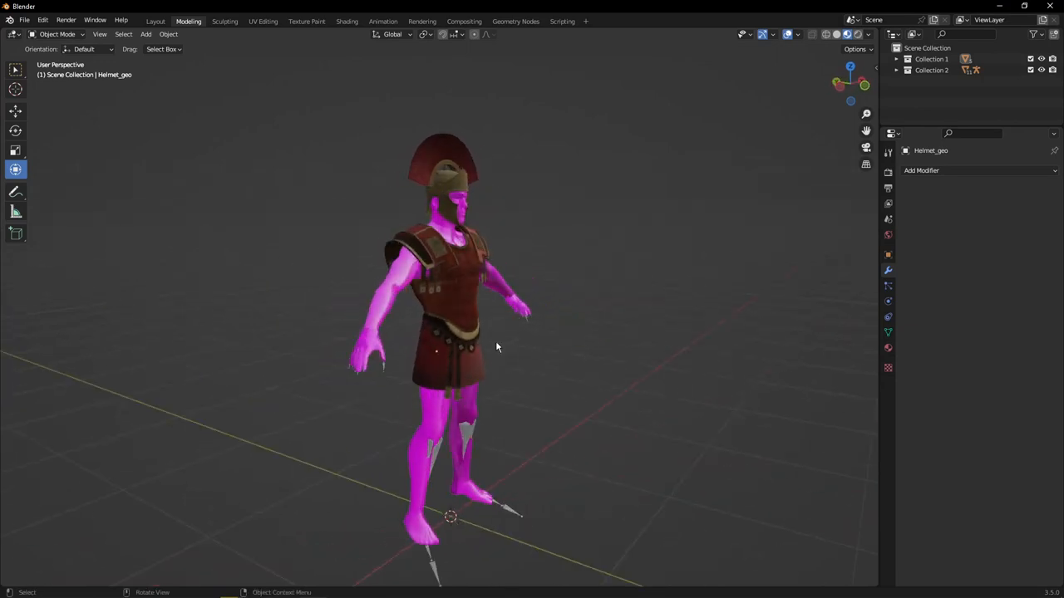
mouse_move(613, 364)
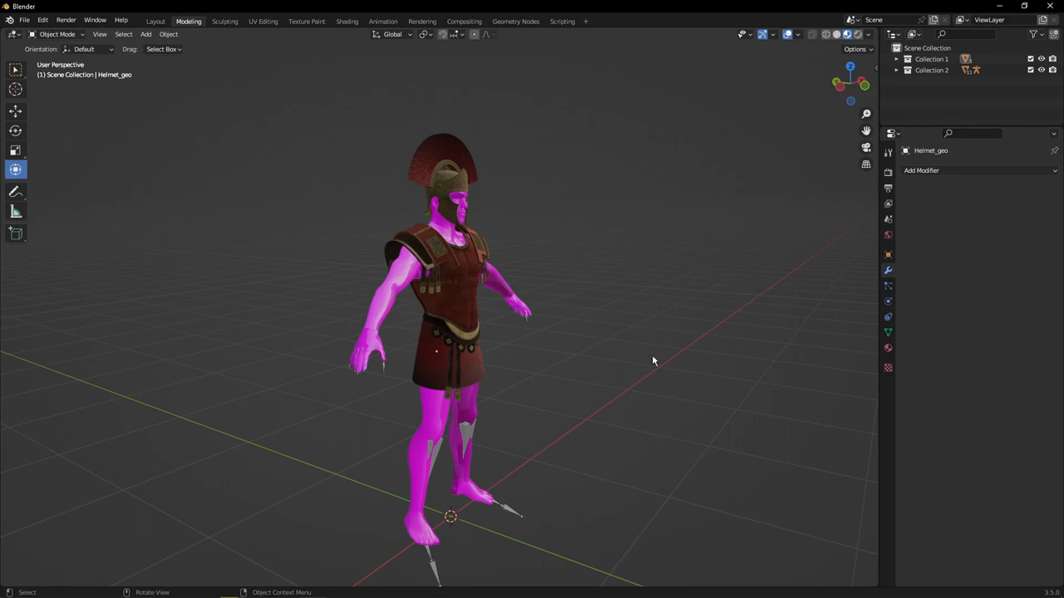
mouse_move(130, 114)
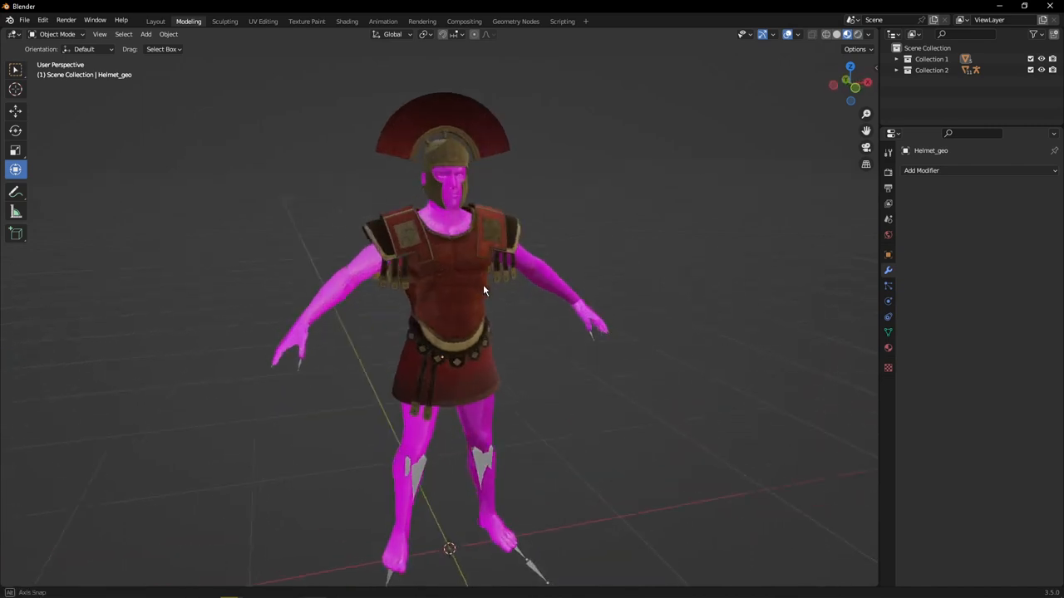
left_click_drag(499, 291, 465, 274)
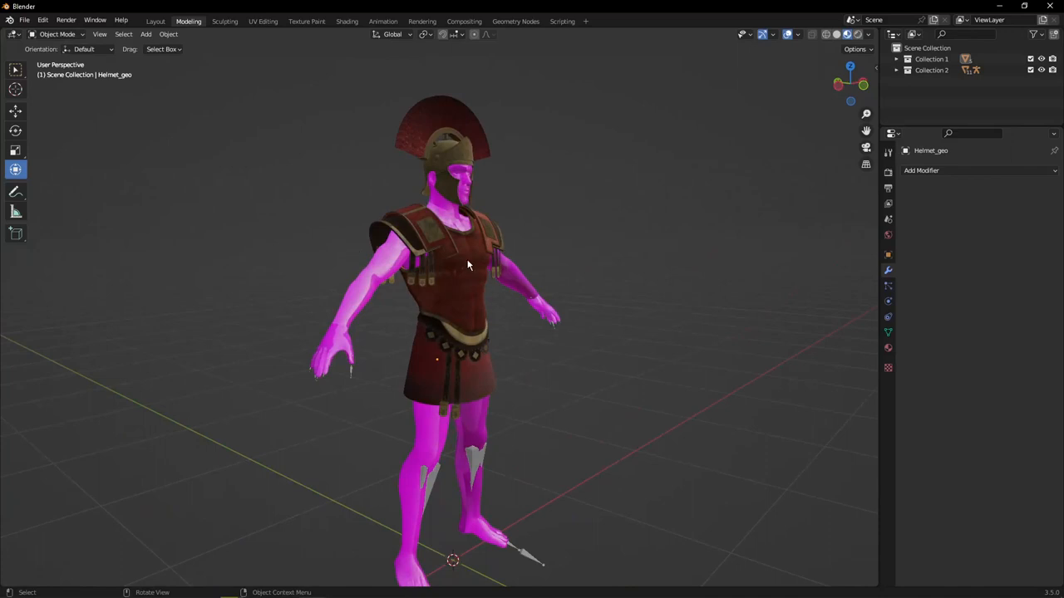
left_click_drag(465, 266, 482, 220)
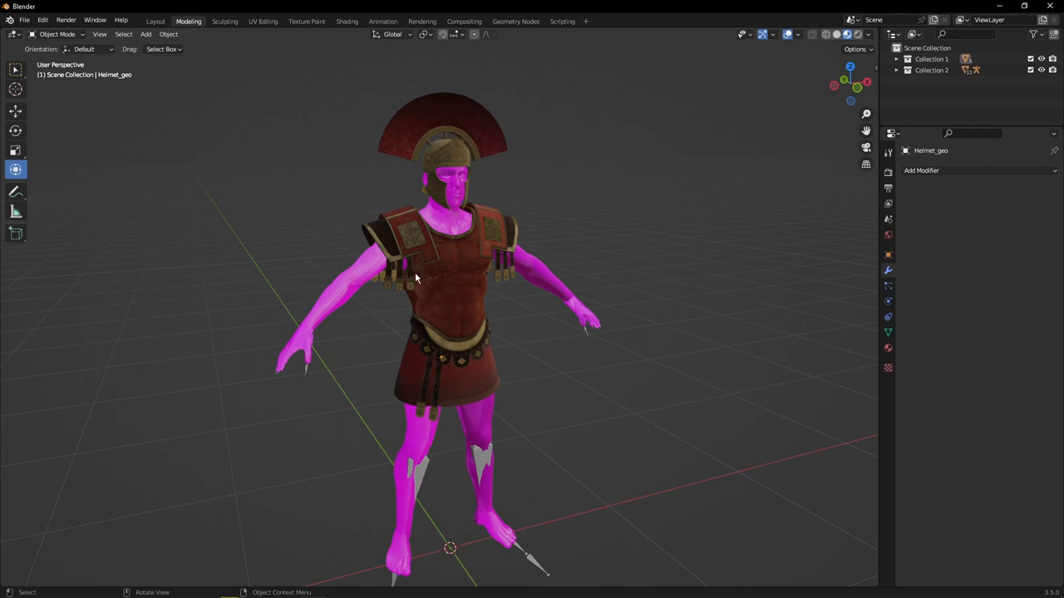
mouse_move(447, 310)
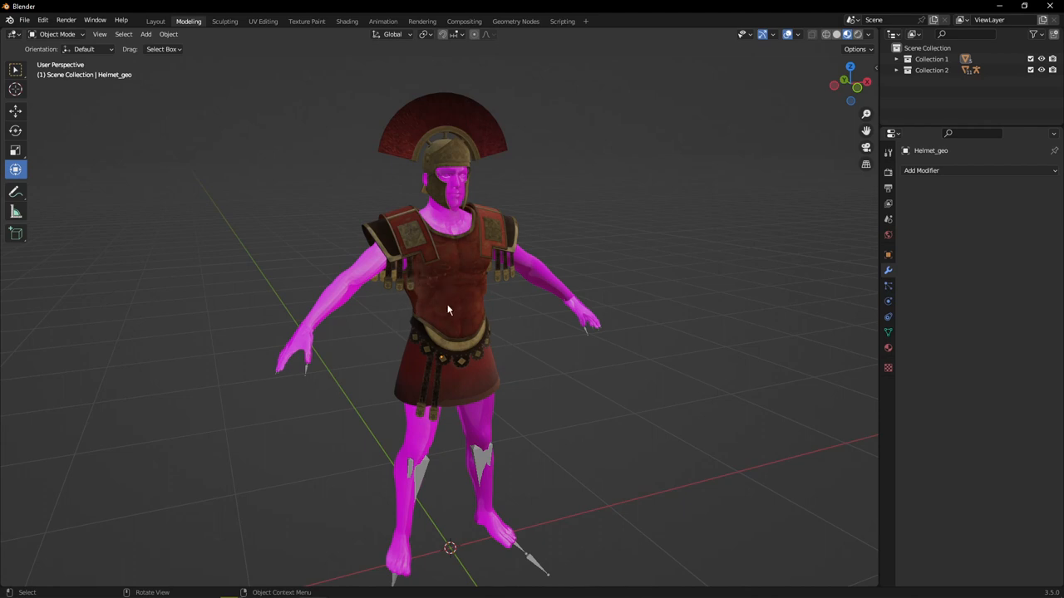
mouse_move(386, 321)
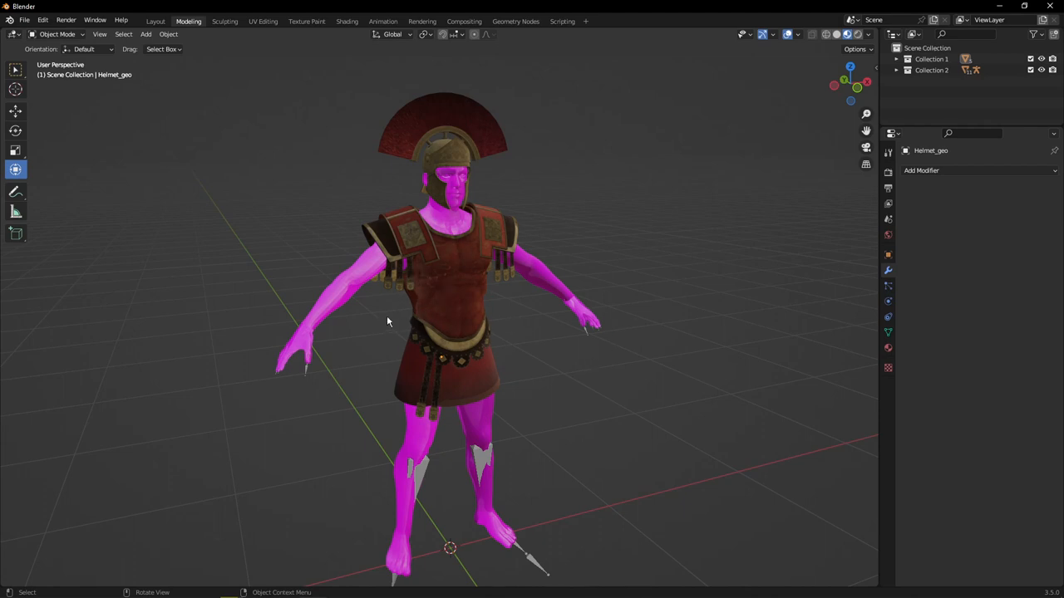
mouse_move(337, 325)
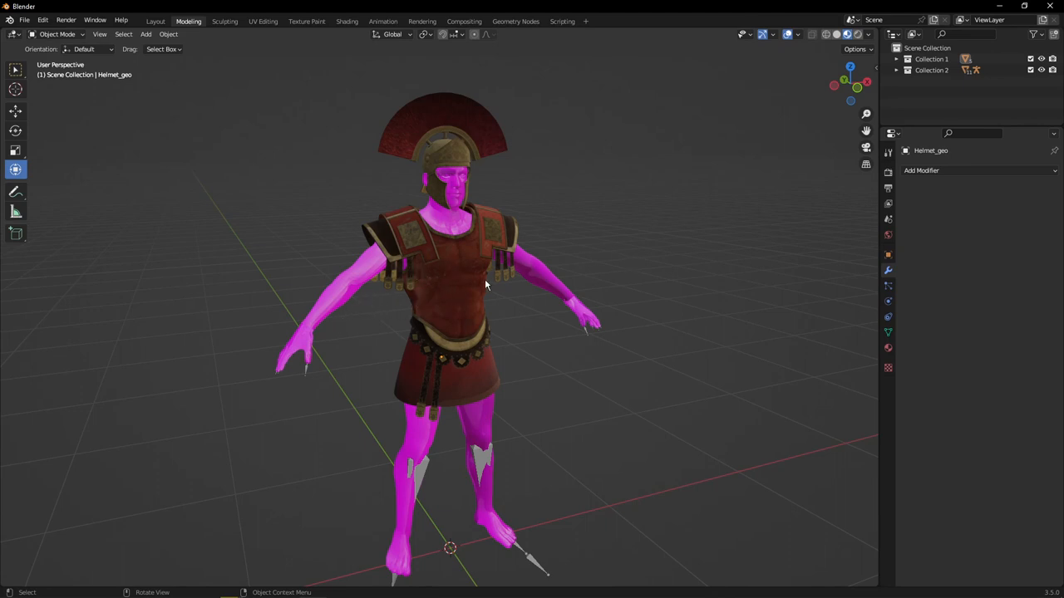
mouse_move(449, 296)
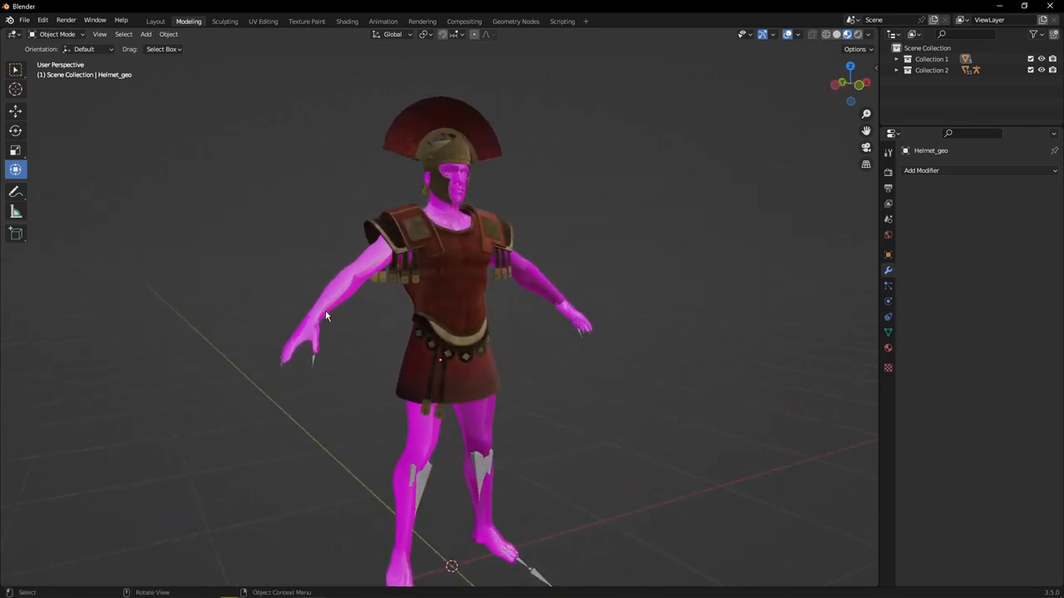
mouse_move(286, 307)
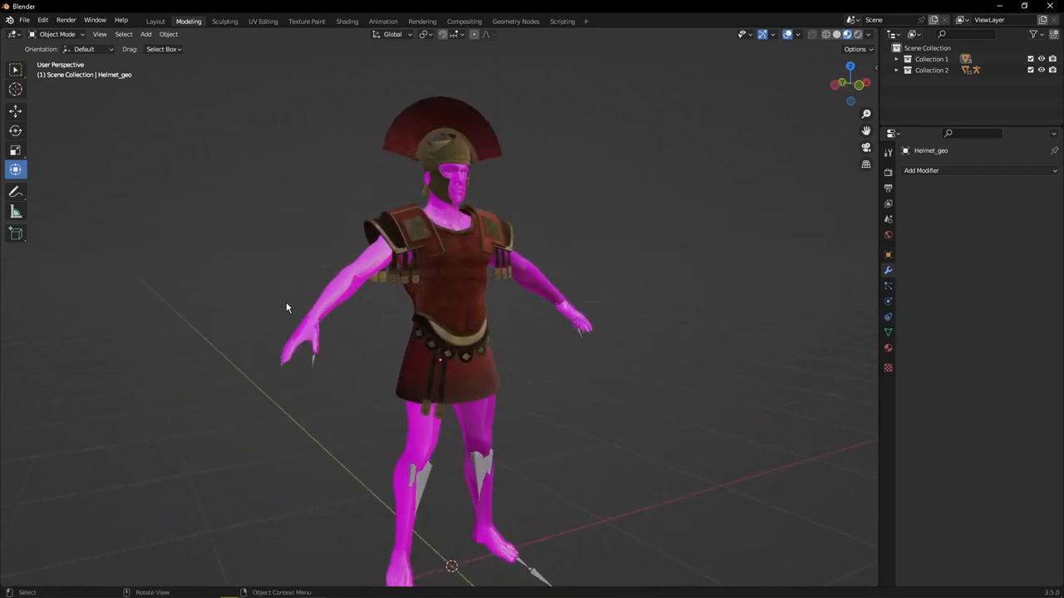
mouse_move(615, 248)
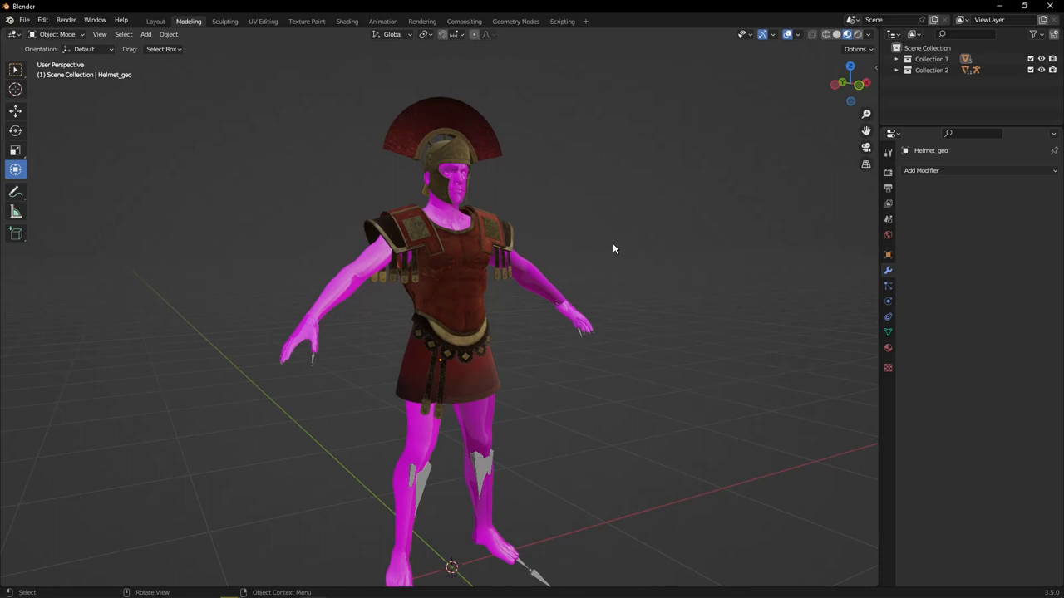
mouse_move(360, 298)
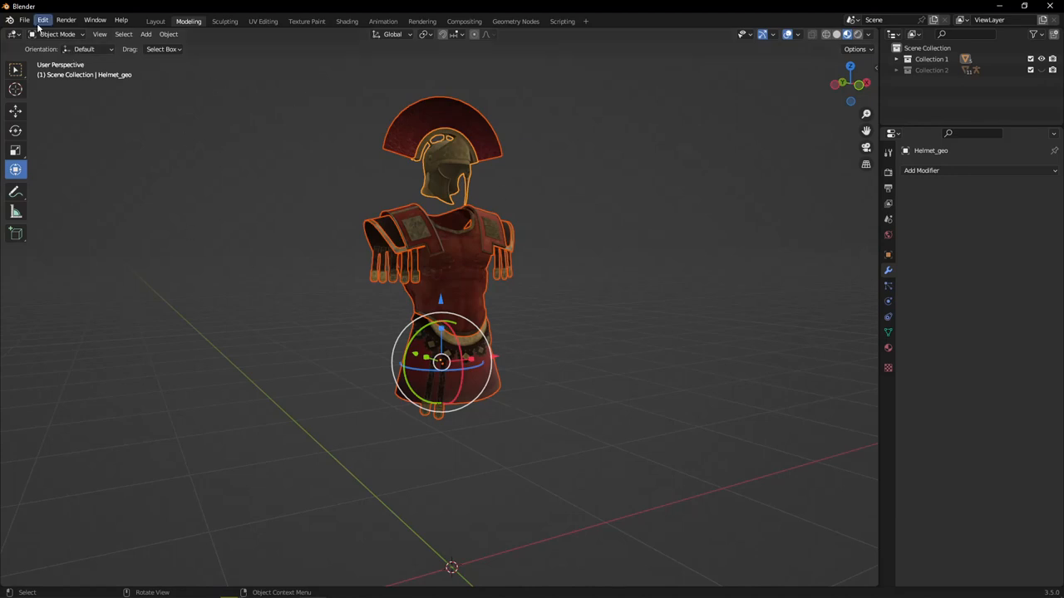
- Export the selected helmet and chest armour as FBX with Limit to Selected Objects enabled
left_click(24, 19)
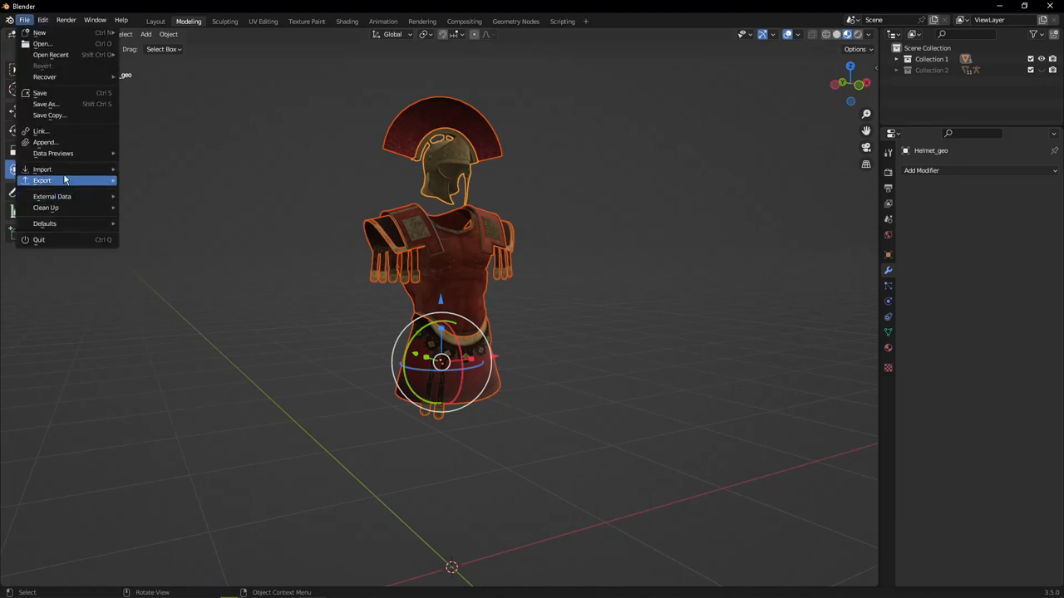
left_click(41, 180)
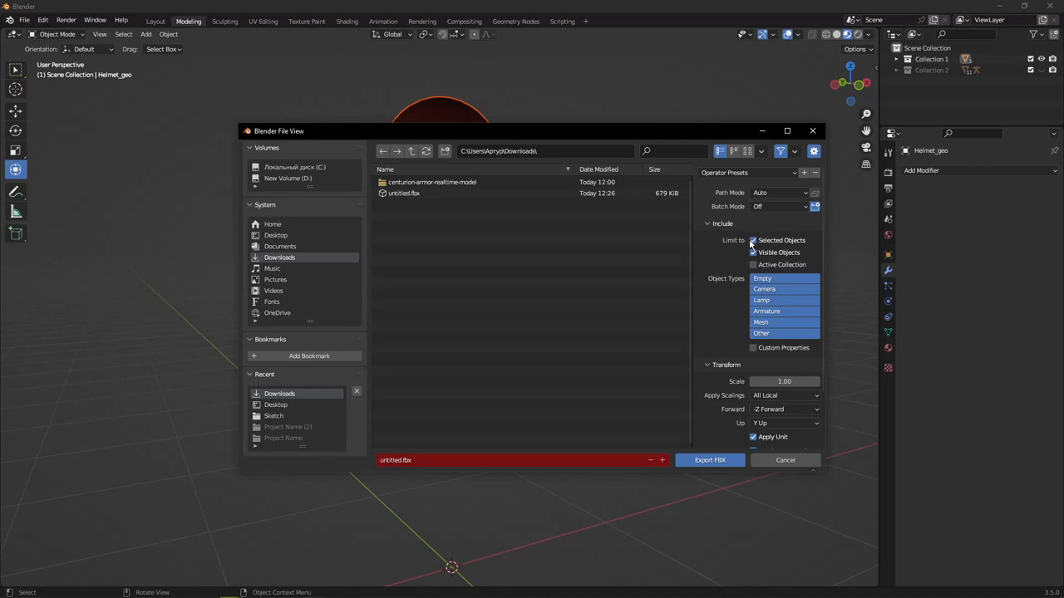
left_click(753, 252)
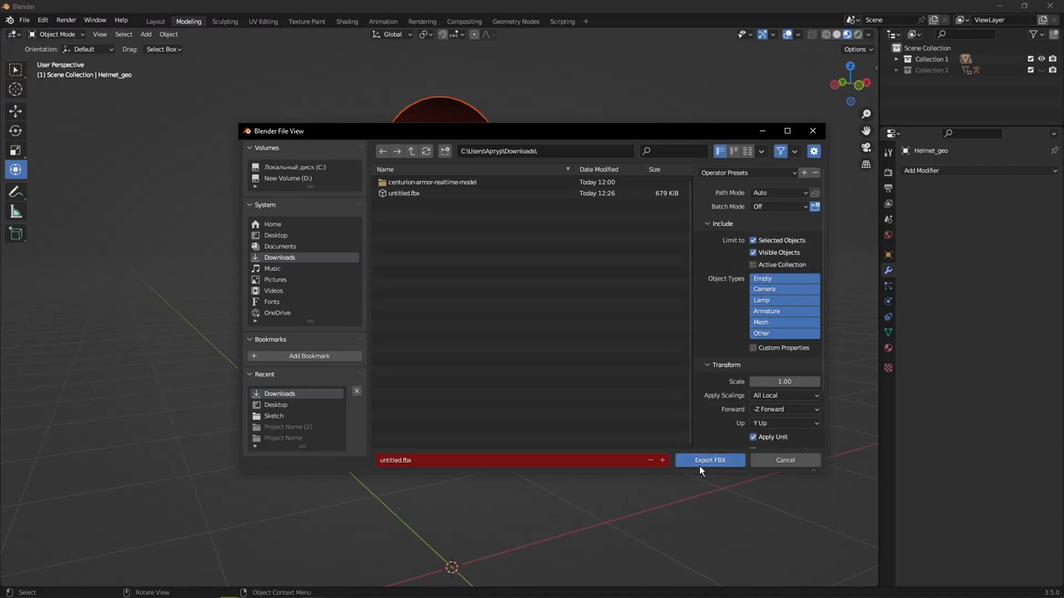
left_click(709, 460)
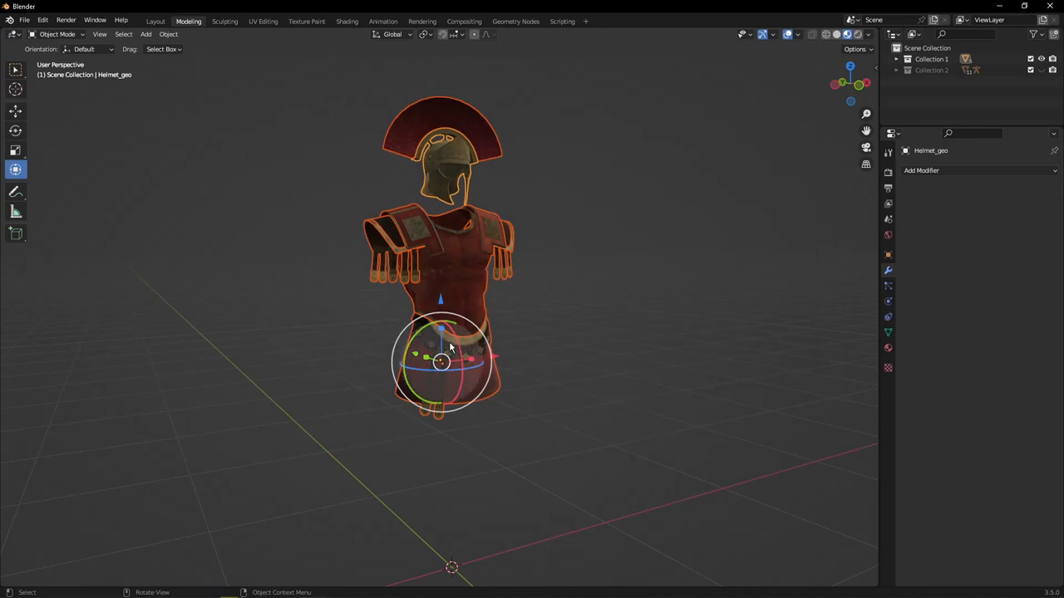
left_click(573, 304)
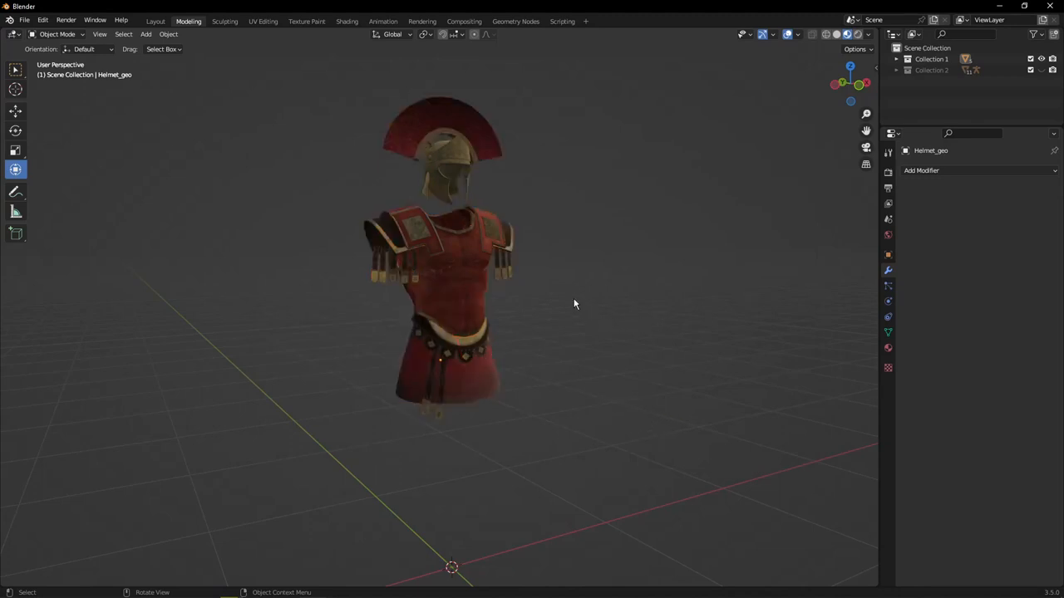
mouse_move(519, 289)
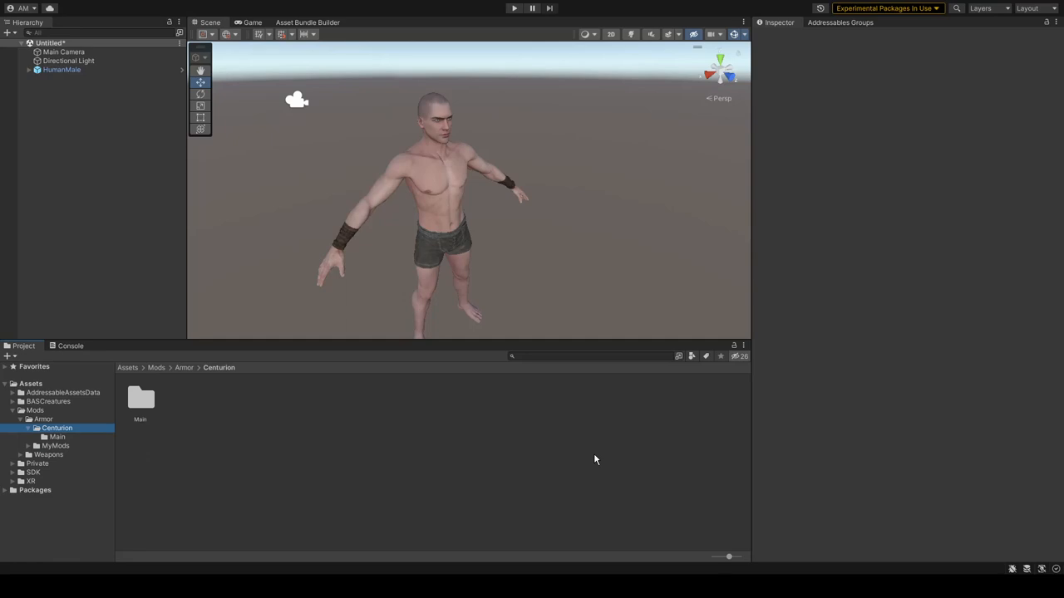
mouse_move(401, 108)
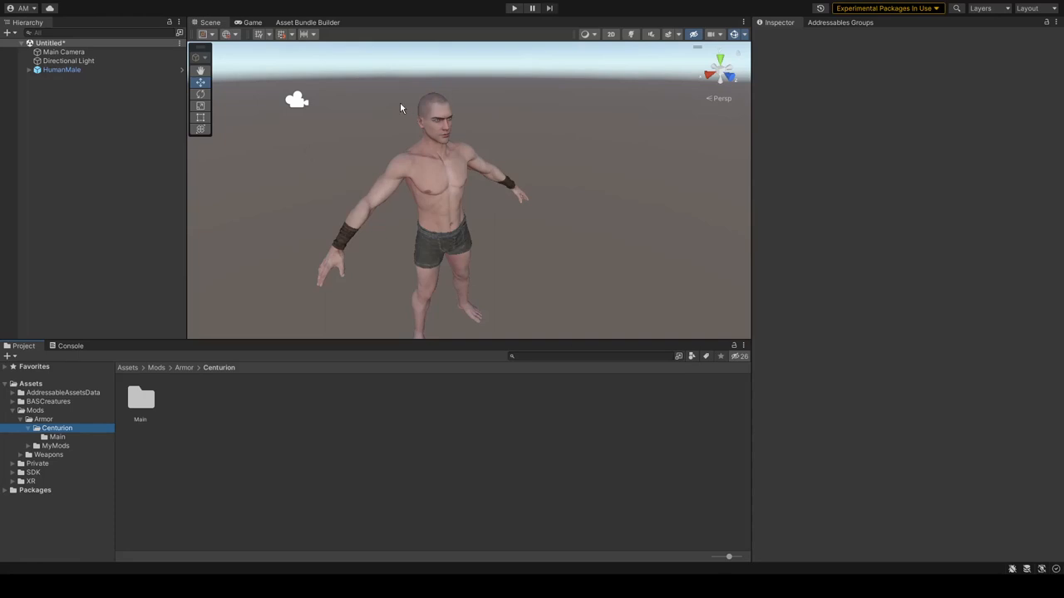
mouse_move(303, 258)
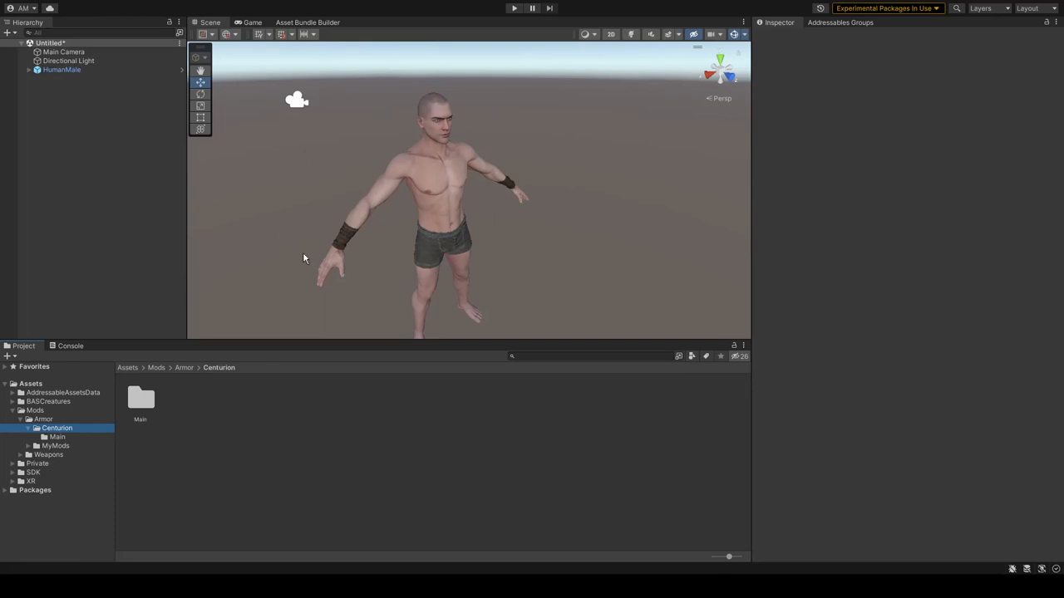
mouse_move(230, 351)
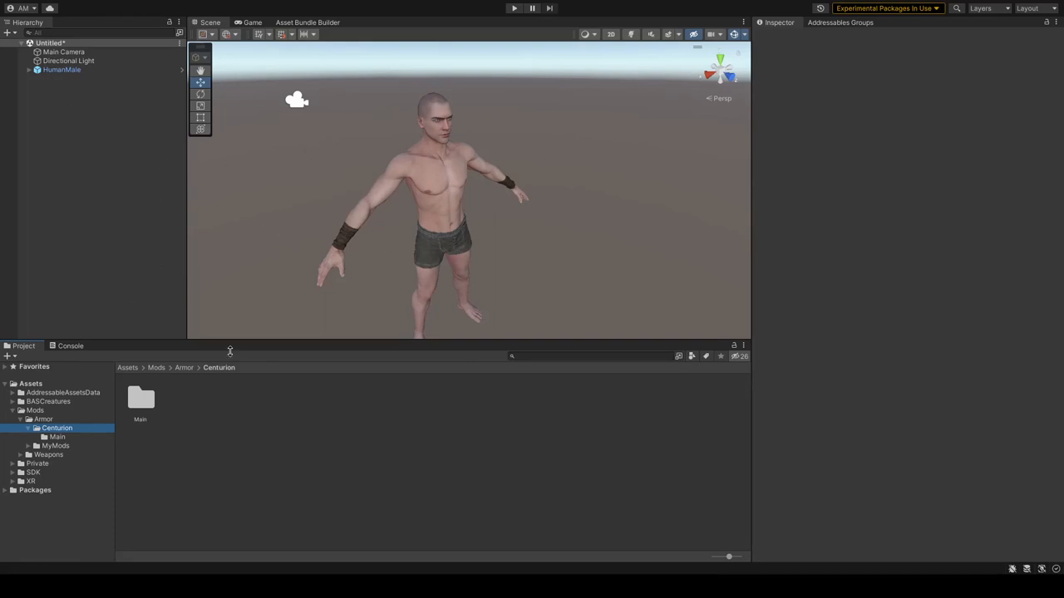
mouse_move(315, 226)
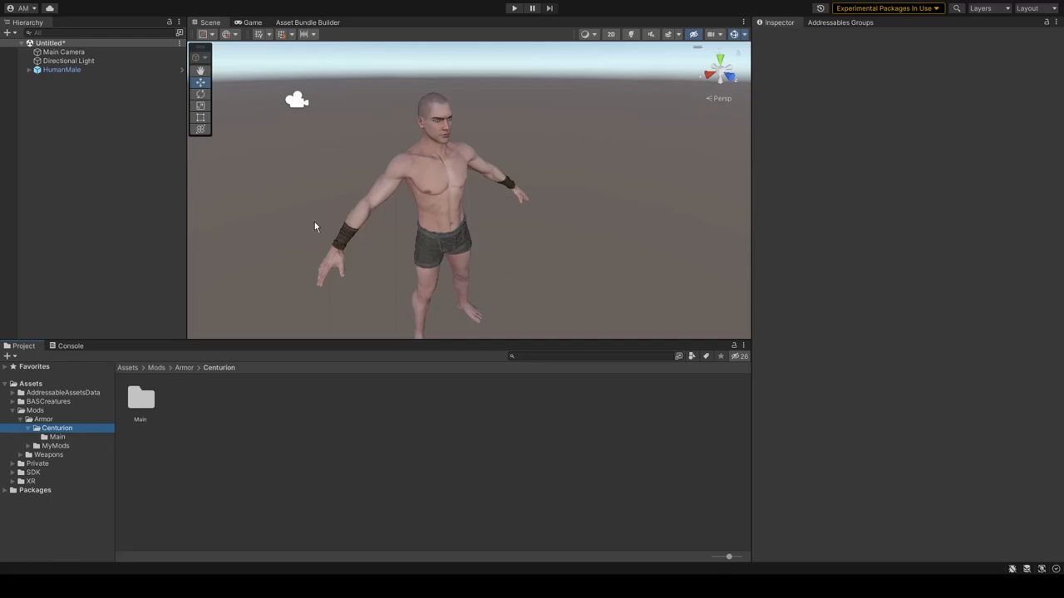
mouse_move(327, 523)
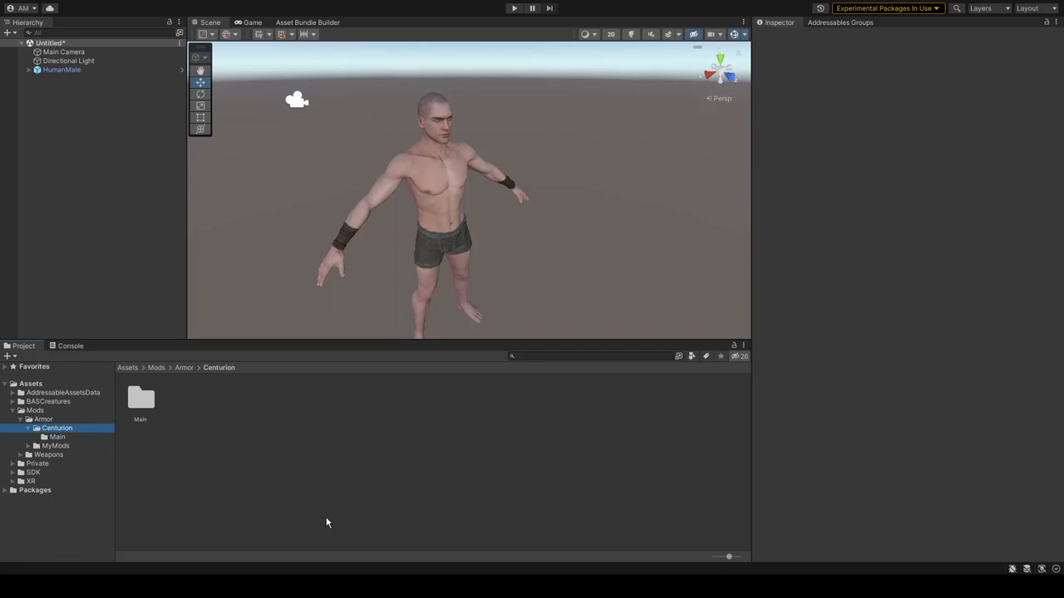
mouse_move(328, 524)
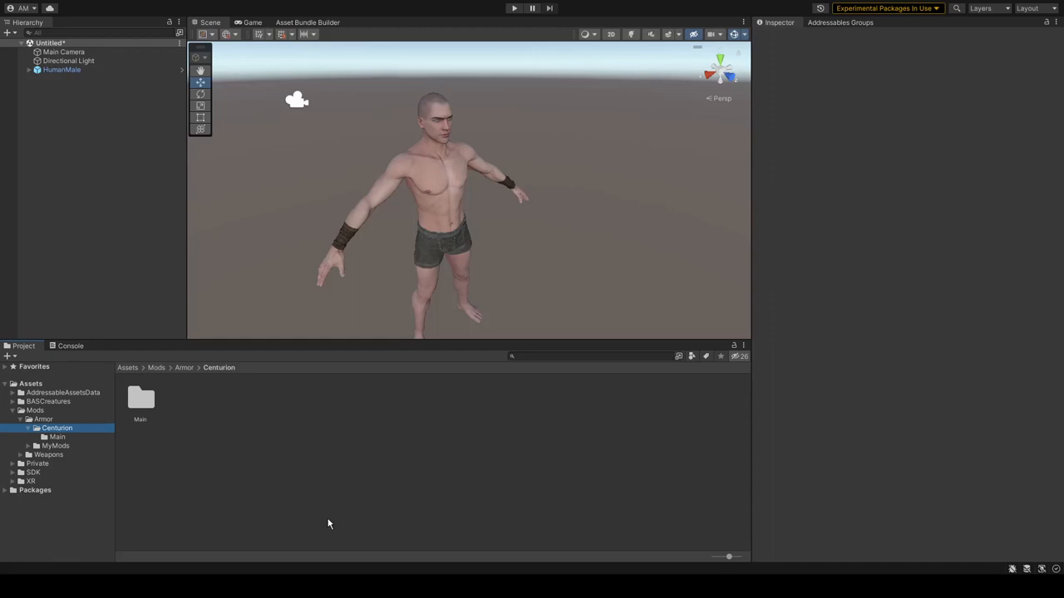
mouse_move(328, 523)
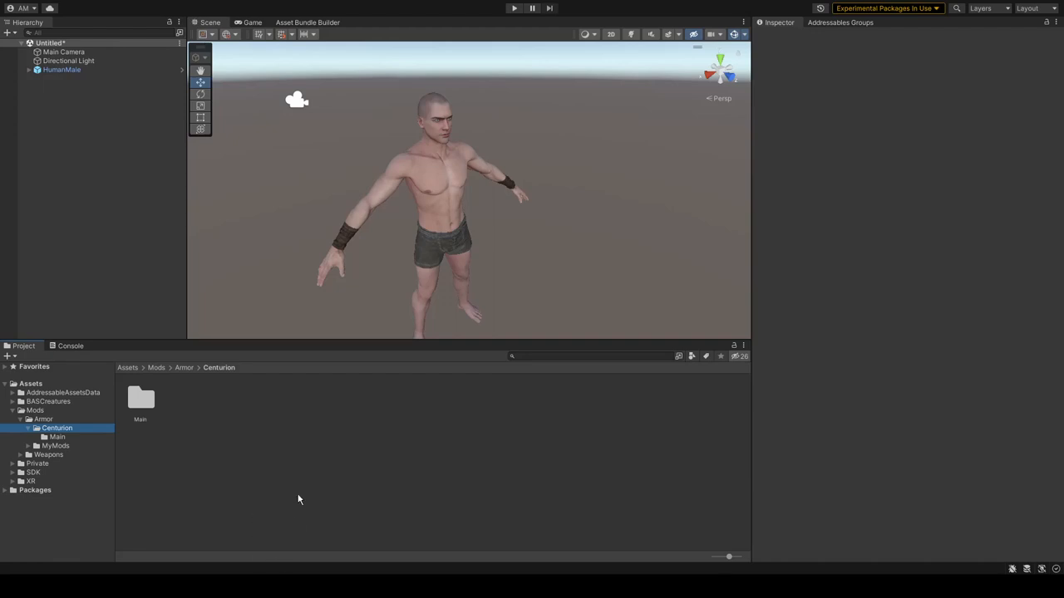
mouse_move(251, 514)
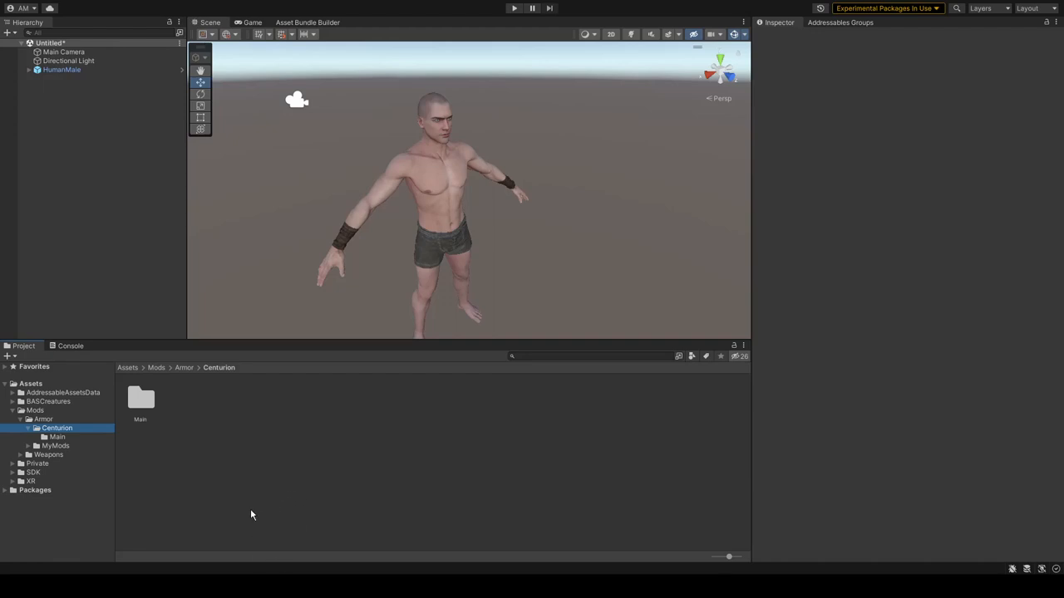
mouse_move(214, 511)
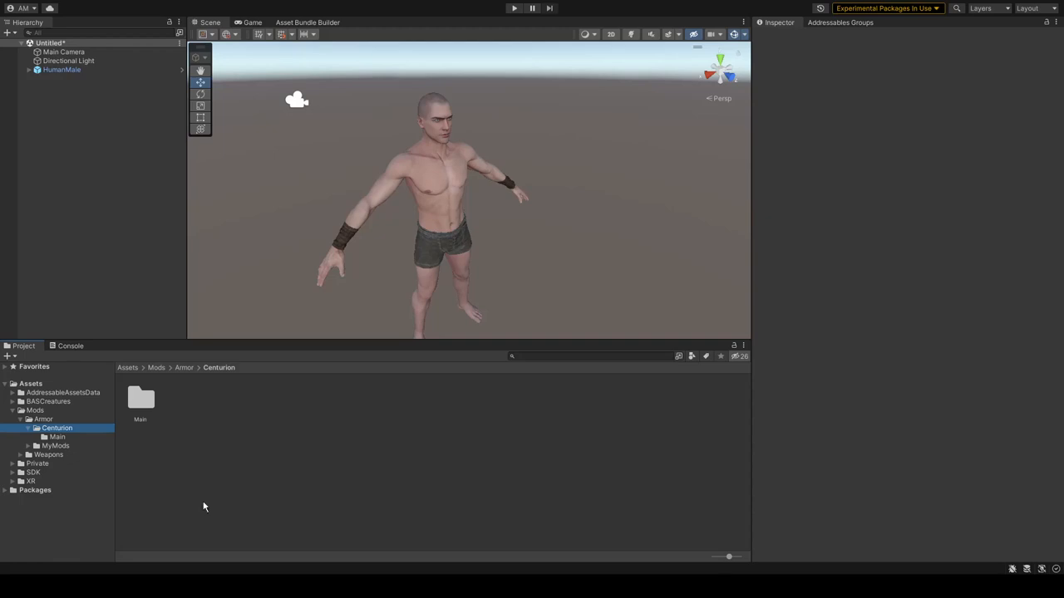
mouse_move(349, 490)
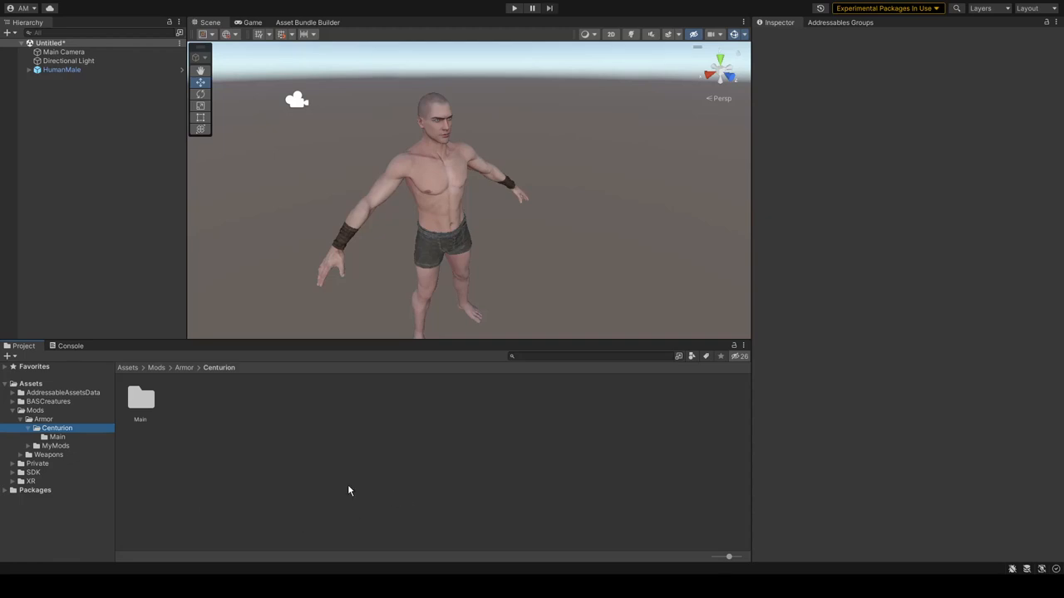
- Select the imported untitled FBX in Centurion/Main and review its Model import settings
left_click(56, 438)
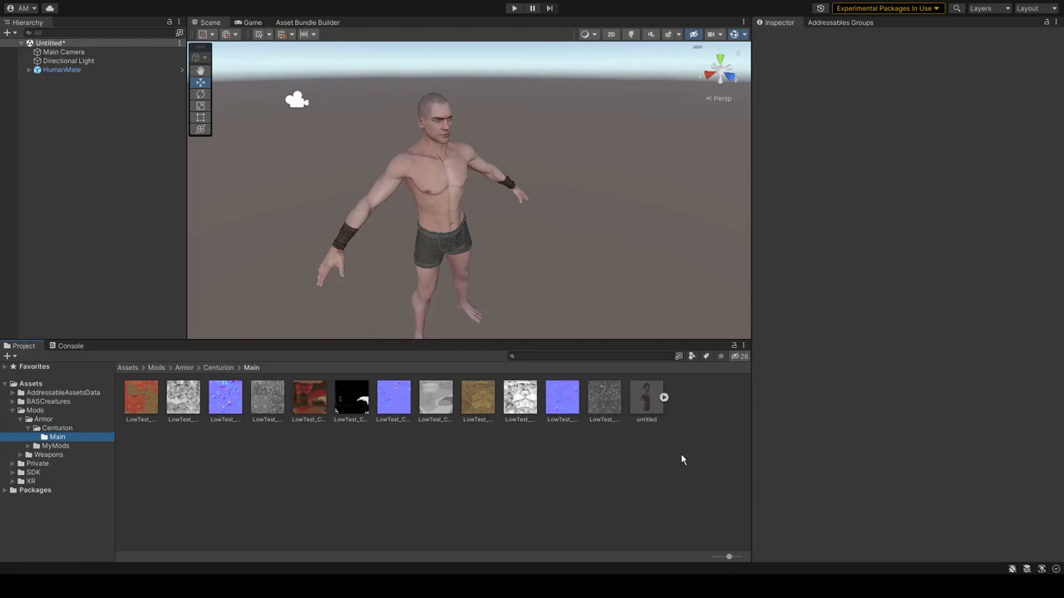
mouse_move(233, 359)
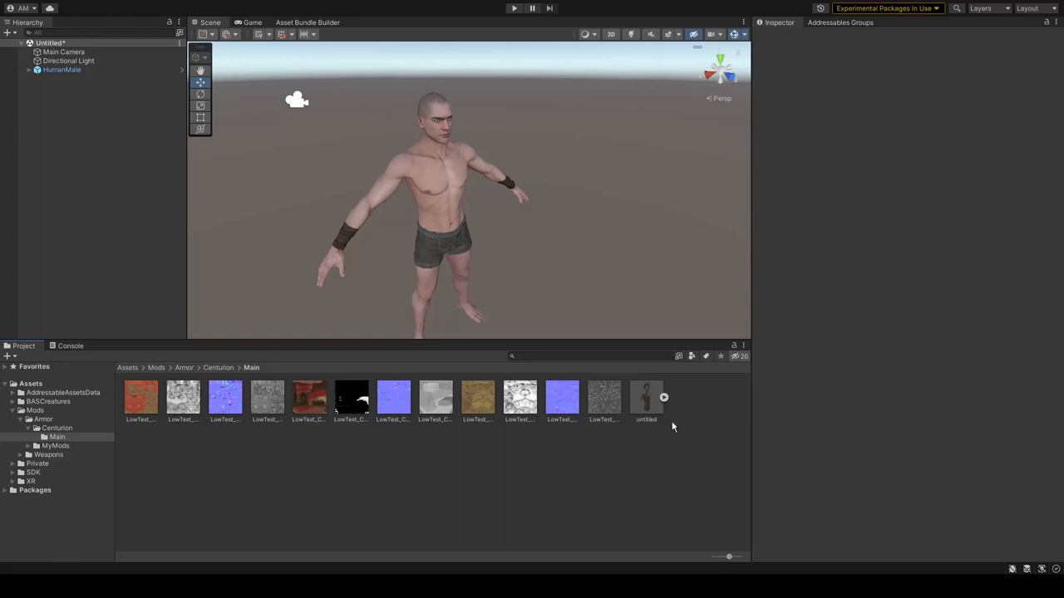
left_click(646, 397)
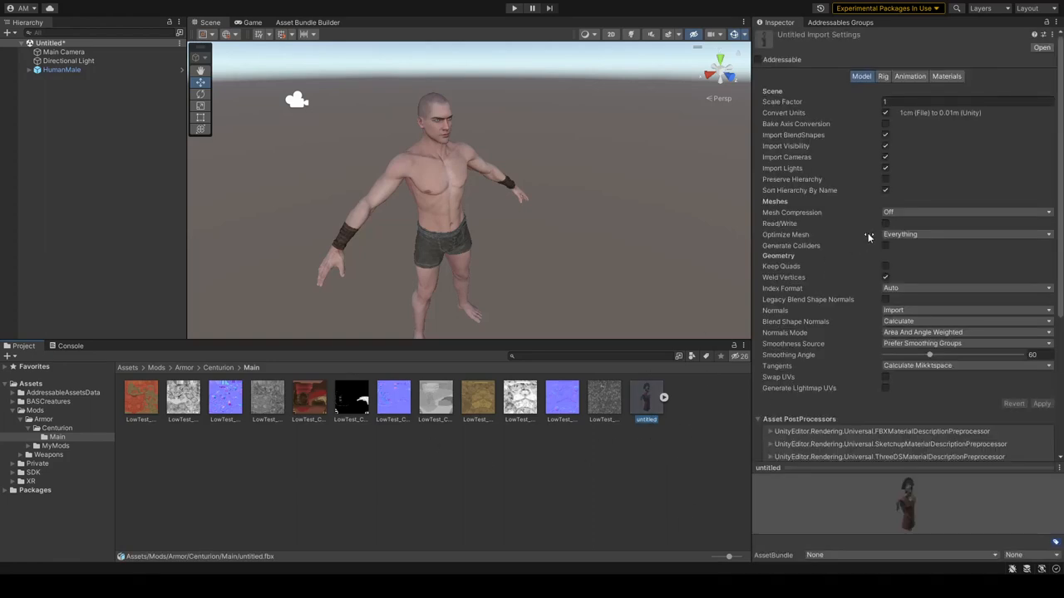
left_click(886, 223)
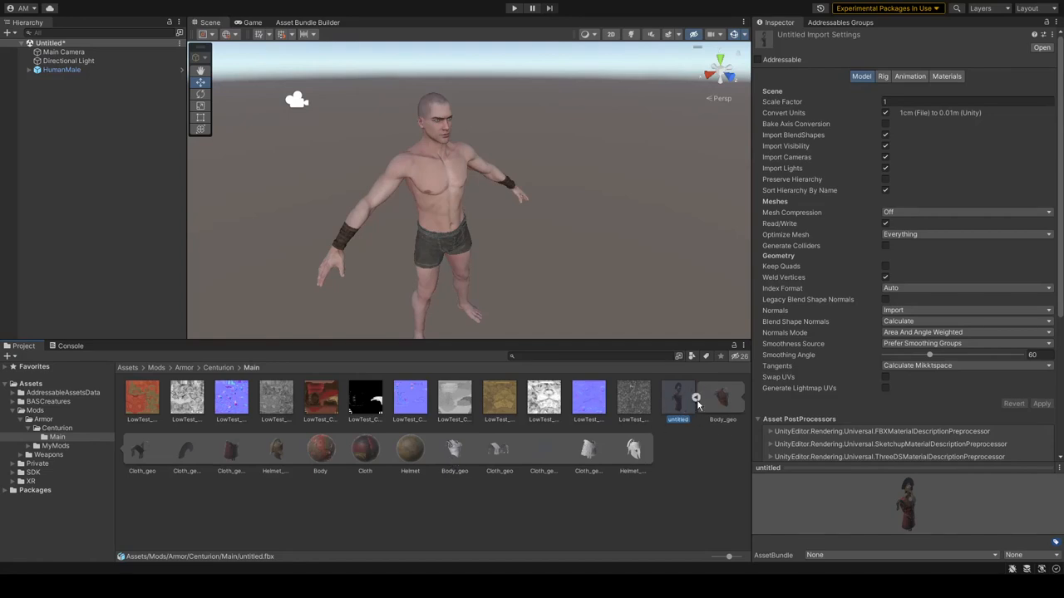
mouse_move(536, 478)
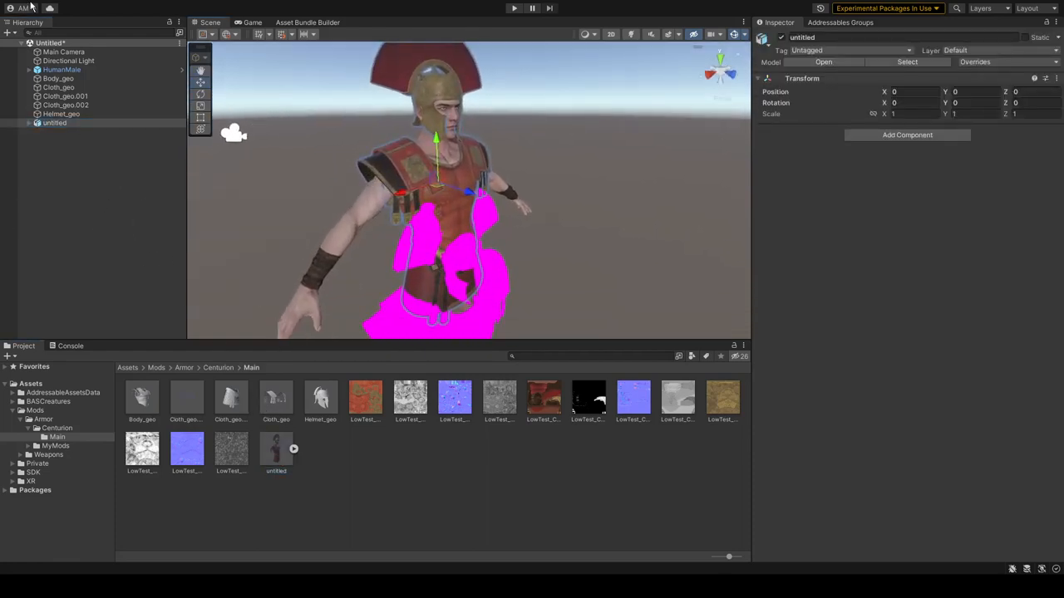
- Unpack the model's geo children to the scene root and select the armour, helmet and crest pieces for fitting
left_click(28, 122)
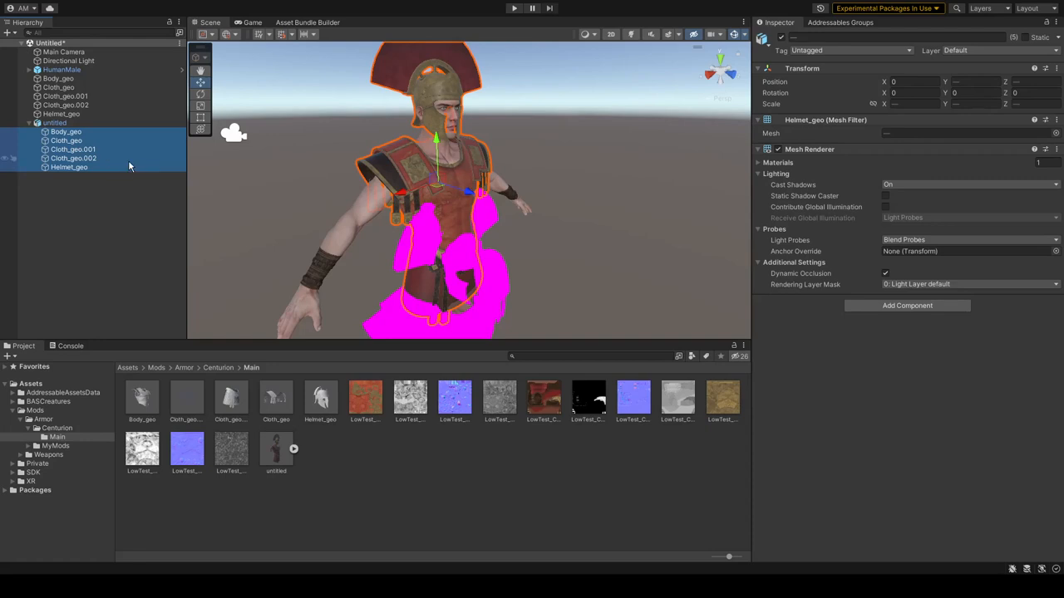
mouse_move(2, 189)
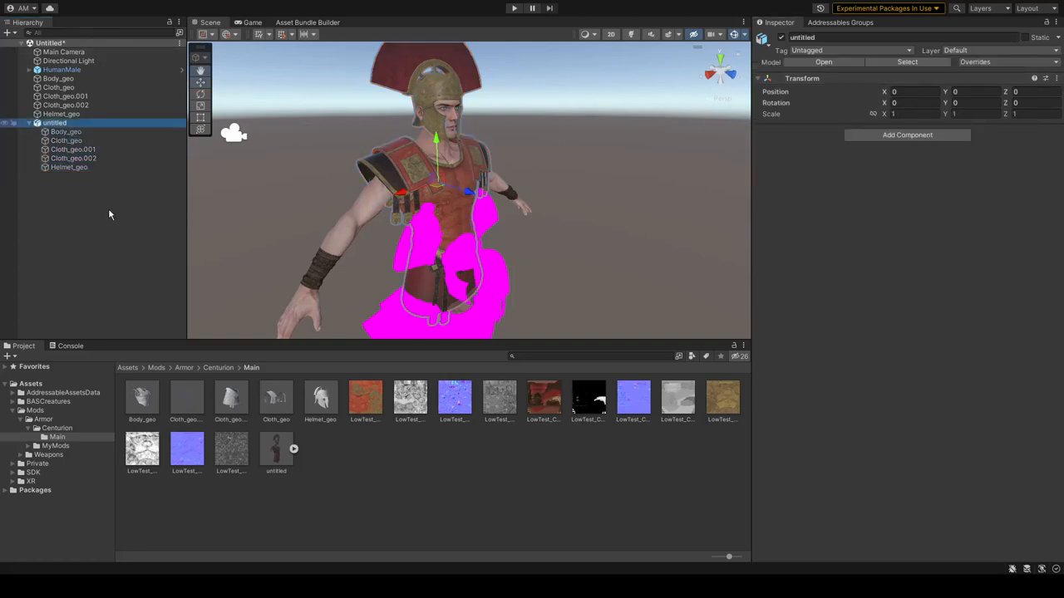
left_click(57, 78)
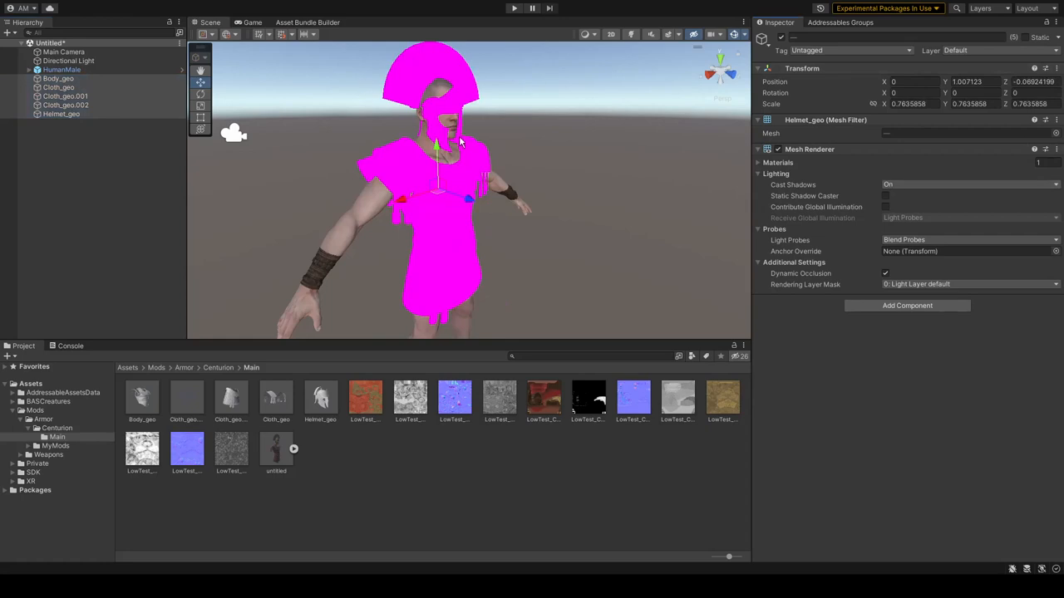
left_click(65, 105)
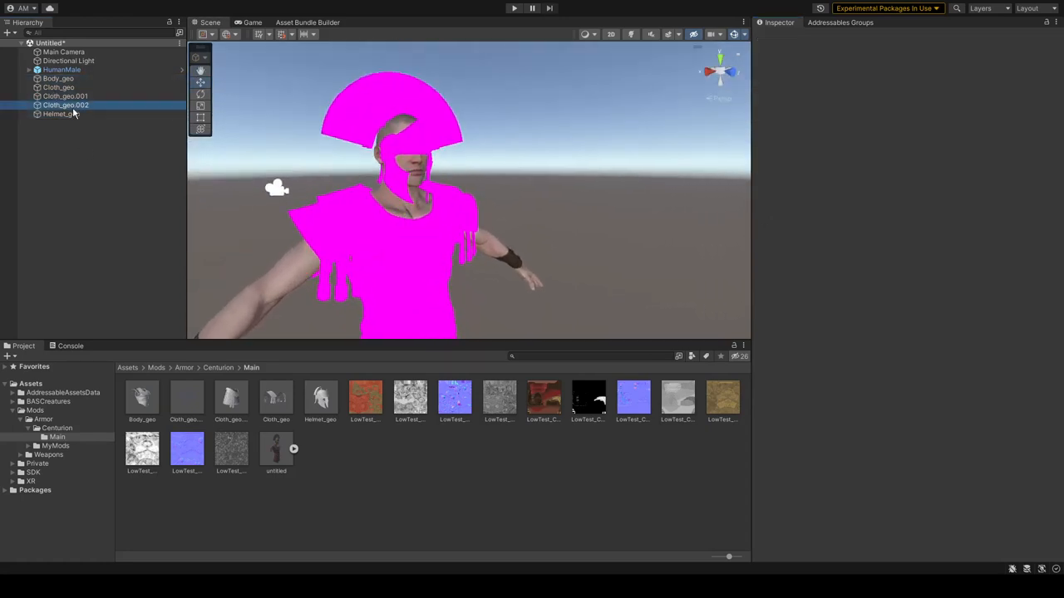
left_click(54, 123)
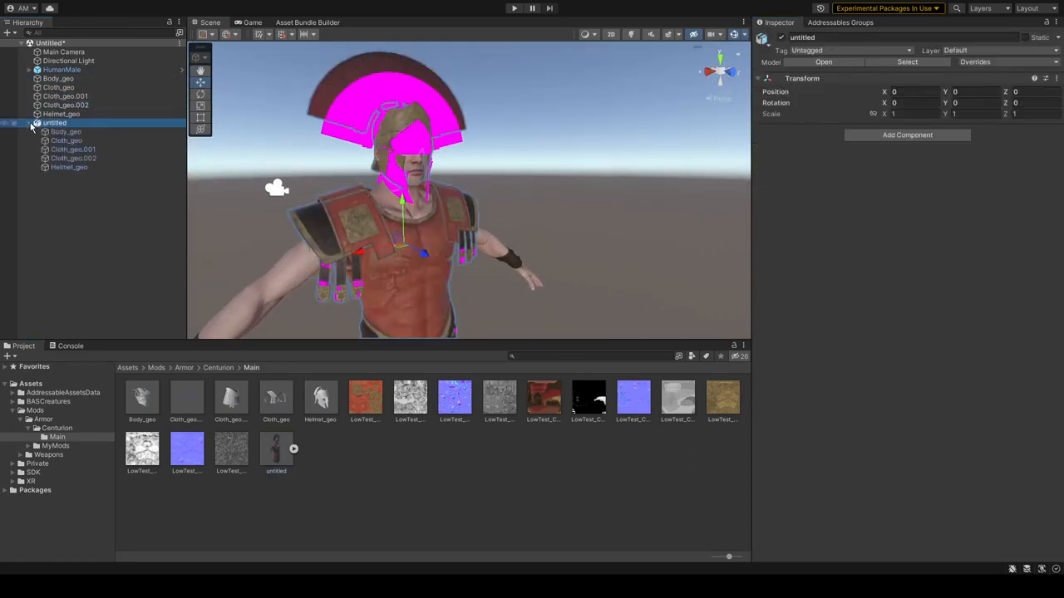
left_click(69, 167)
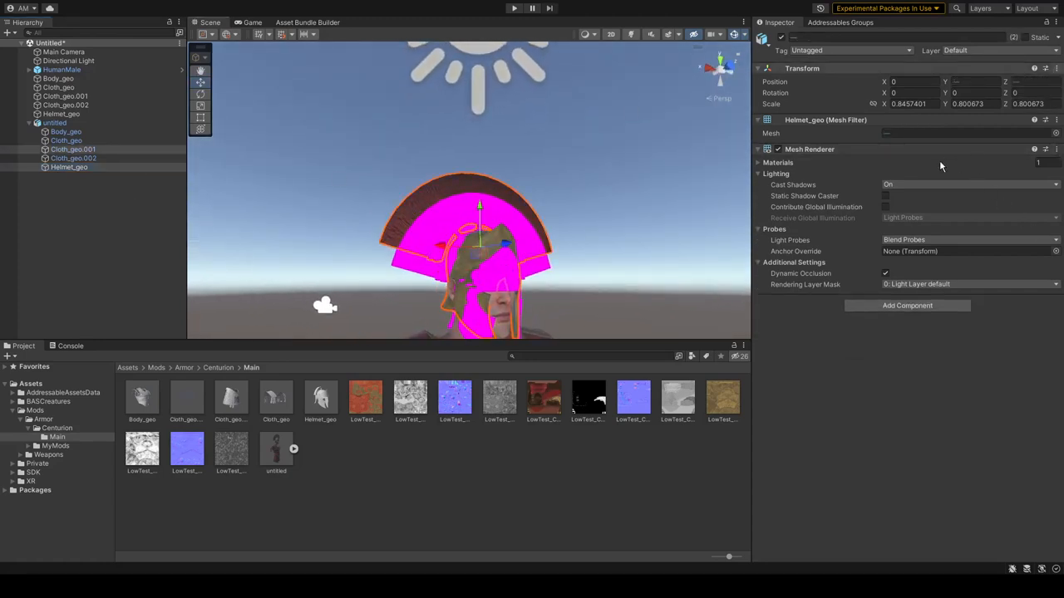
left_click(54, 122)
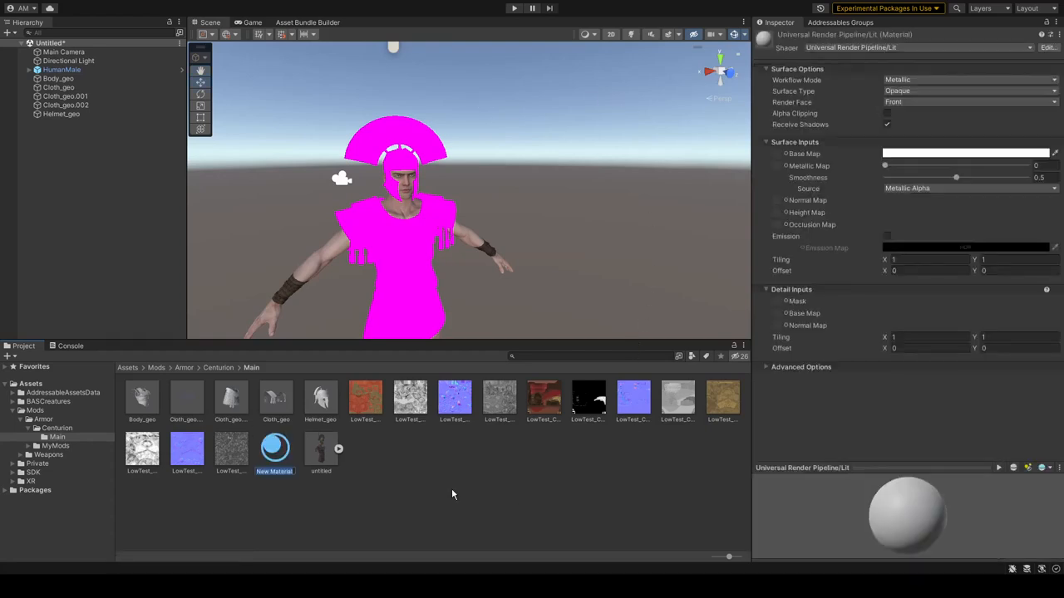
mouse_move(360, 478)
type("Roman")
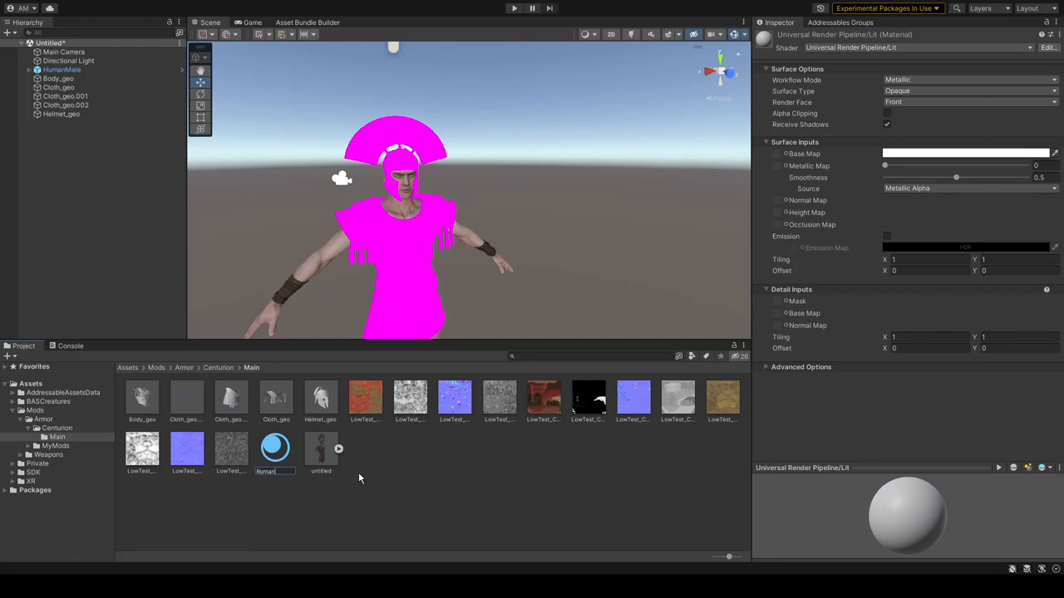
- Name the new material Roman and duplicate it for the other armour pieces
left_click(276, 449)
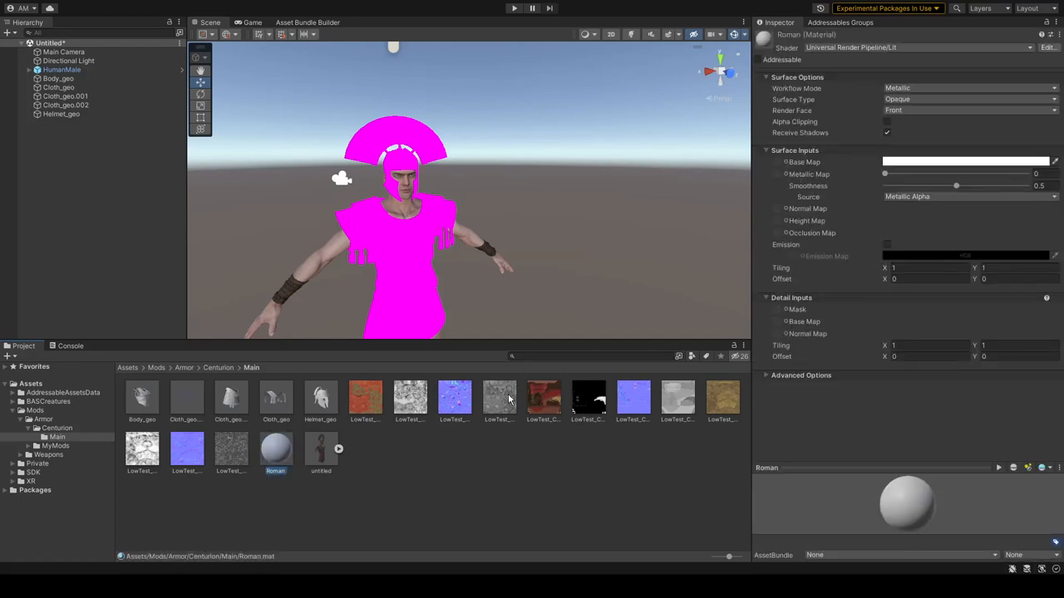
mouse_move(371, 446)
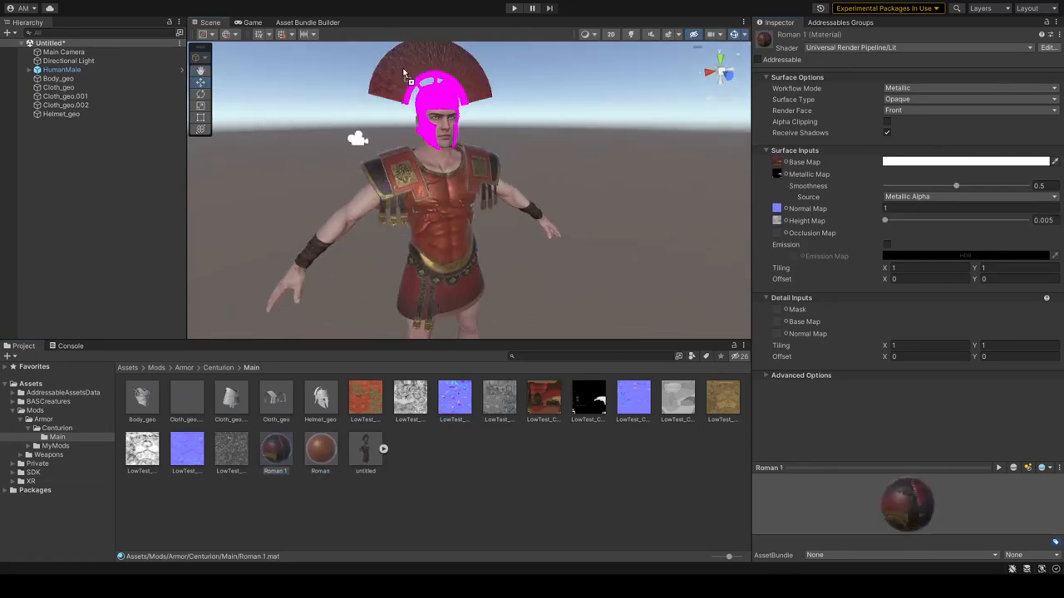
left_click(320, 449)
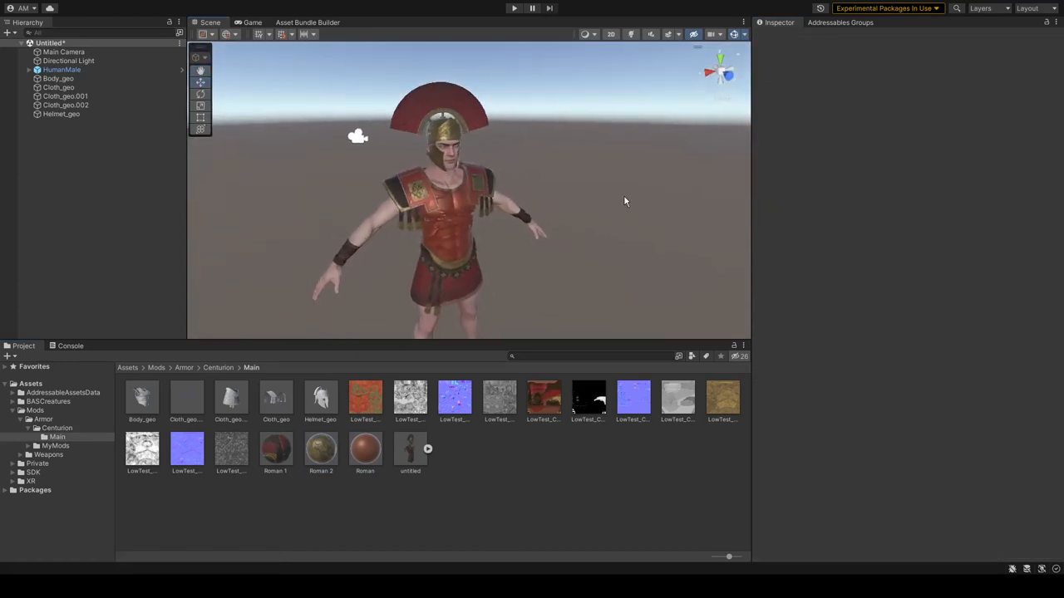
mouse_move(547, 231)
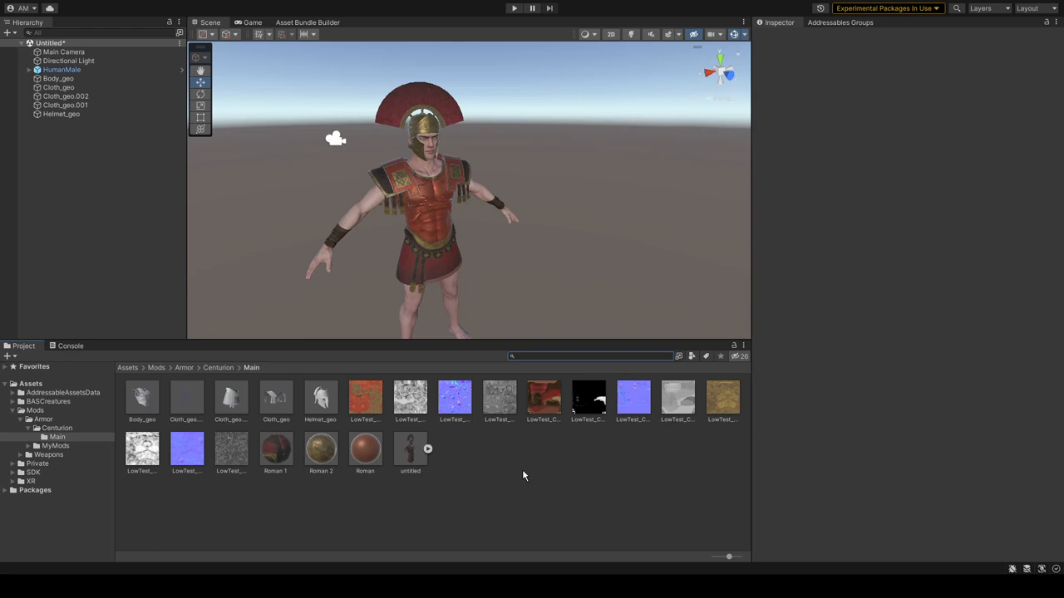
mouse_move(420, 119)
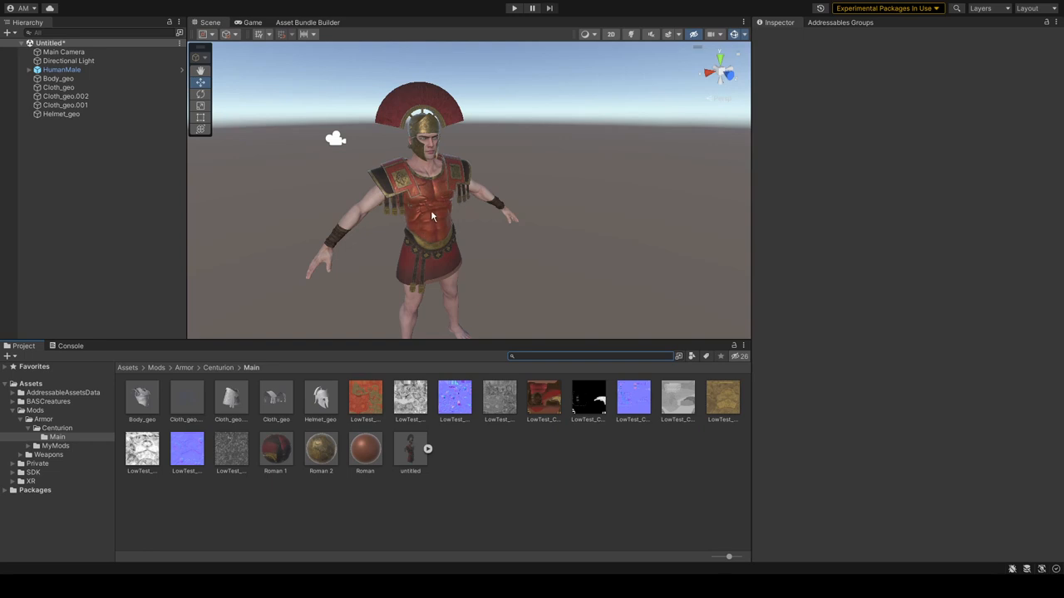
mouse_move(601, 285)
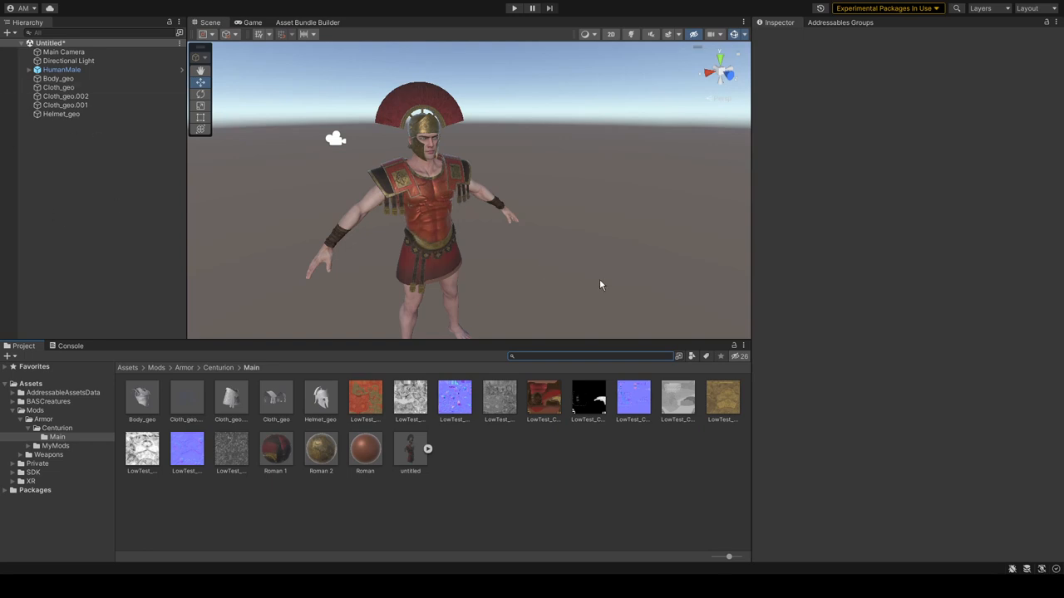
- Search the project assets for 'pro' to find the ArmorItems_ProtoHelmet item
left_click(590, 356)
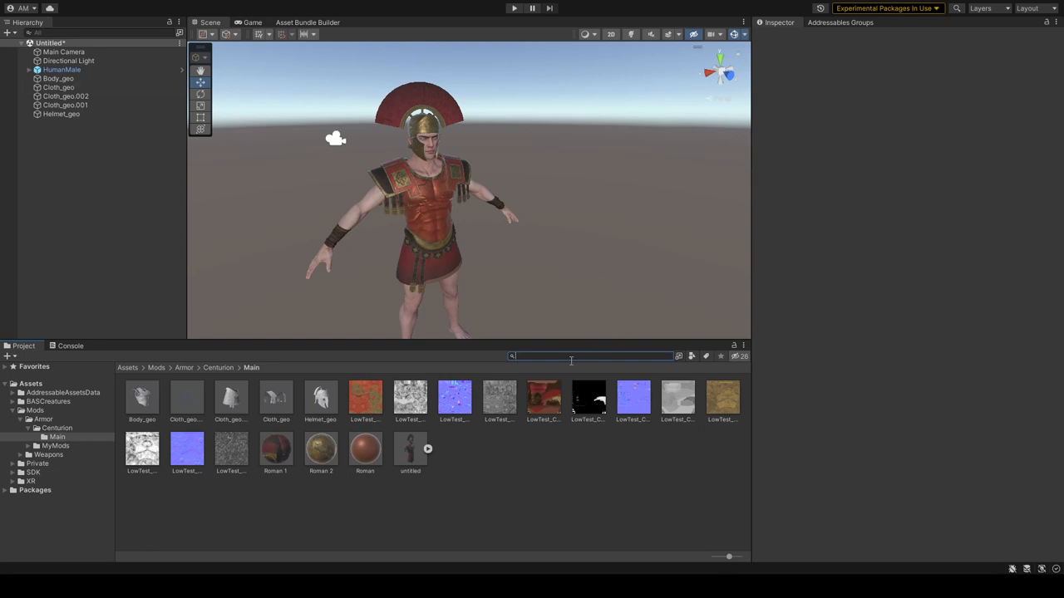
type("proto")
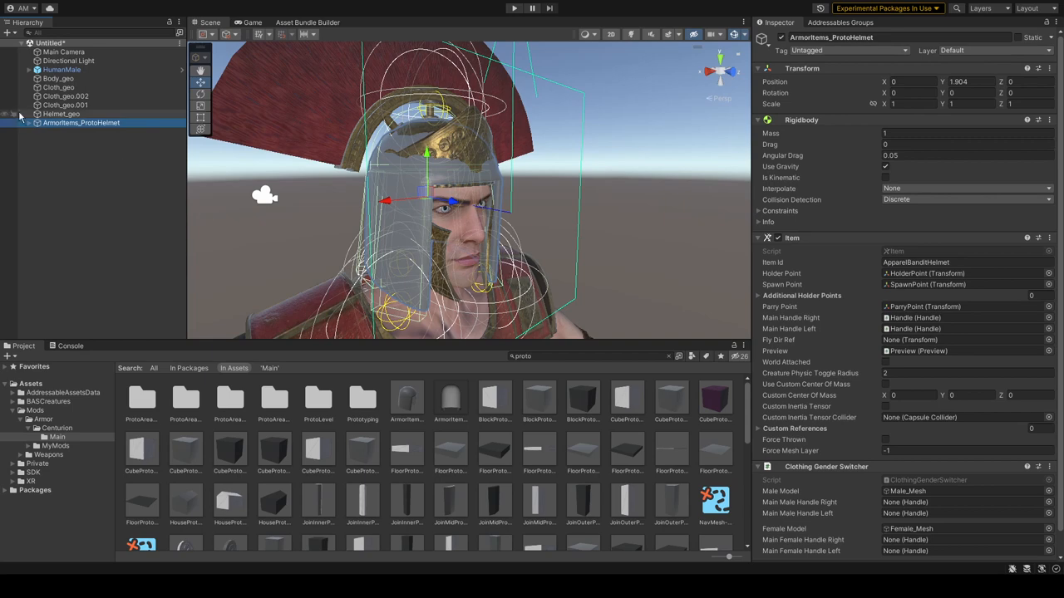
- Expand the prototype helmet item and move the crest and helmet meshes inside it
left_click(28, 122)
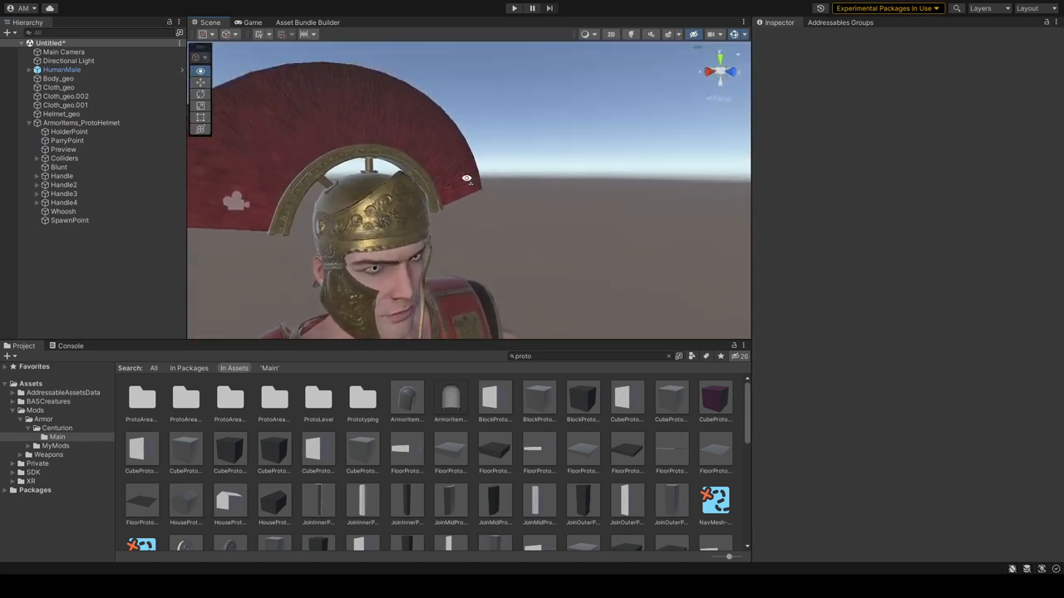
left_click(66, 105)
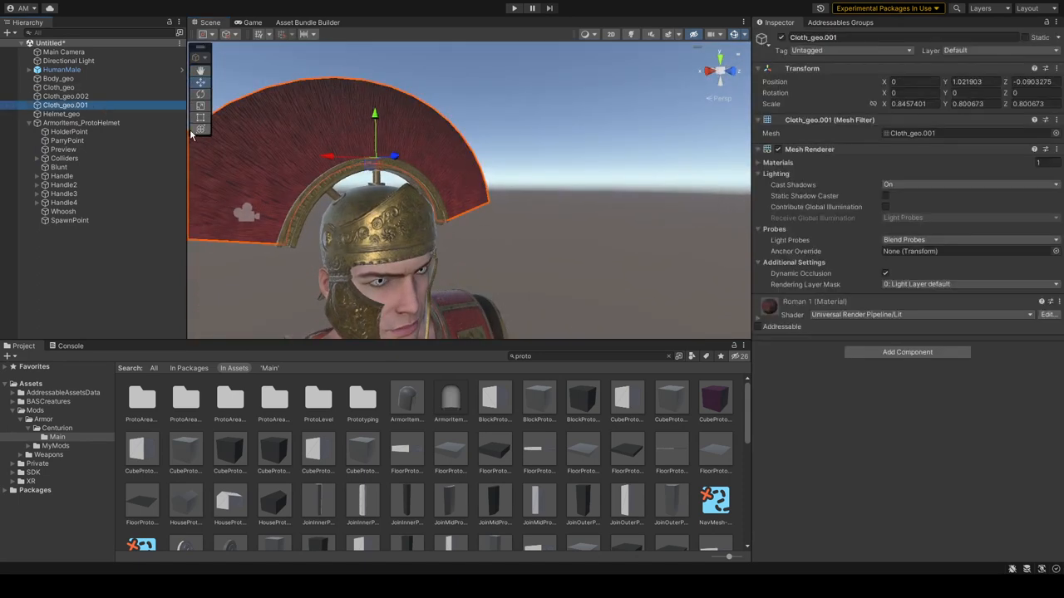
left_click(64, 114)
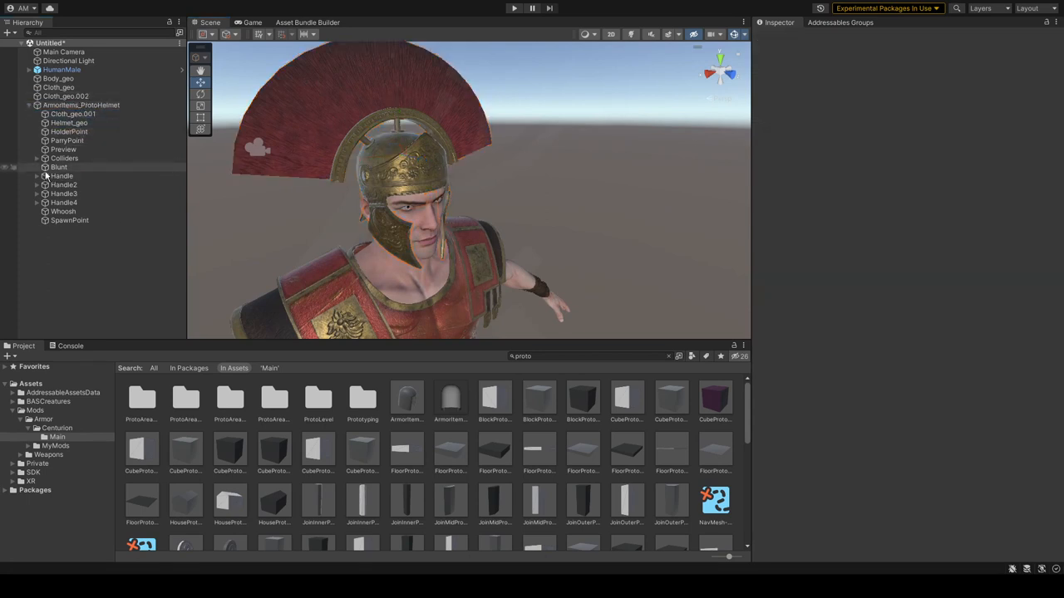
- Expand Colliders and inspect each box and capsule collider on the helmet item
left_click(75, 175)
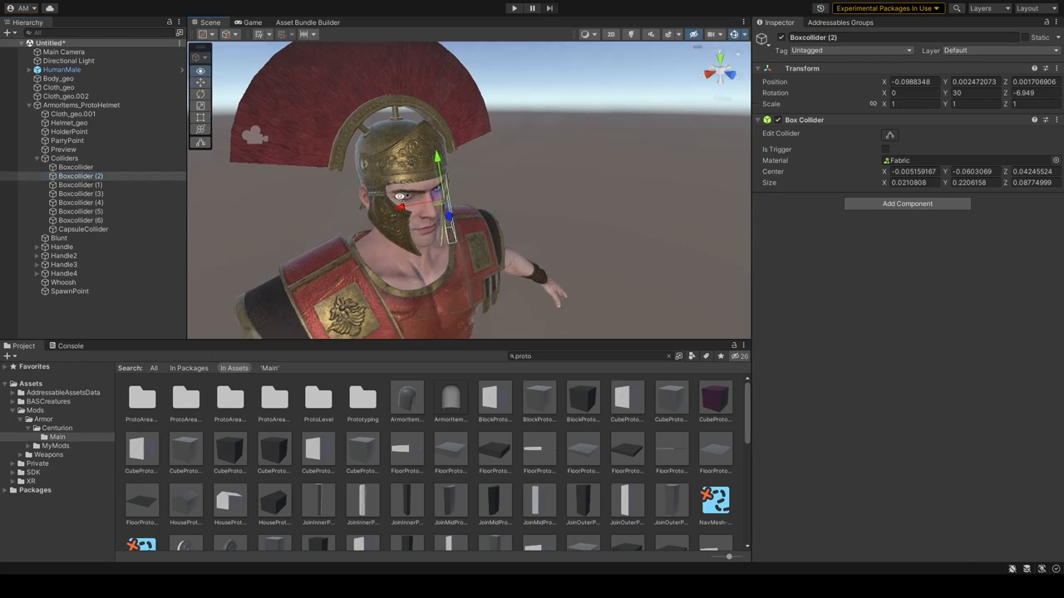
left_click(76, 167)
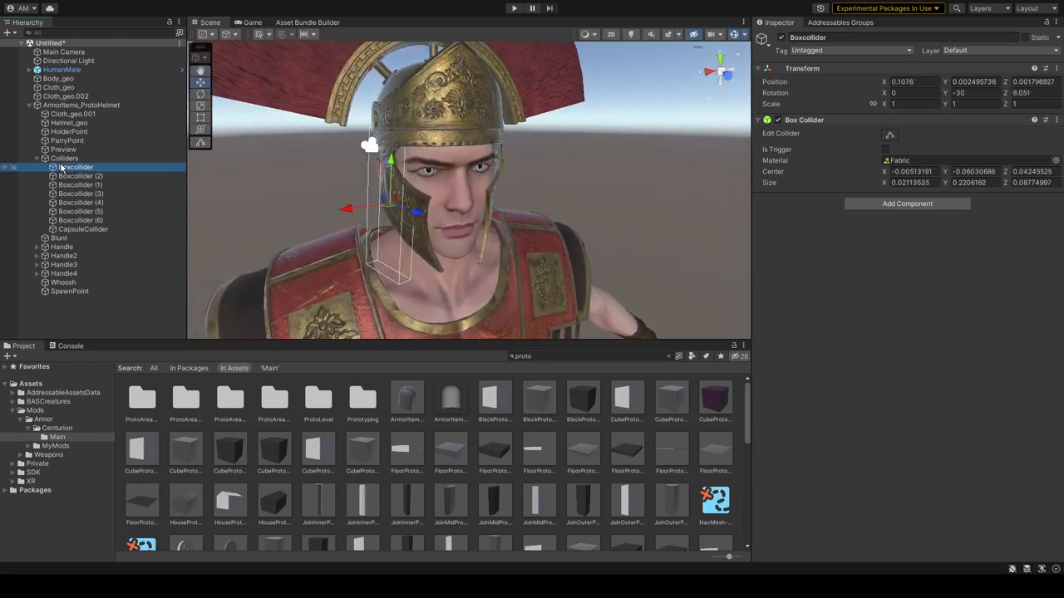
left_click(64, 158)
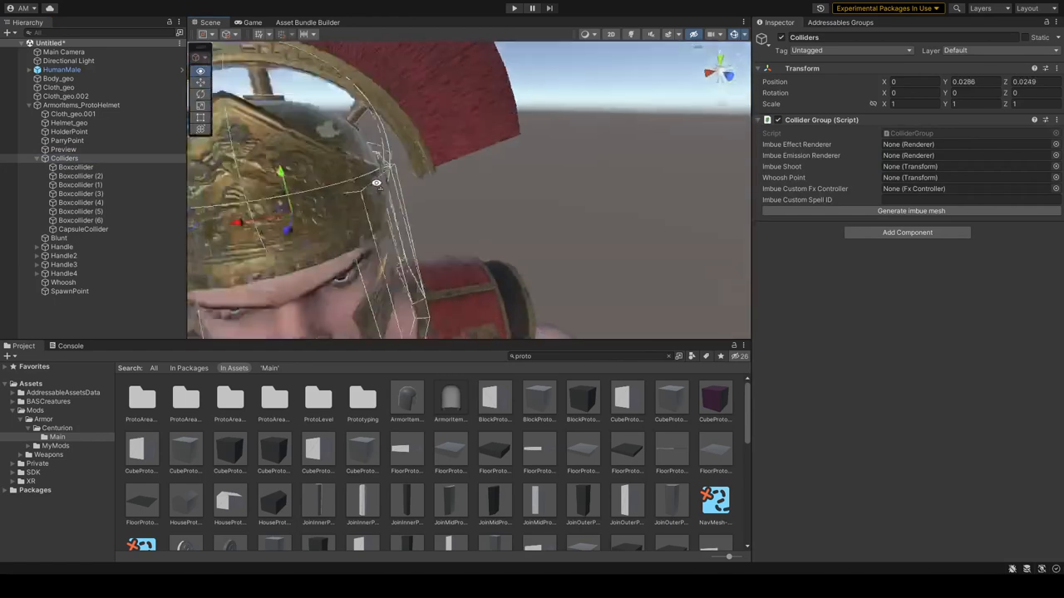
left_click(82, 229)
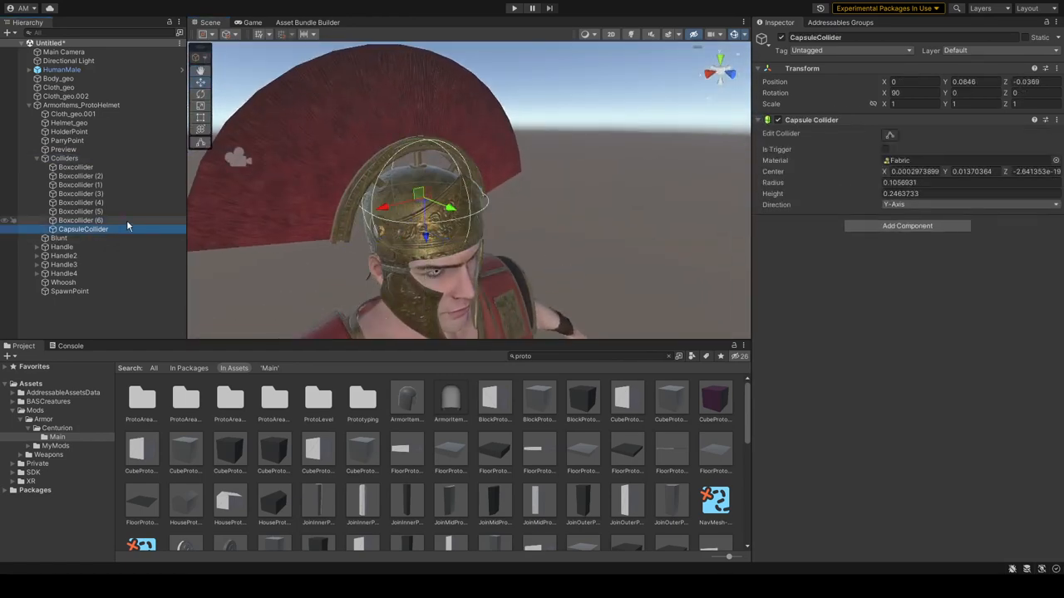
left_click(81, 176)
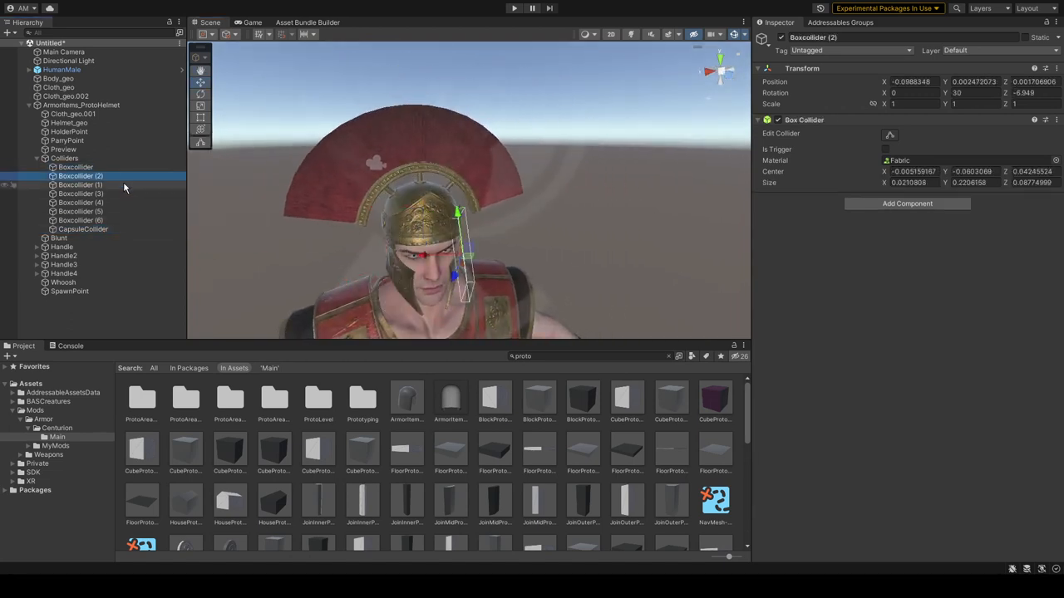
left_click(76, 167)
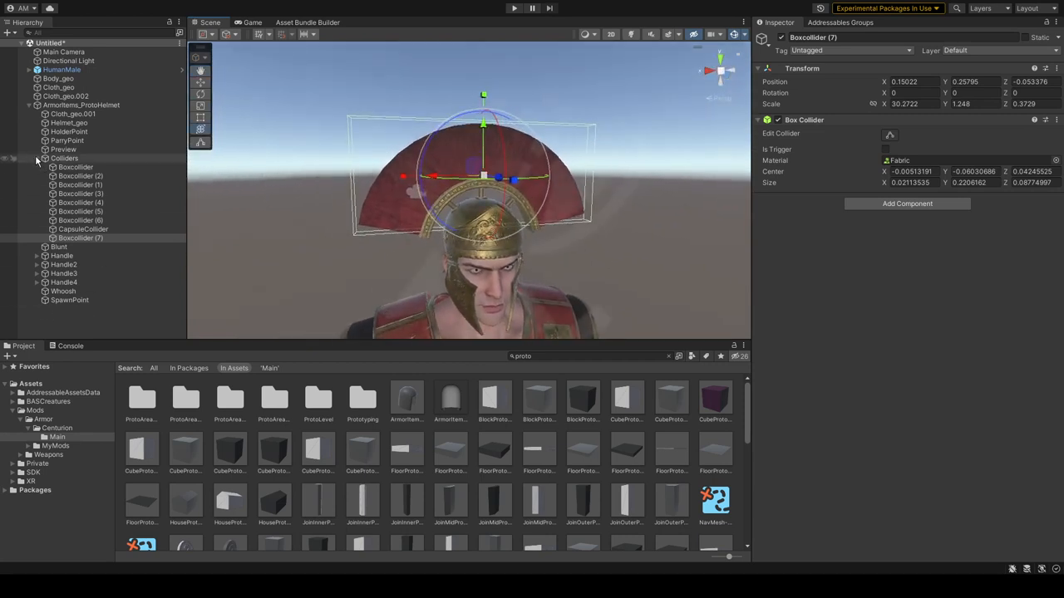
- Collapse the helmet item's Colliders list after adding the crest box collider
left_click(38, 158)
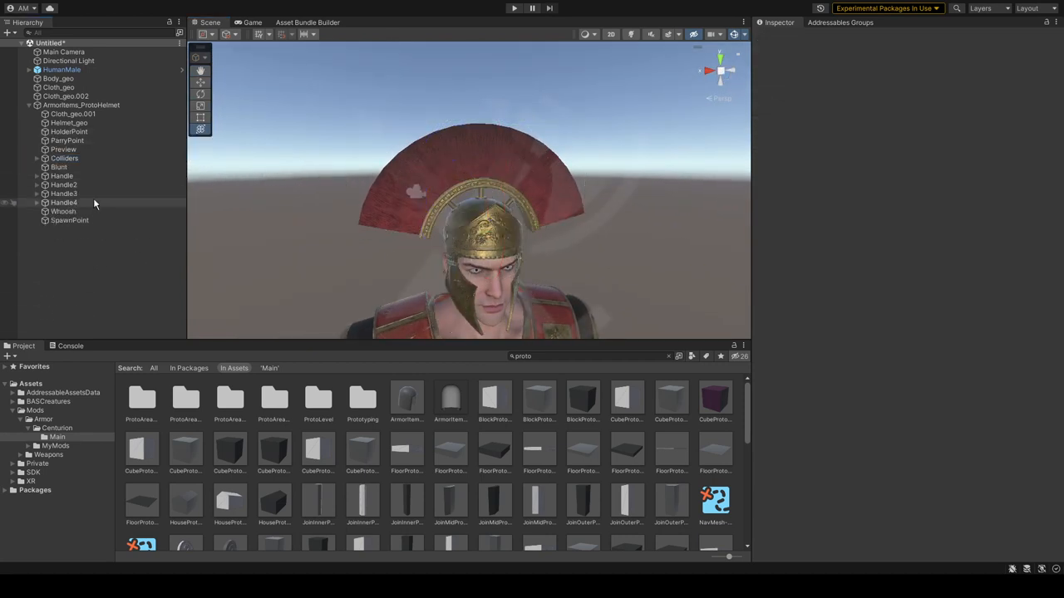
- Rename the prototype helmet item to CenturionHelm and give it a centurion helmet item ID
left_click(61, 176)
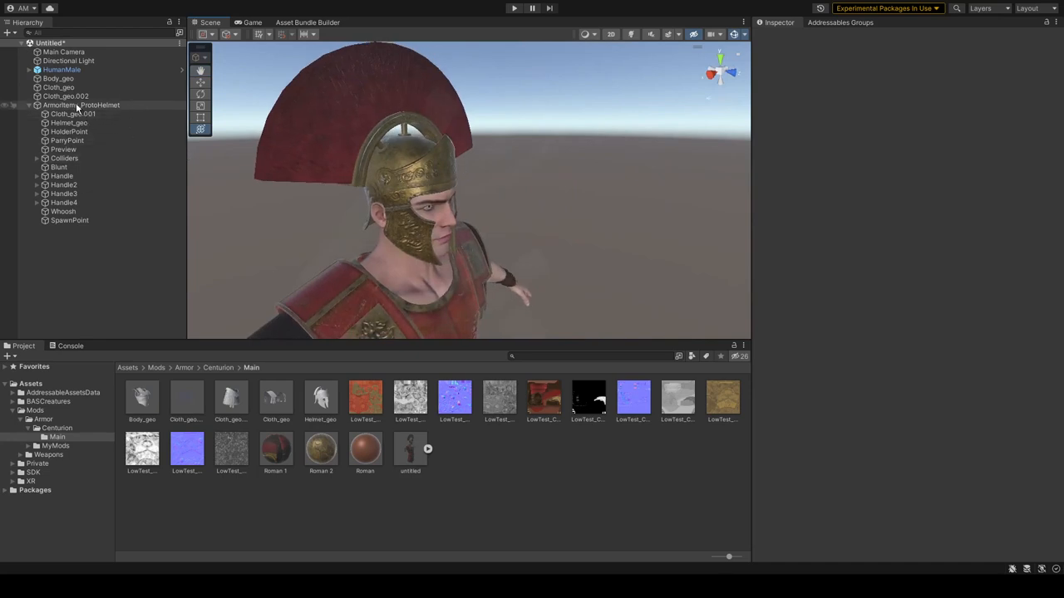
left_click(80, 104)
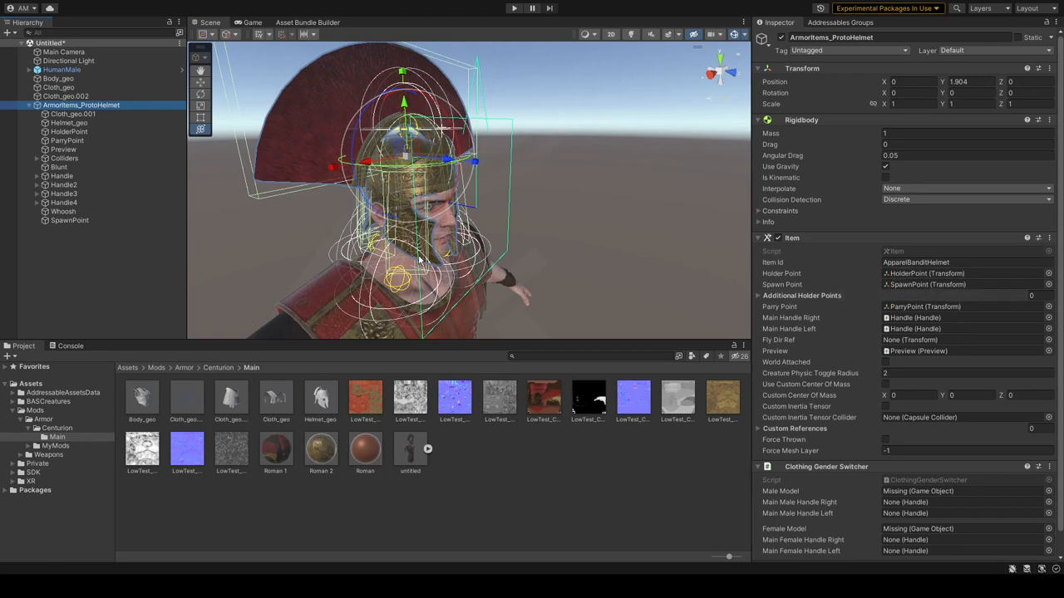
mouse_move(970, 246)
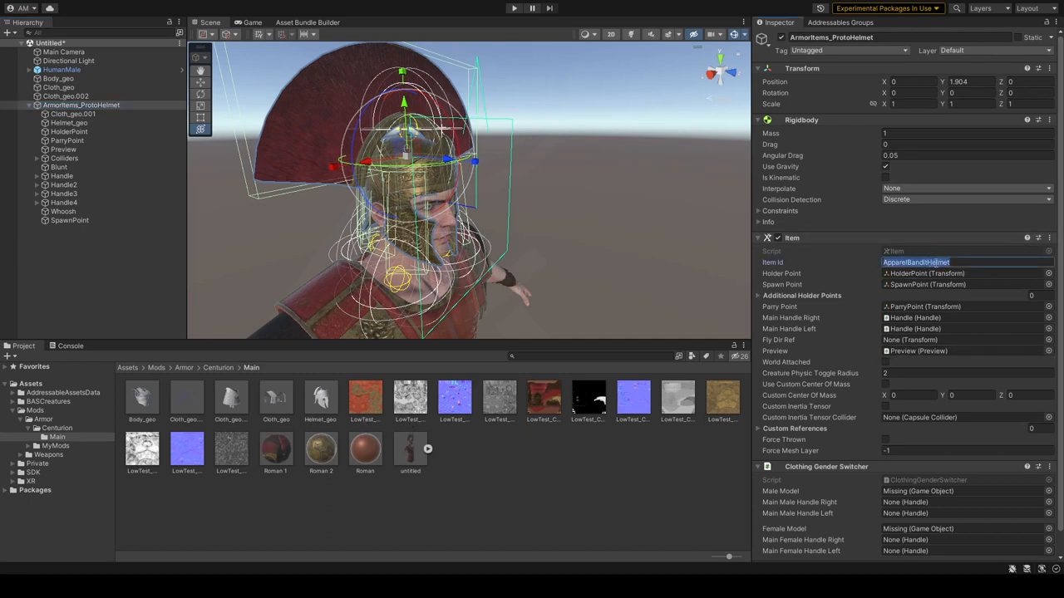
type("CenturionHe")
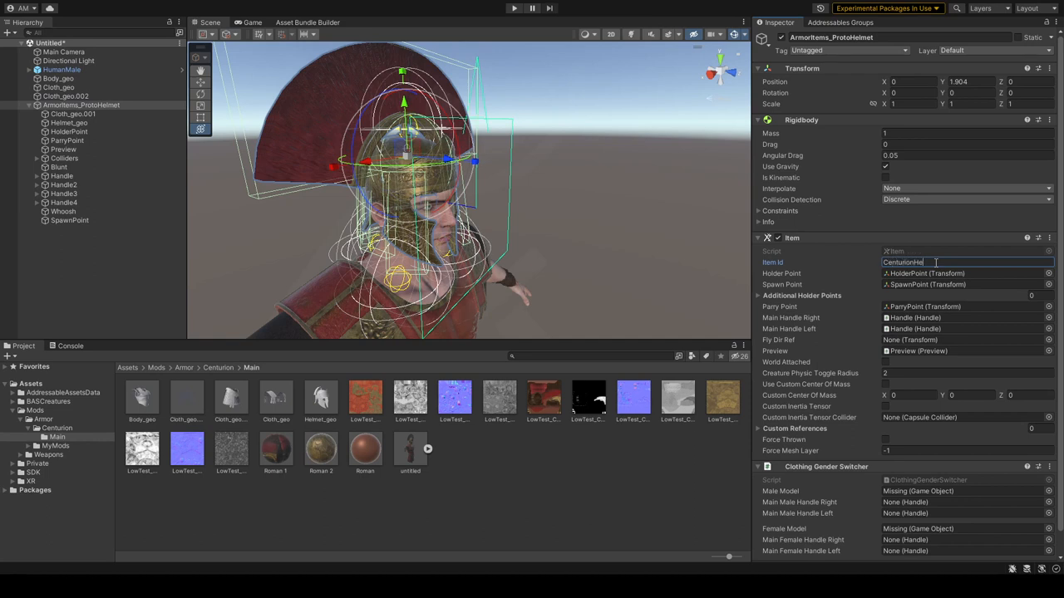
double_click(906, 262)
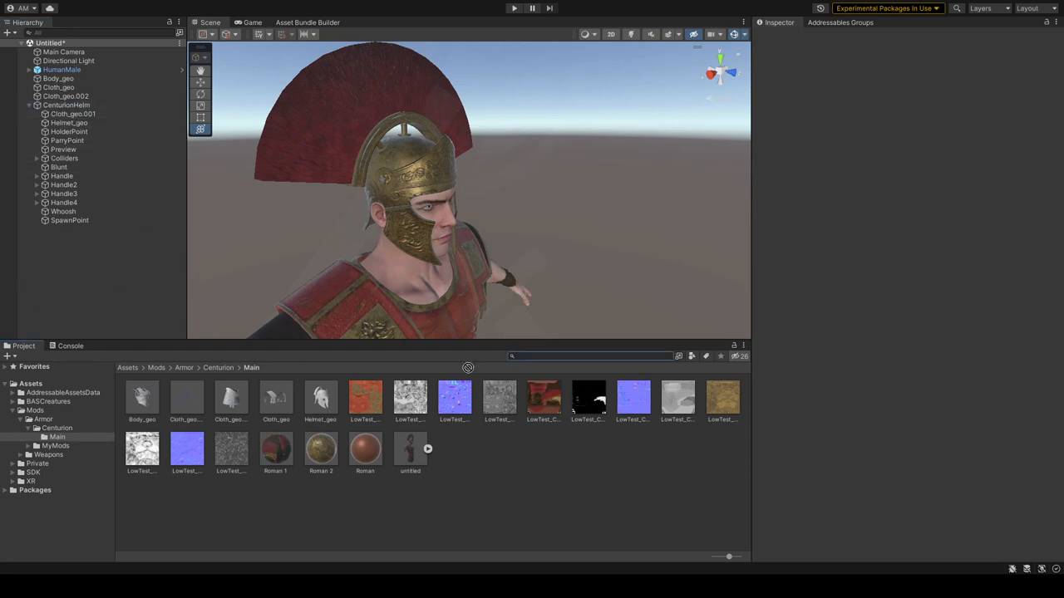
- Set the helm Preview point's Rotation Y to 180 and align it with the scene camera
left_click(186, 397)
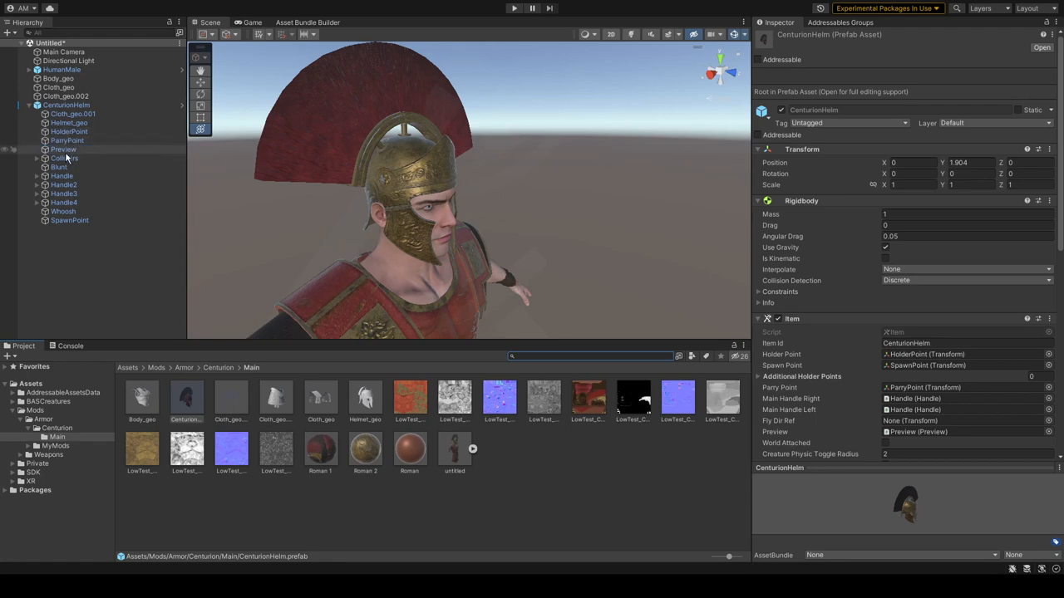
left_click(63, 149)
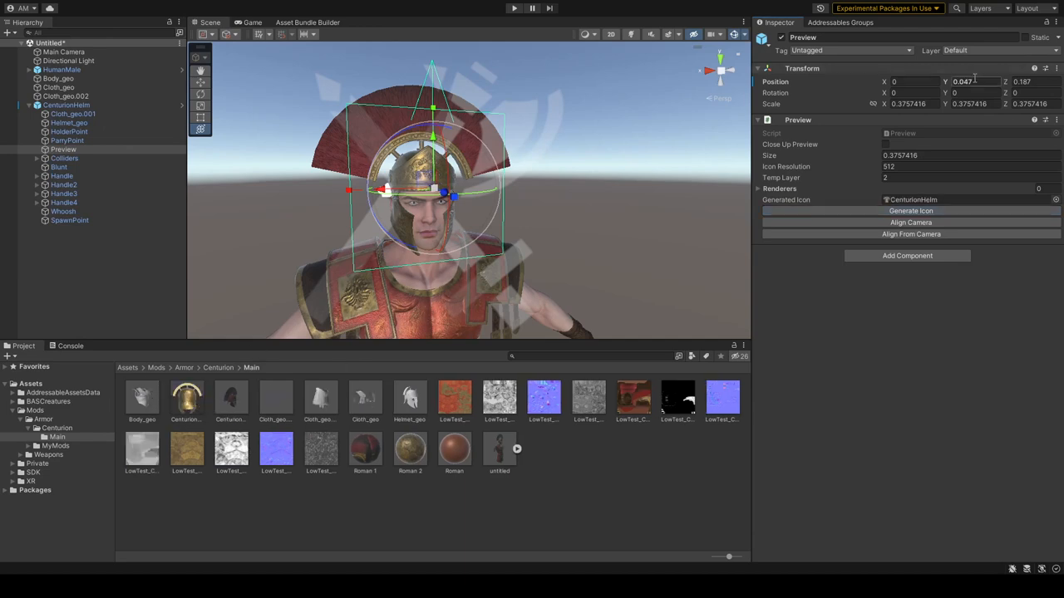
type("180")
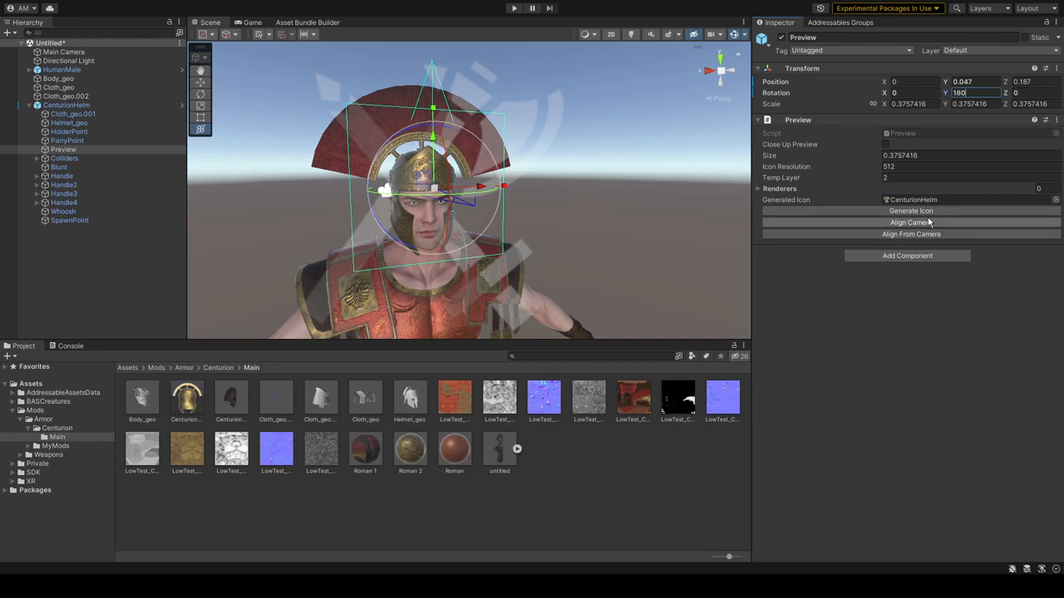
left_click(187, 398)
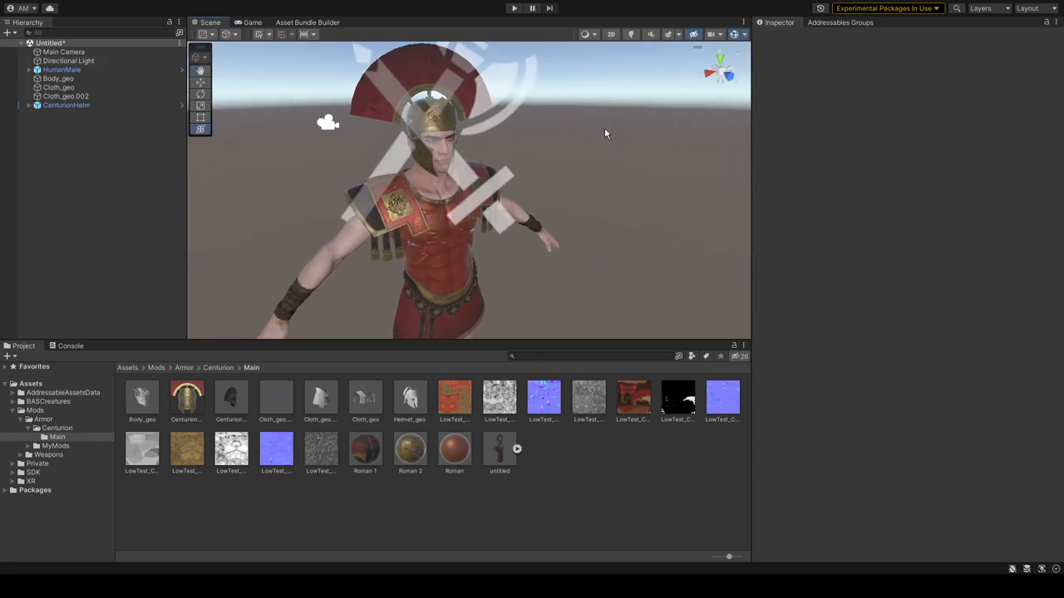
- Unpack CenturionHelm and move its helmet meshes out to the scene root
left_click(66, 105)
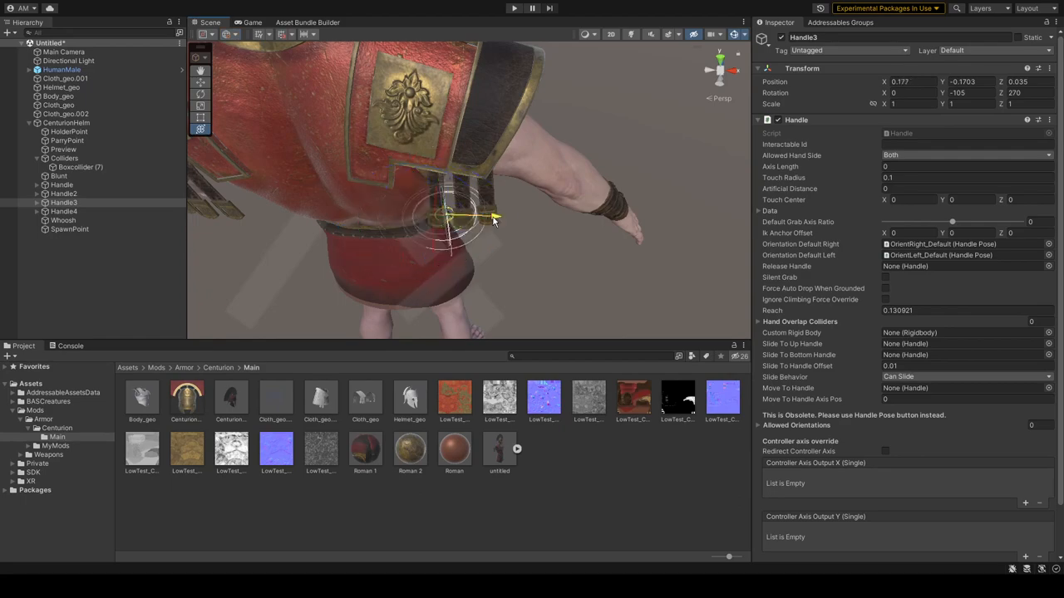
left_click(65, 122)
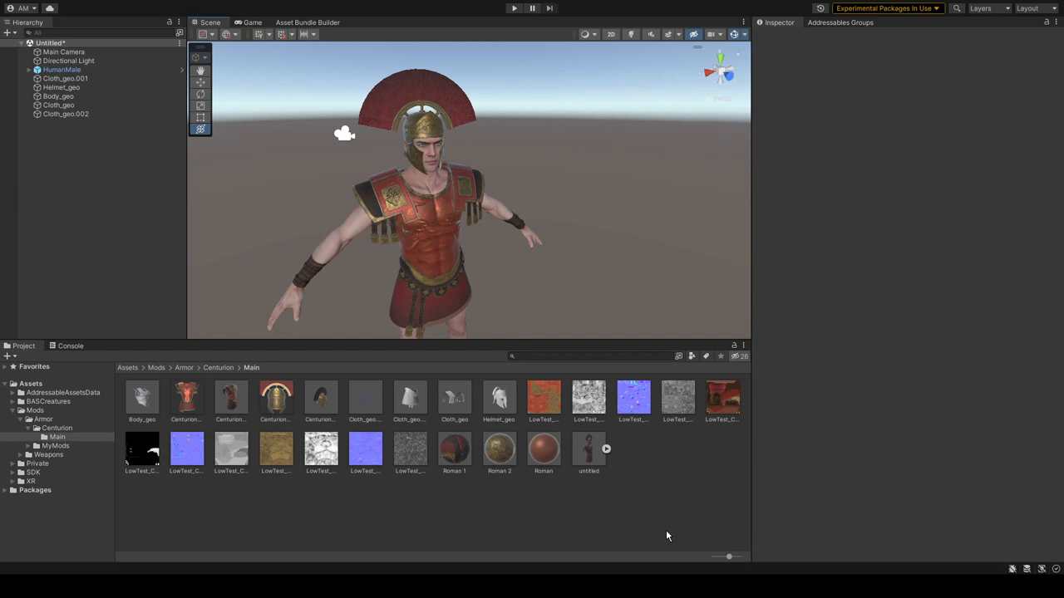
mouse_move(164, 271)
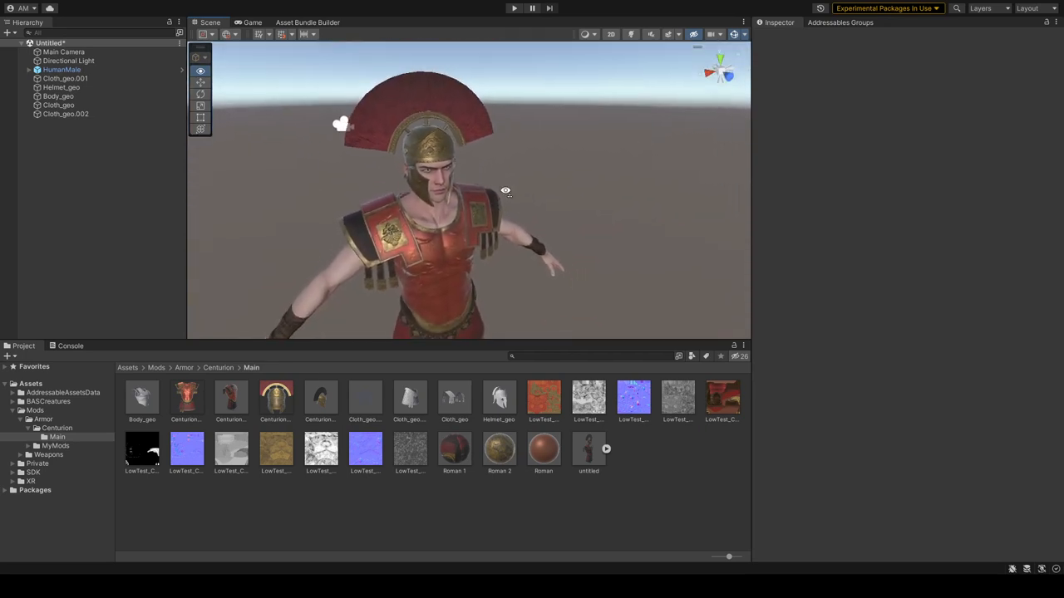
- Group the helmet meshes under one new empty object and the body and cloth meshes under a second
left_click(61, 87)
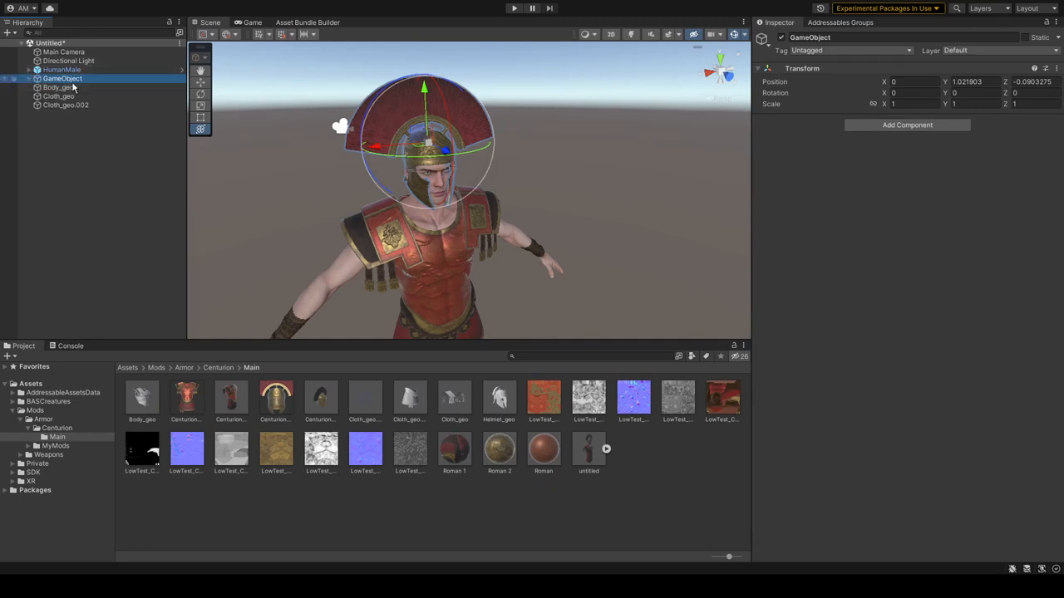
left_click(63, 78)
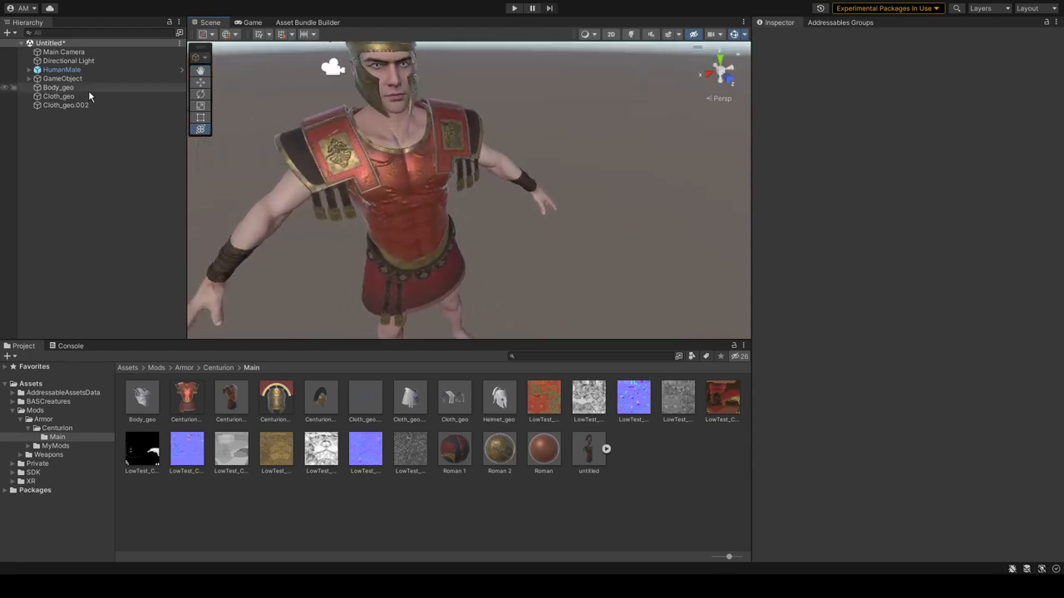
left_click(65, 104)
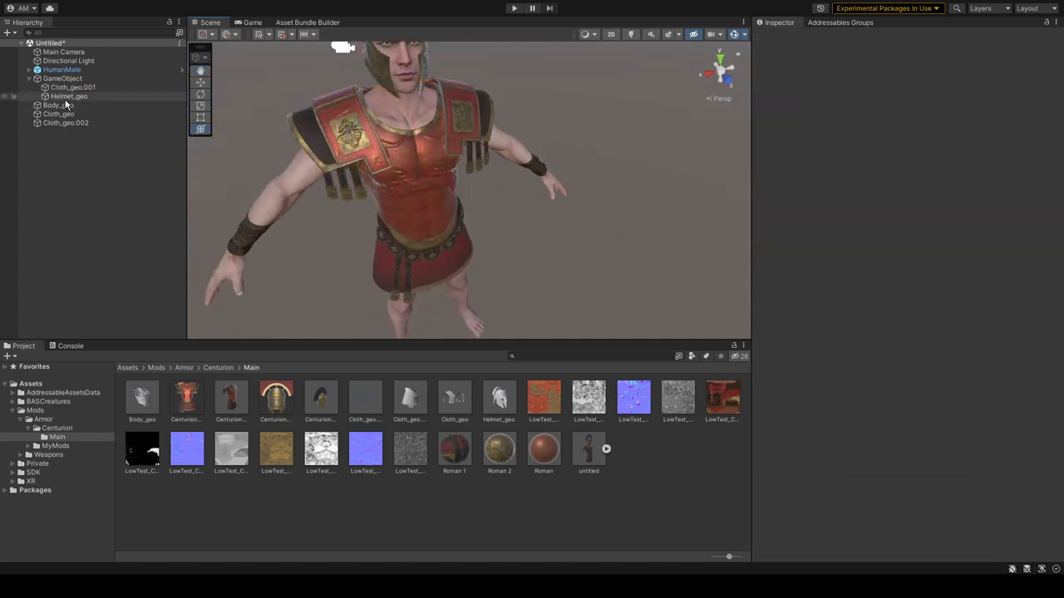
left_click(65, 122)
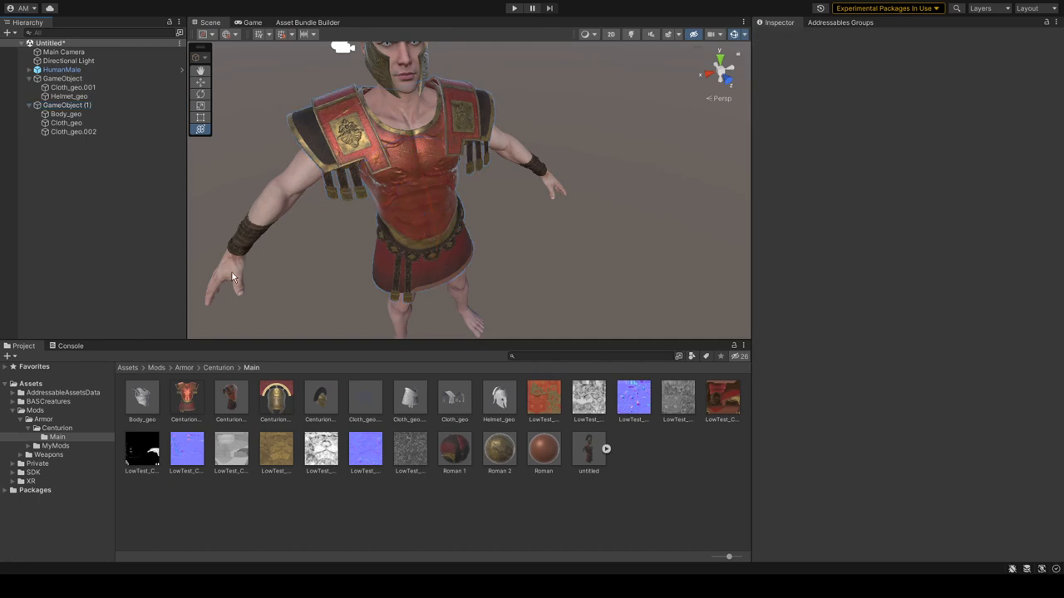
- Rename the groups Armor.CenturionHelm and Armor.CenturionChest to match the asset item ids
left_click(276, 399)
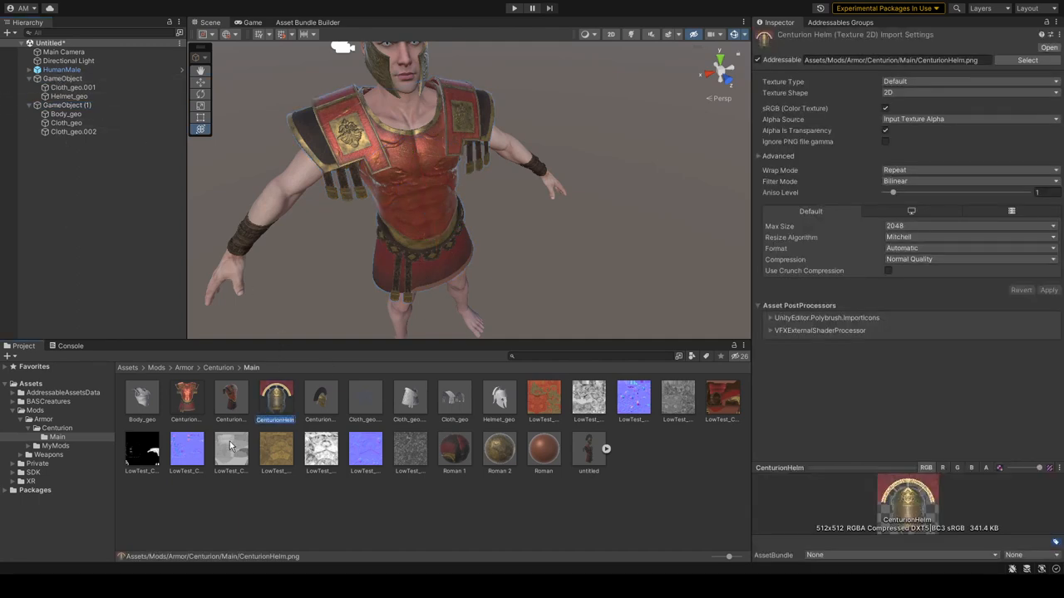
left_click(63, 78)
type("Armor.CenturionHelm")
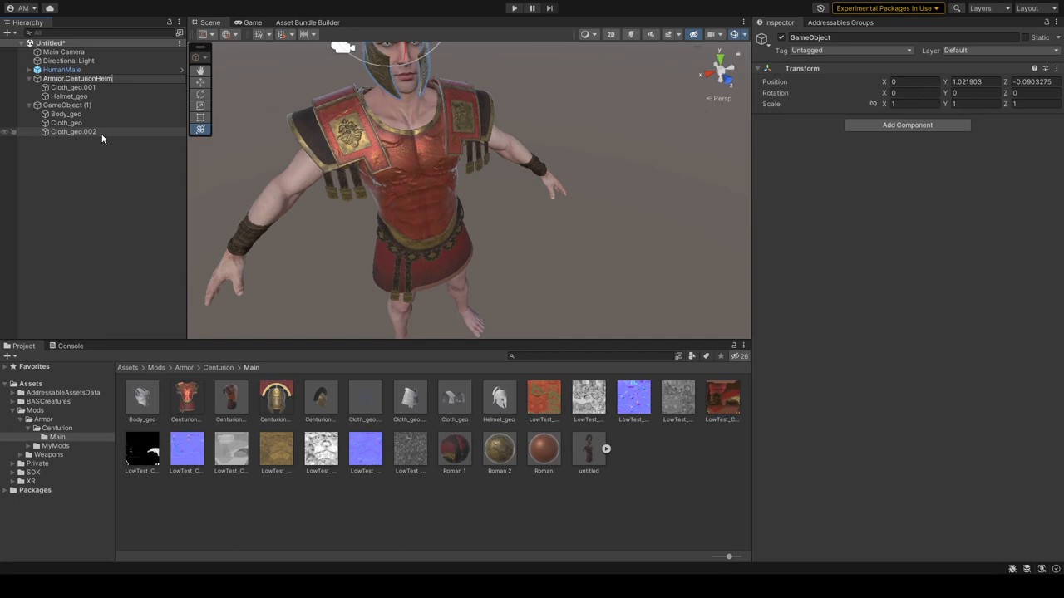
left_click(231, 399)
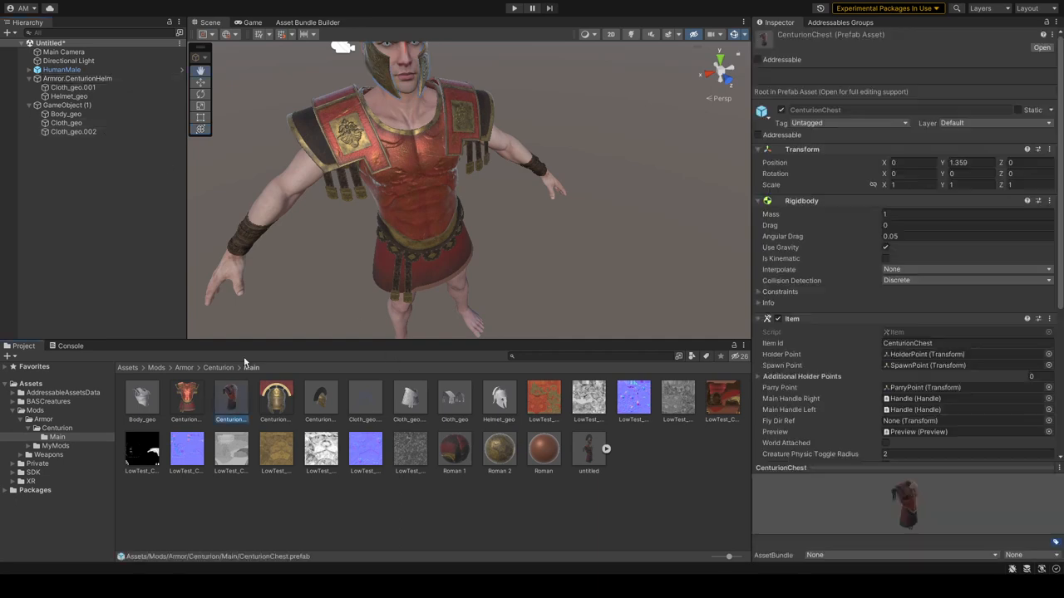
left_click(67, 105)
type("Armor.CenturionChest")
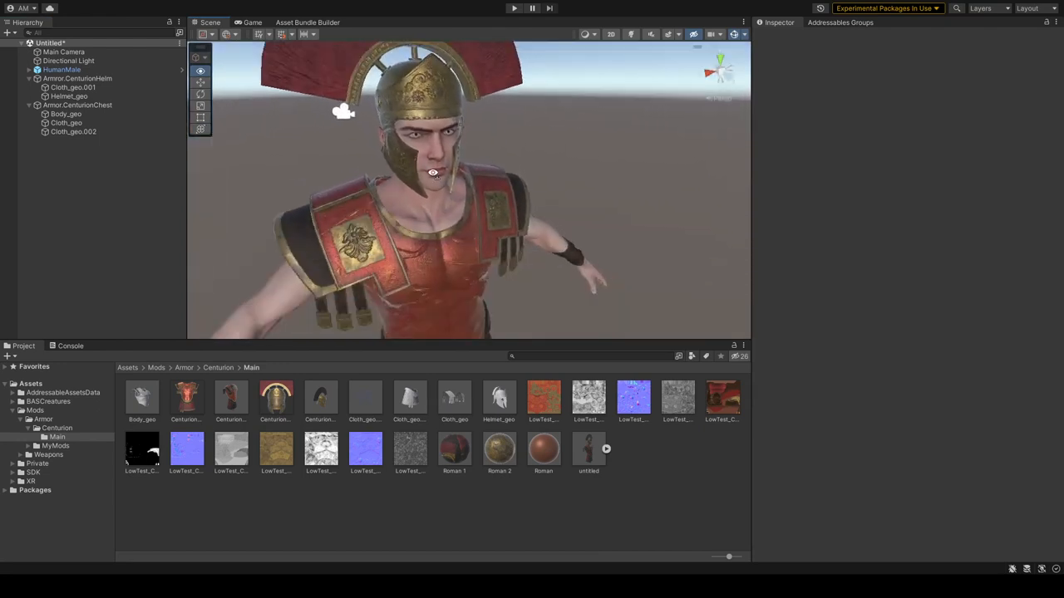
- Add a Skinned Mesh Helper to Cloth_geo.001 and Helmet_geo in the helm group
left_click(69, 96)
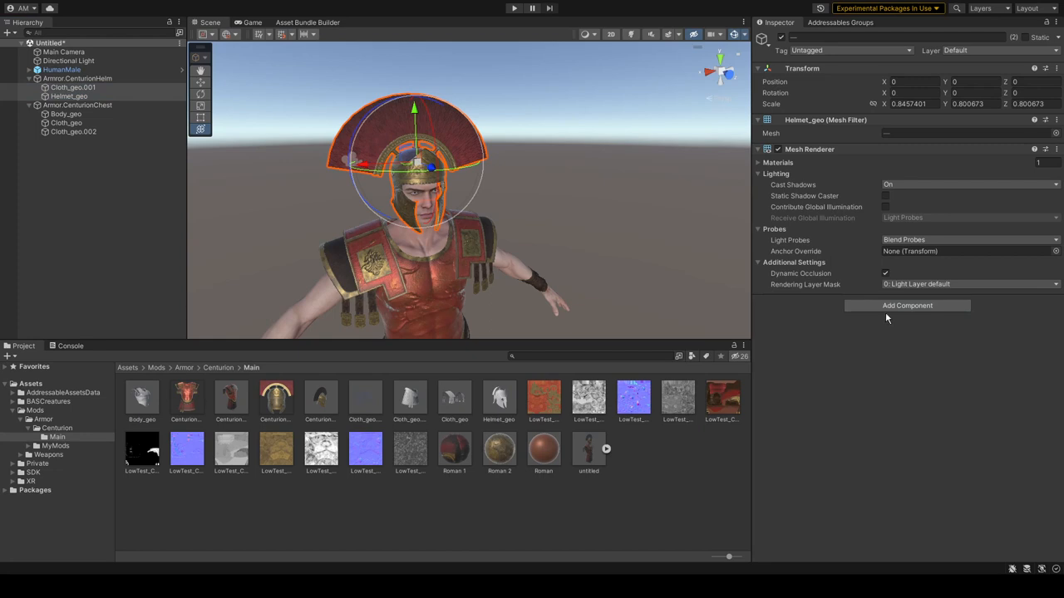
left_click(69, 96)
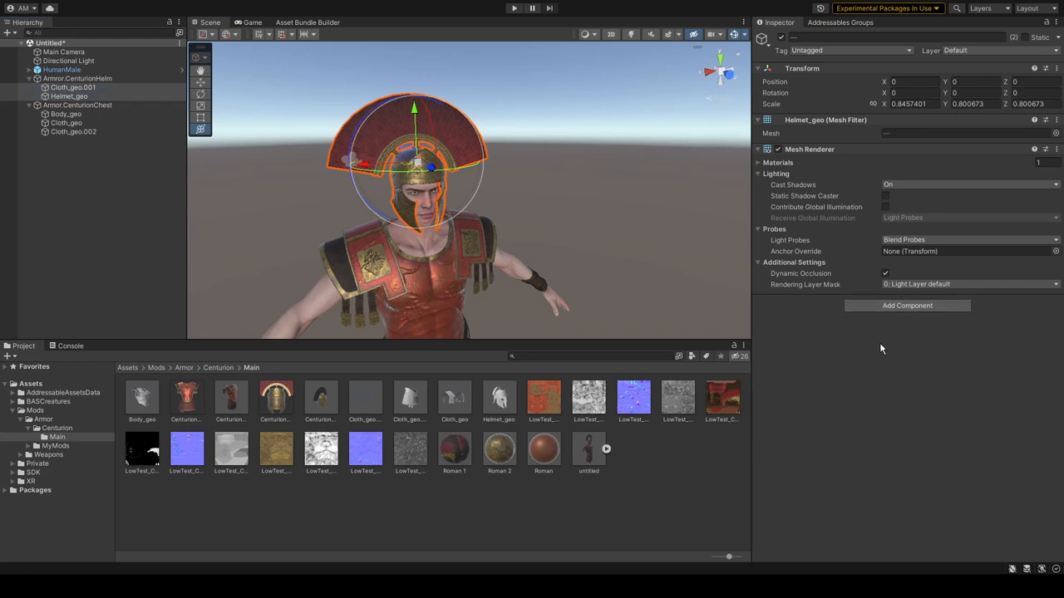
left_click(907, 305)
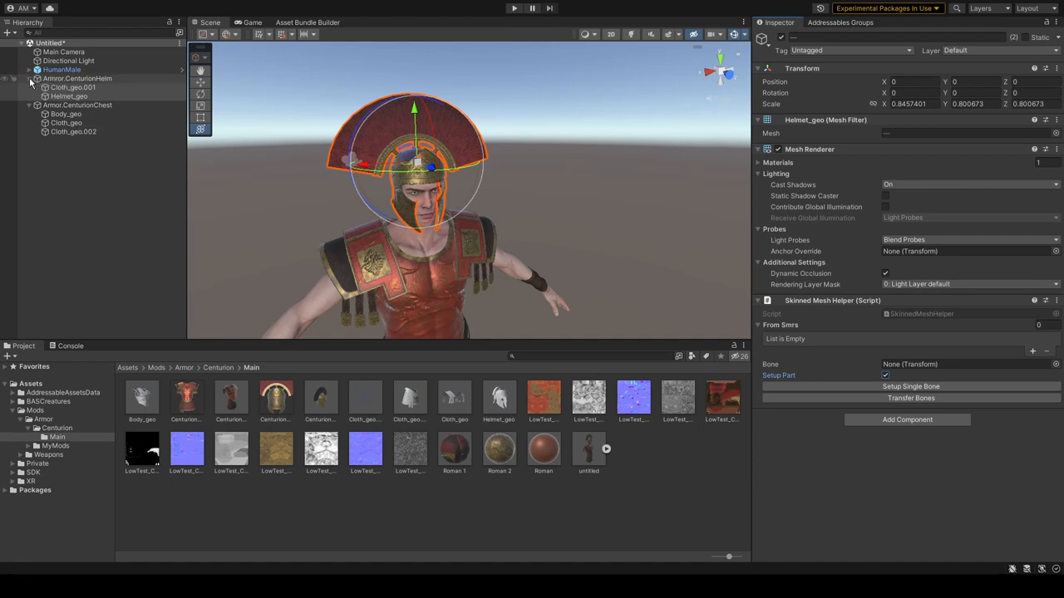
- Assign the rig's Head bone and set up the helmet meshes as single-bone skinned meshes
left_click(29, 69)
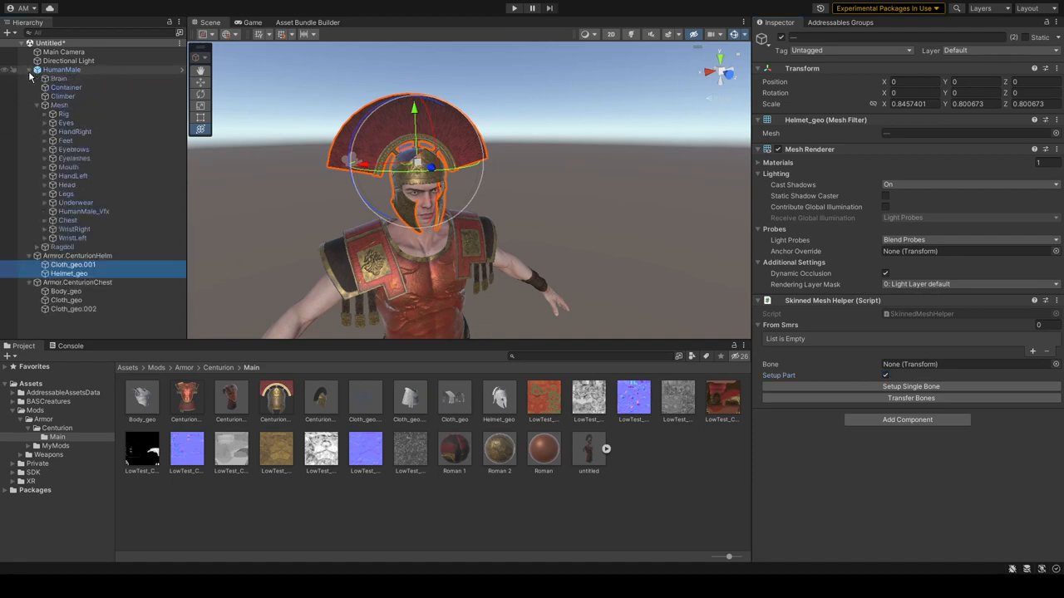
left_click(45, 114)
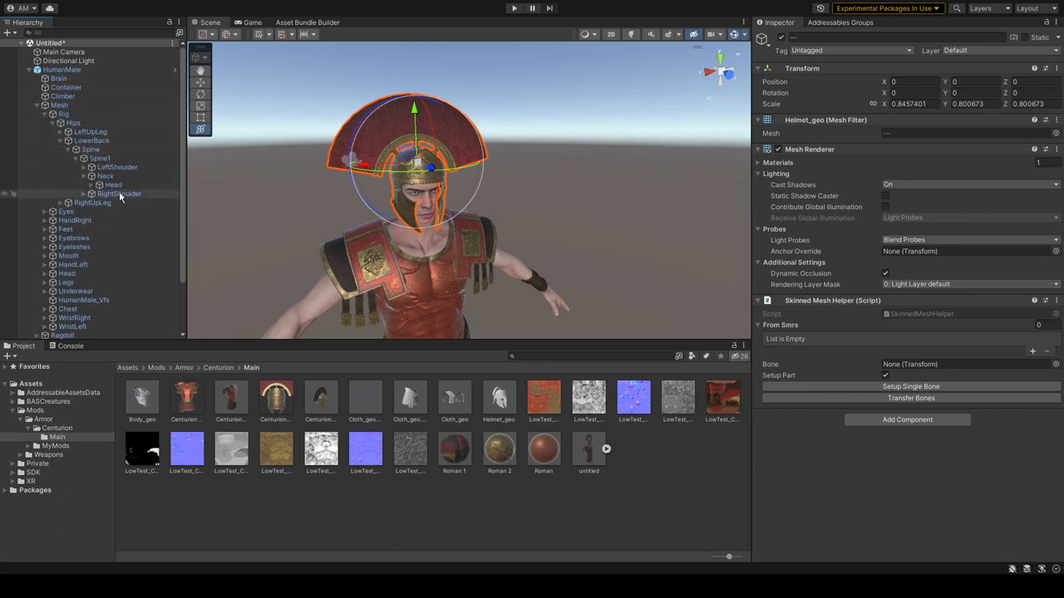
left_click(112, 185)
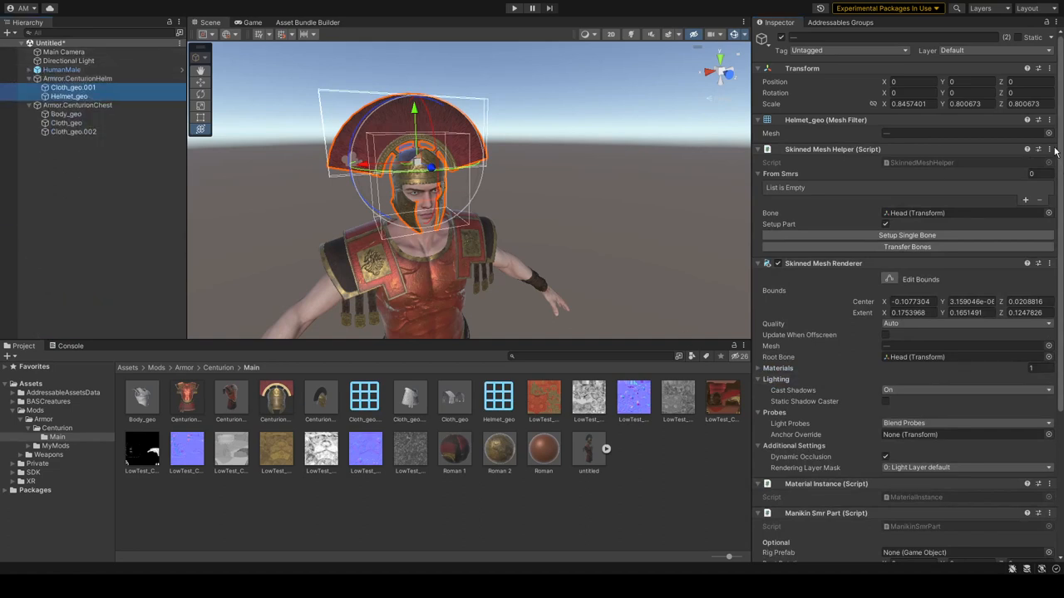
mouse_move(1014, 181)
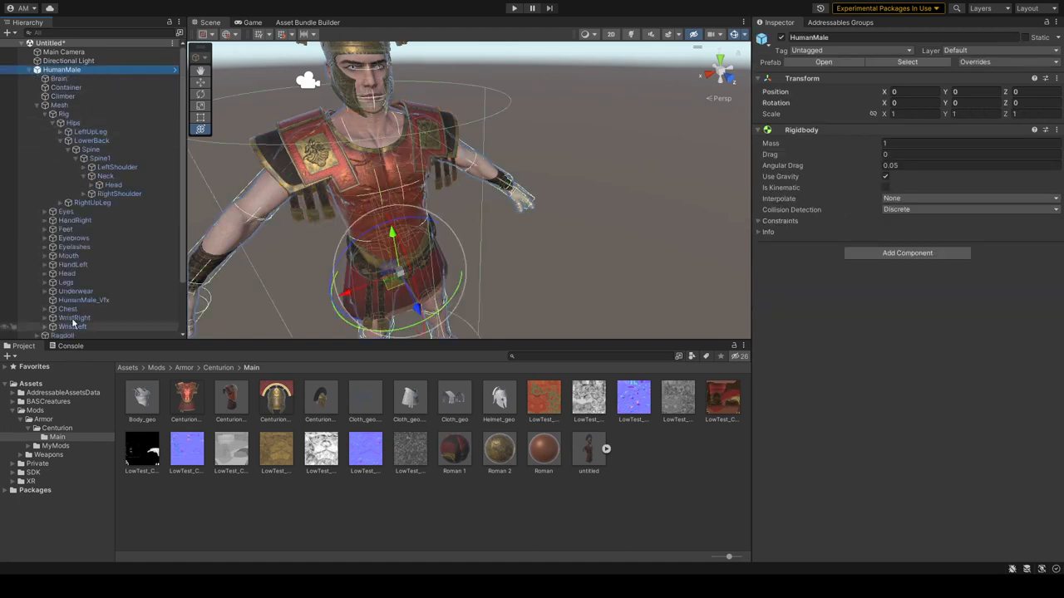
- Transfer bones from Chest_LOD0, Legs_LOD0 and Underwear_LOD0 onto the three chest armor meshes
left_click(65, 291)
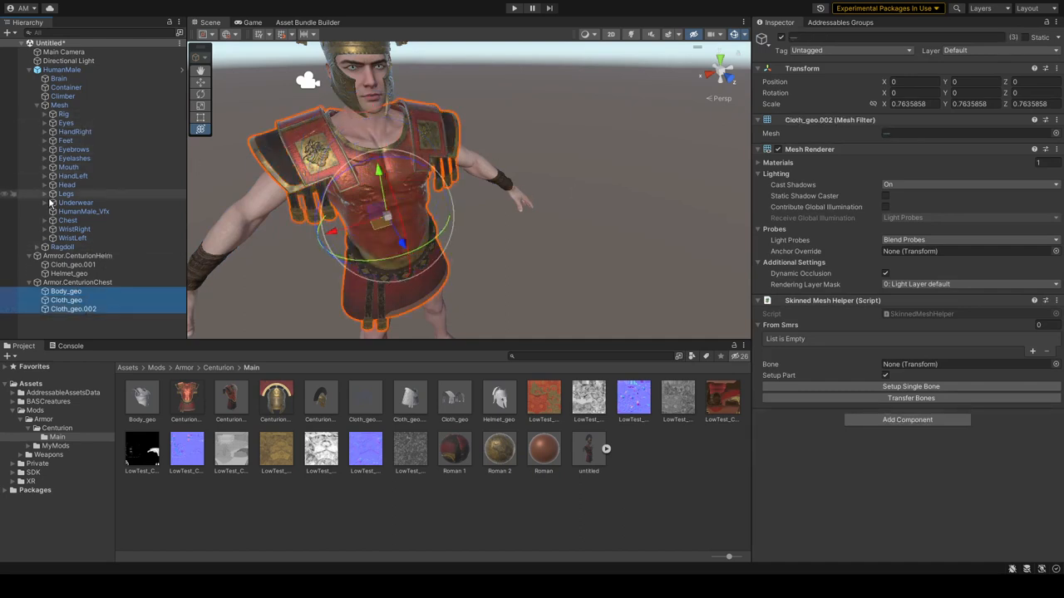
left_click(45, 220)
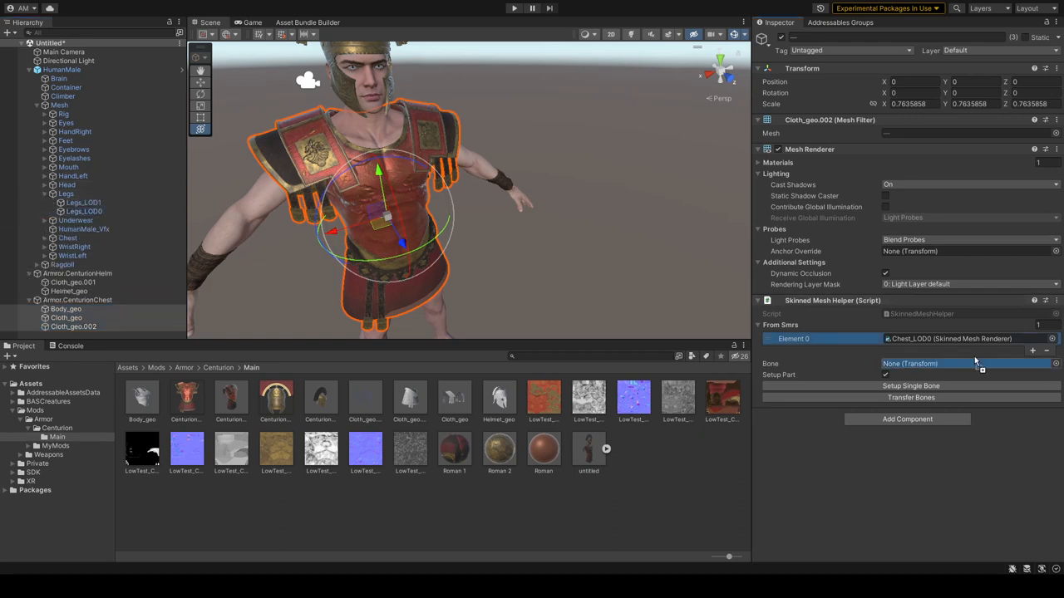
left_click(1033, 350)
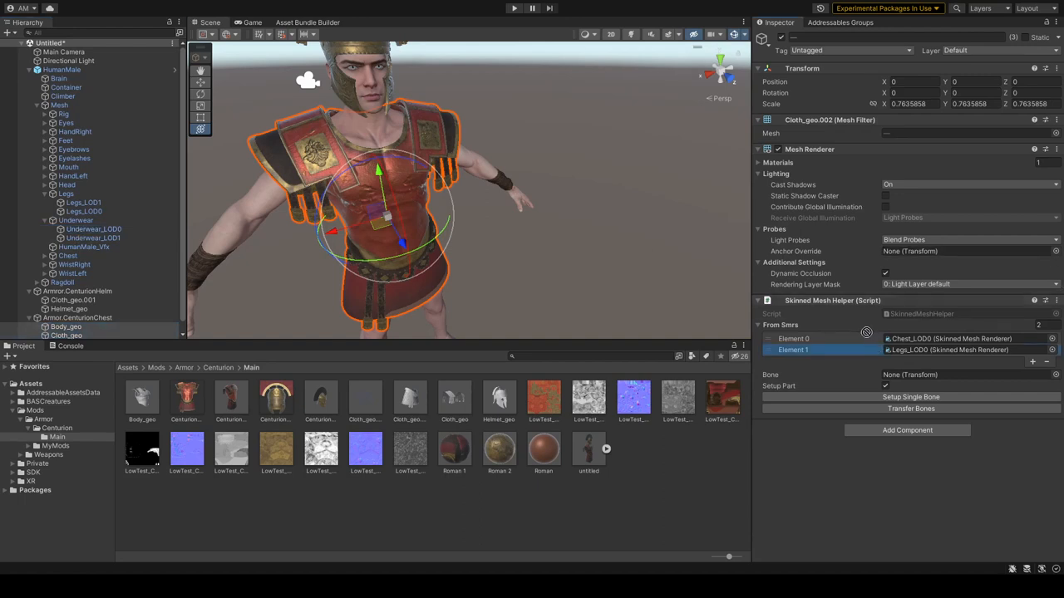
left_click(1033, 337)
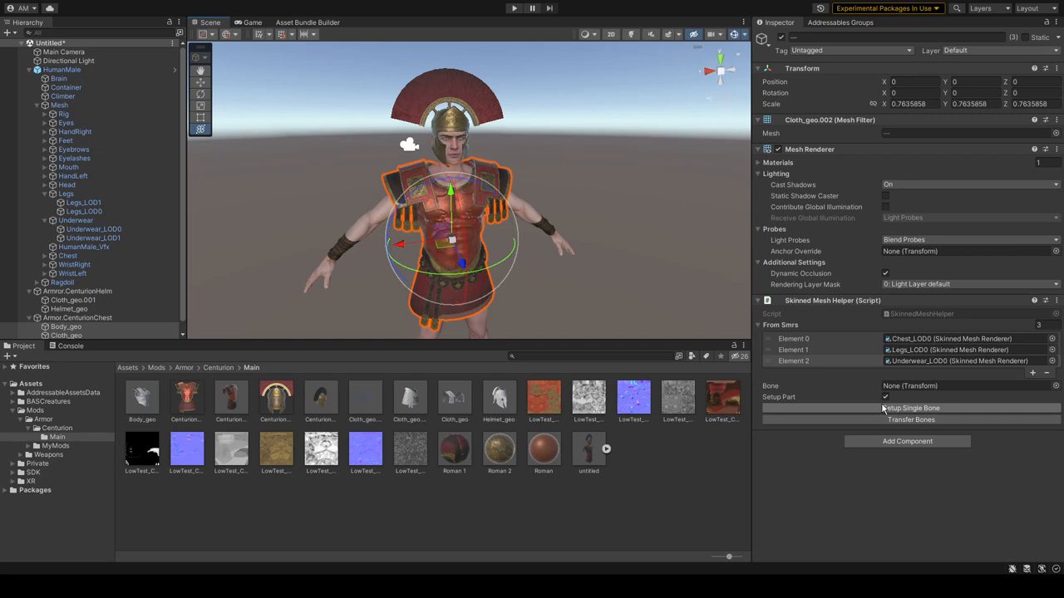
mouse_move(911, 426)
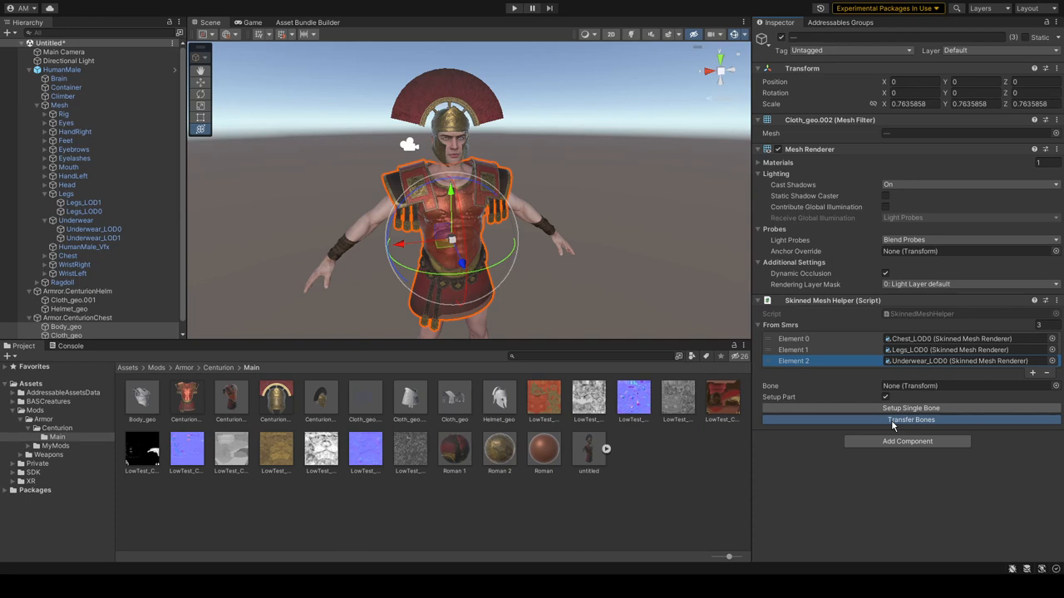
left_click(908, 420)
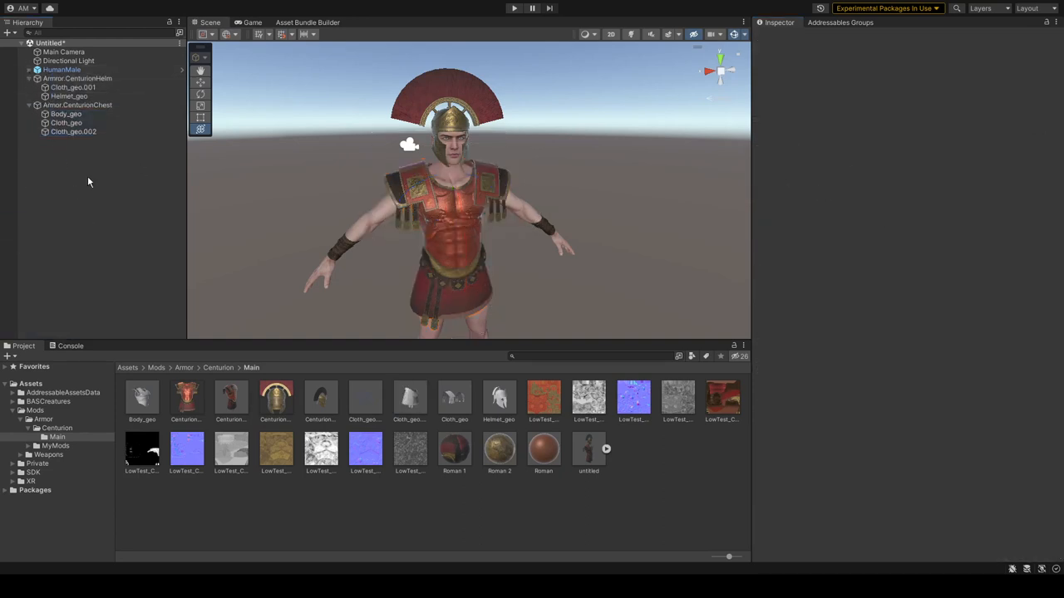
- Add a Manikin Group Part using the HumanMaleRig to both the helm and chest groups
left_click(77, 78)
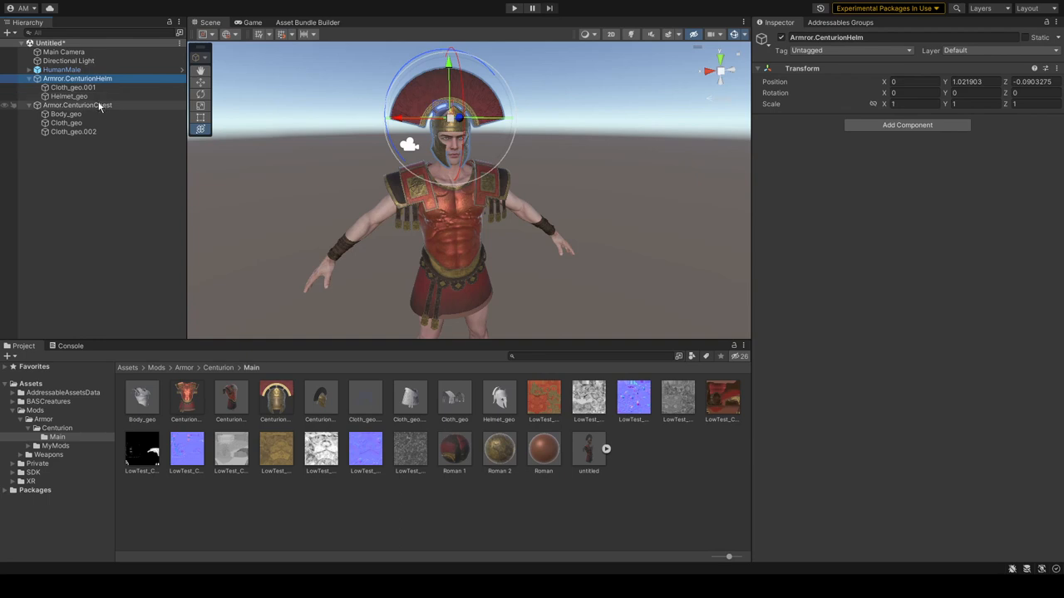
left_click(77, 105)
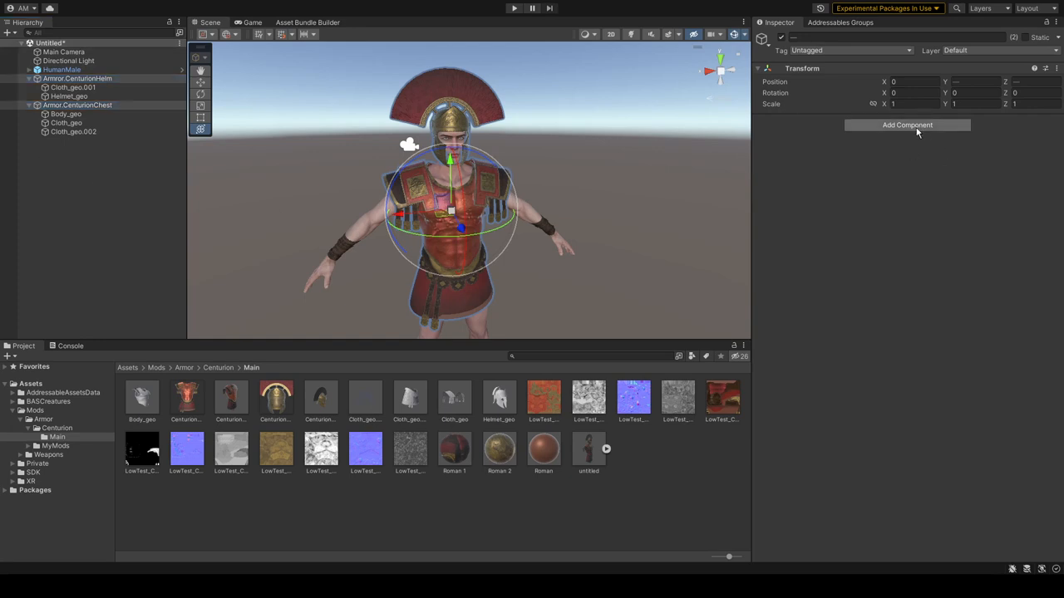
left_click(907, 125)
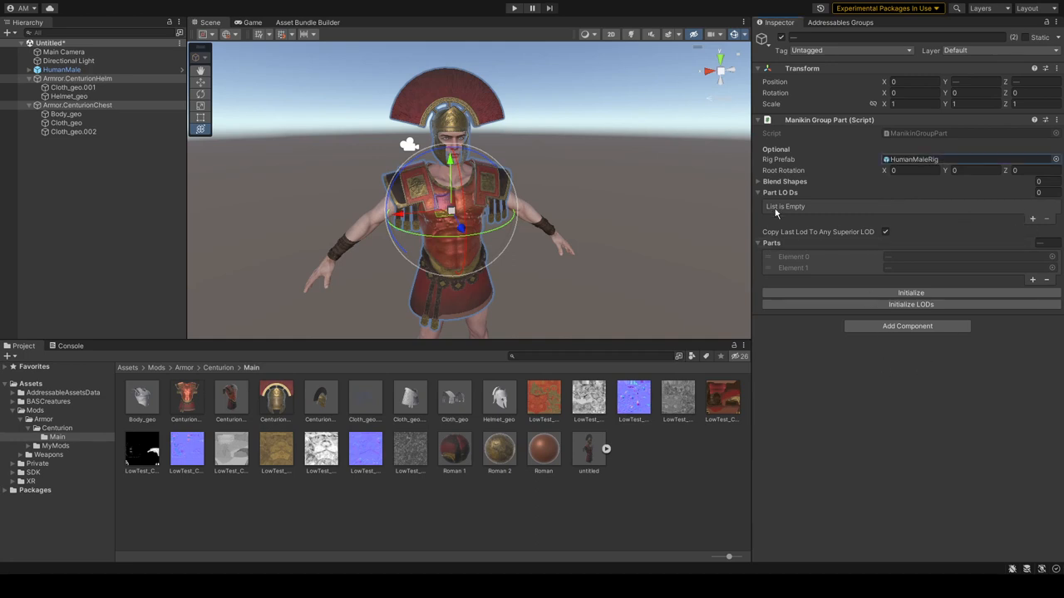
- List Cloth_geo.001 and Helmet_geo as the helm's part renderers and initialize
left_click(1032, 218)
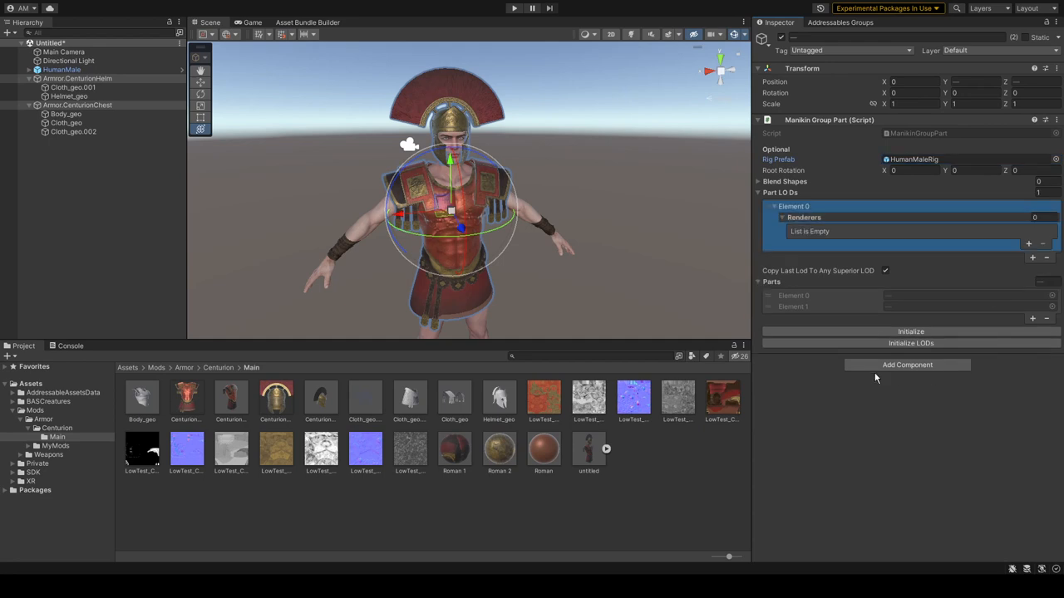
left_click(73, 131)
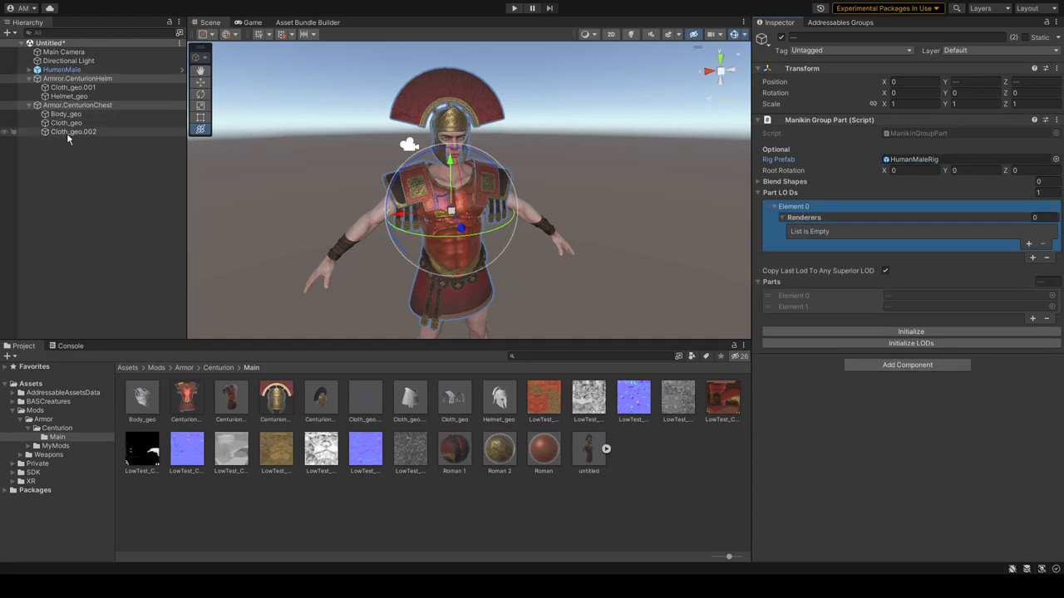
left_click(77, 78)
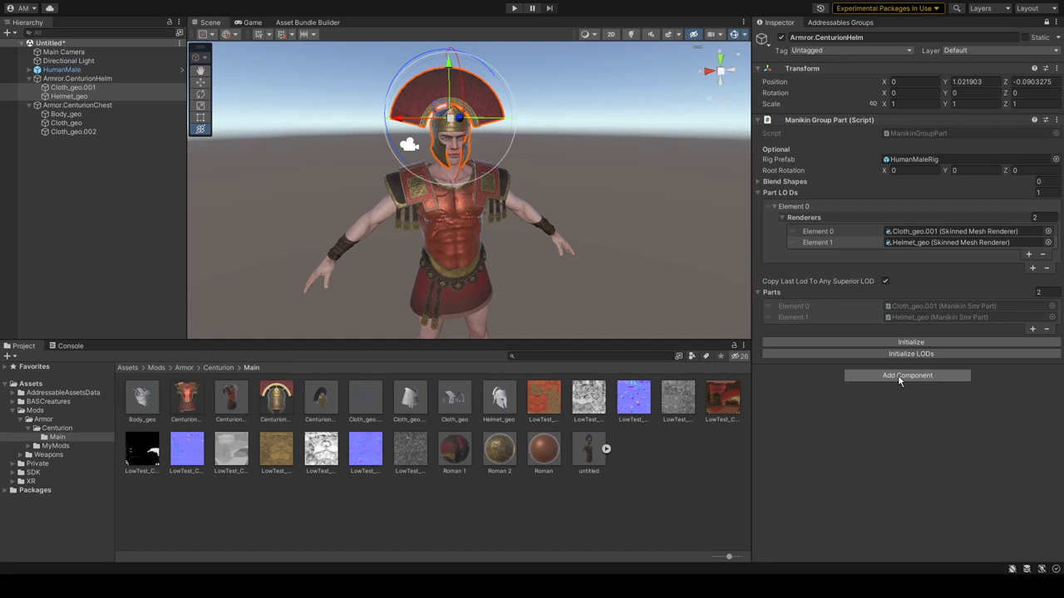
- Add two Mesh Parts to the helm: Helmet_geo with Plate and Cloth_geo.001 with Leather
left_click(907, 375)
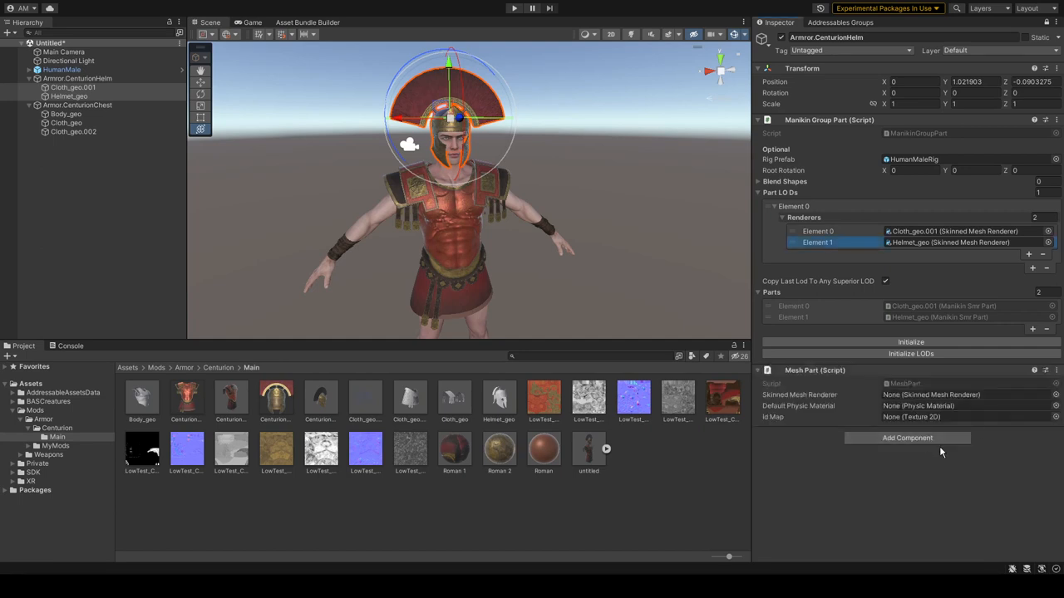
mouse_move(777, 420)
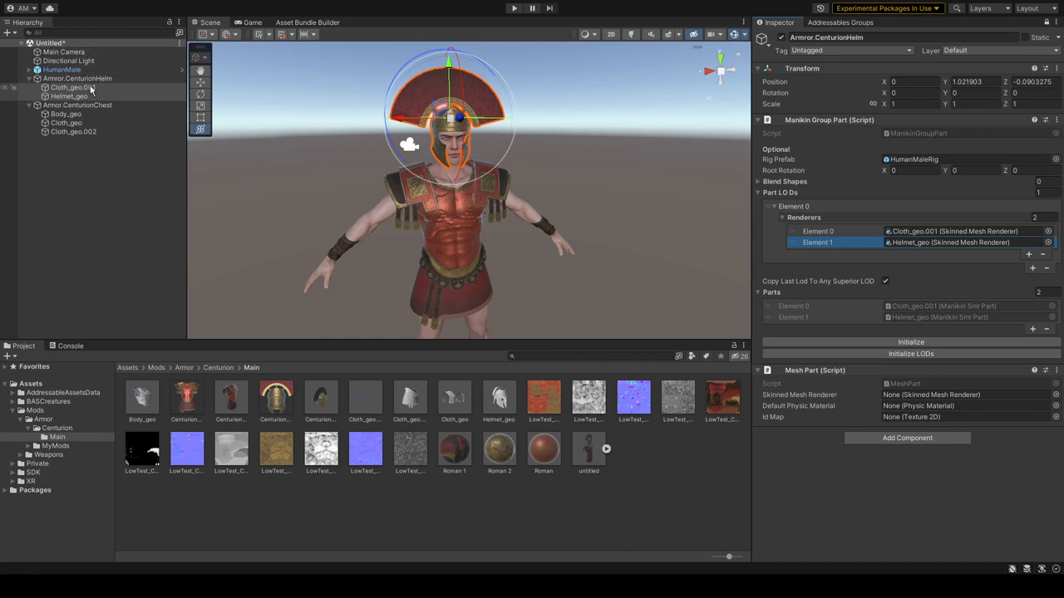
left_click(907, 437)
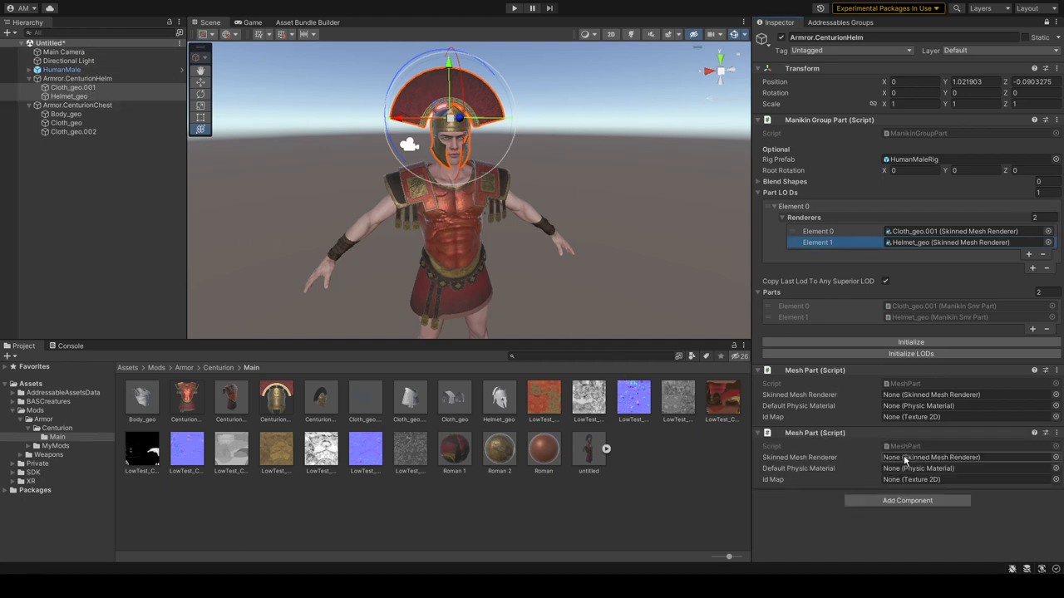
left_click(931, 395)
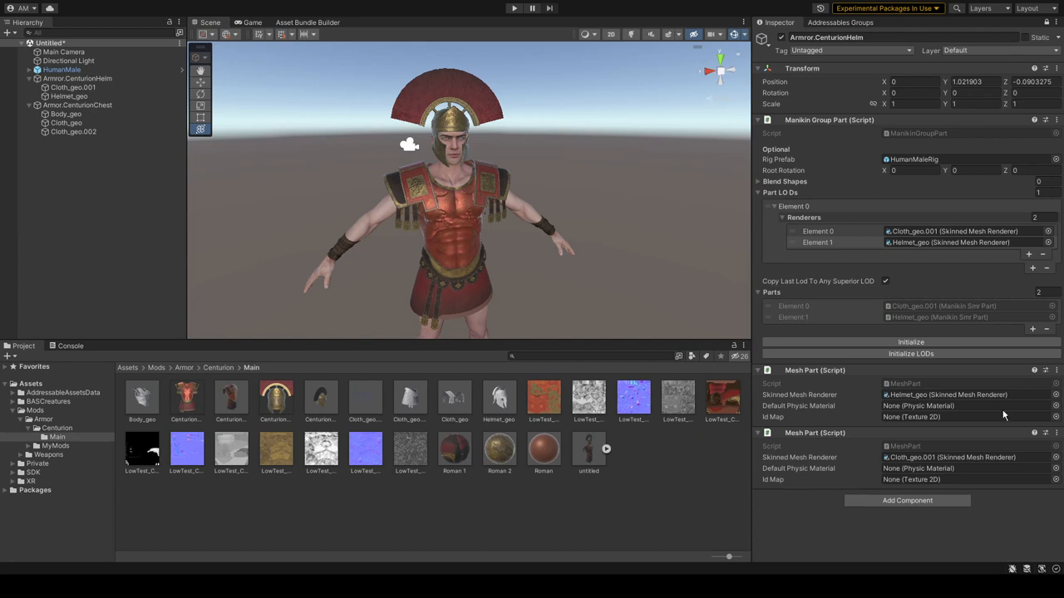
left_click(964, 406)
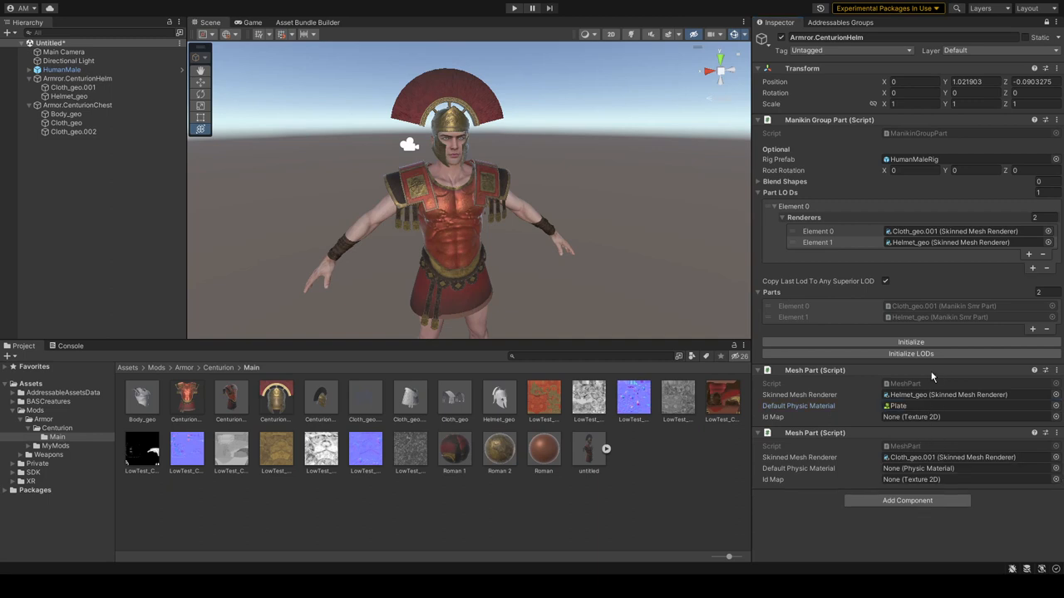
mouse_move(944, 489)
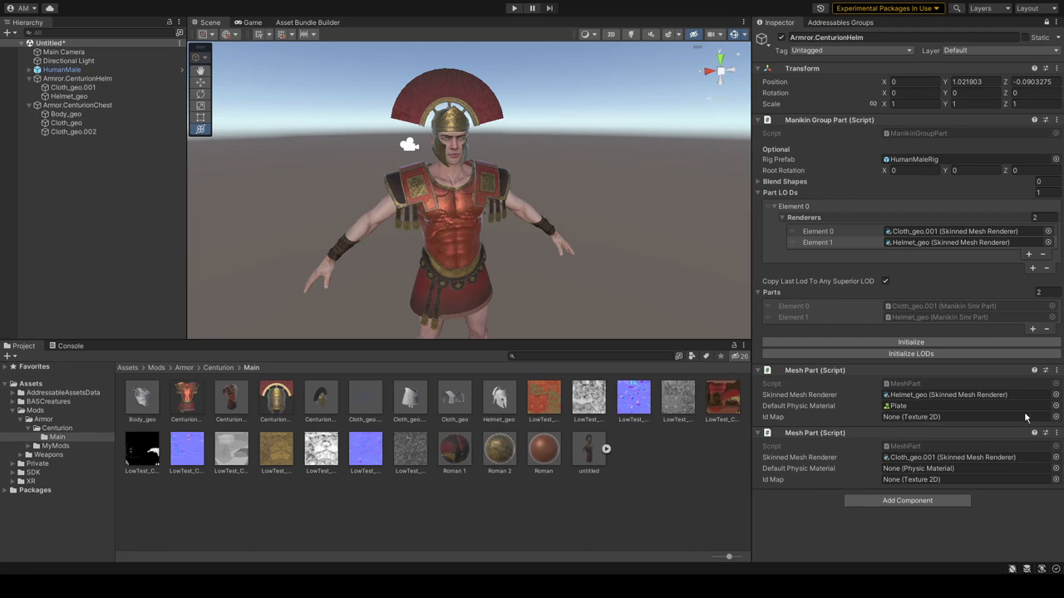
mouse_move(915, 403)
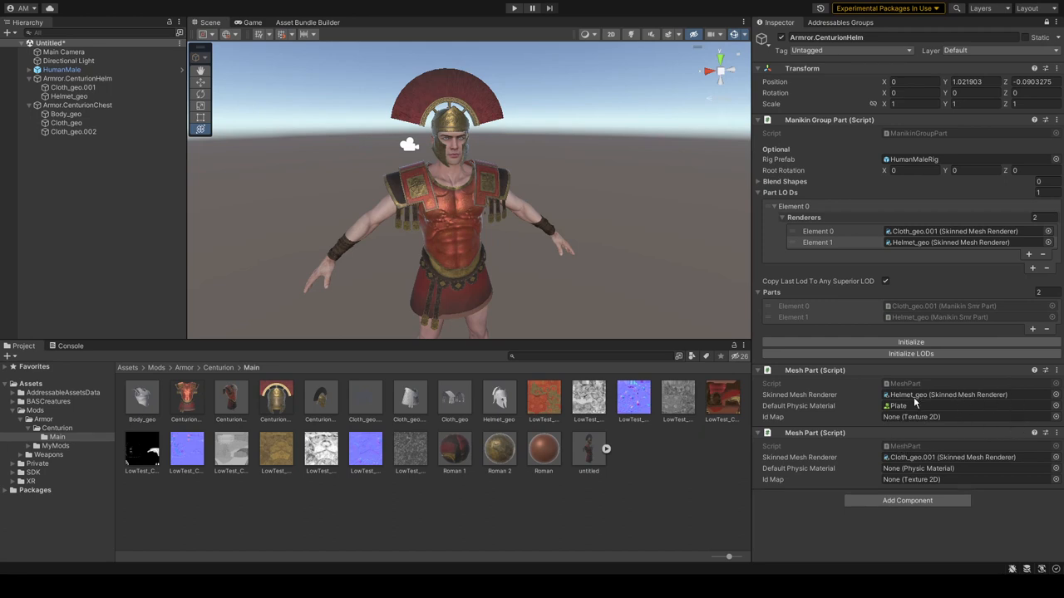
mouse_move(885, 449)
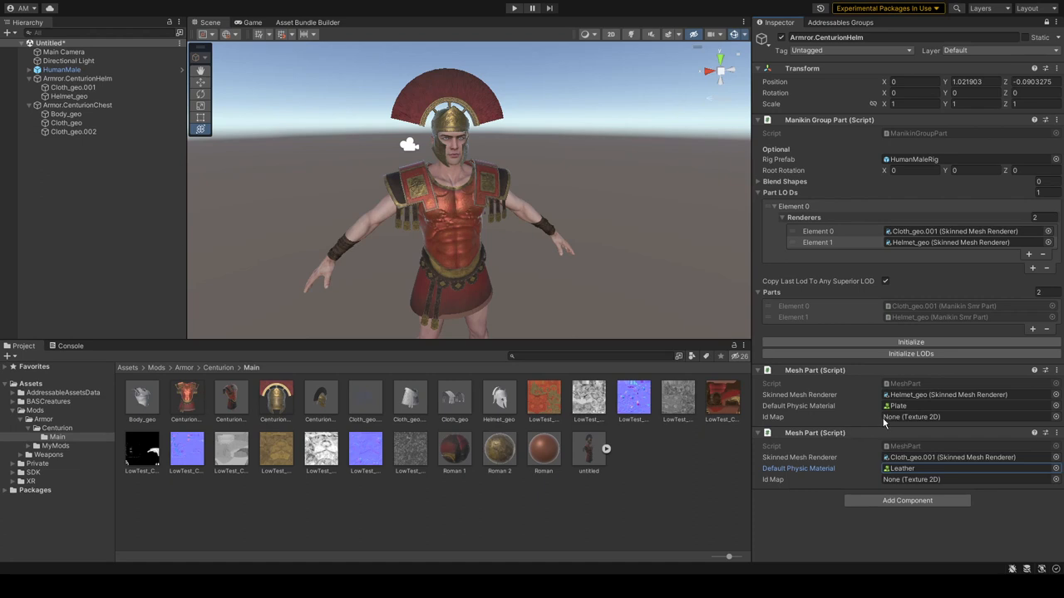
- Save Armor.CenturionHelm into the Project folder as a prefab
left_click(77, 79)
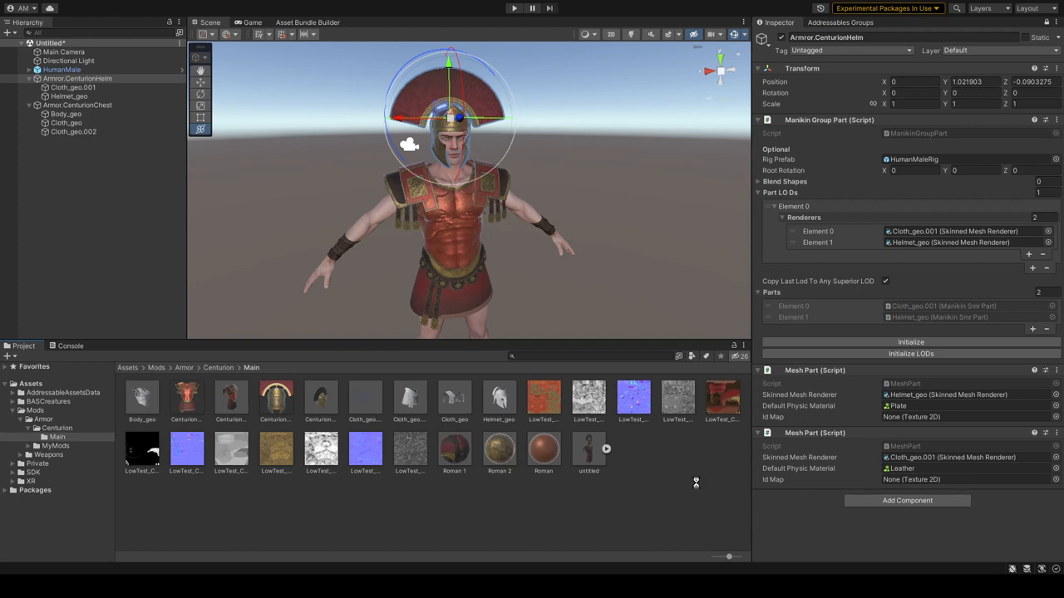
left_click(77, 104)
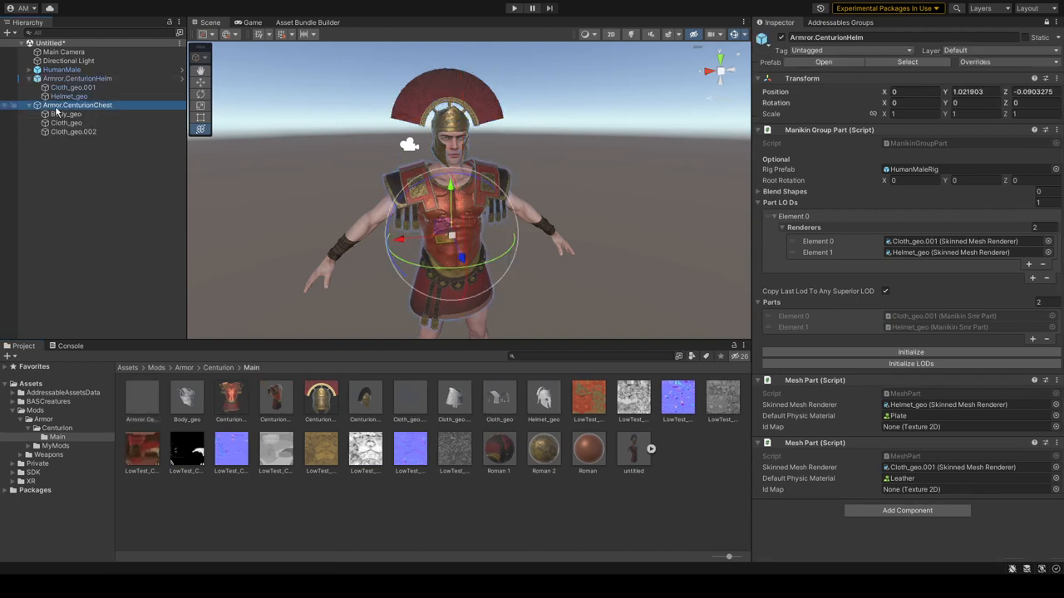
- Fill the chest's renderer list with Body_geo, Cloth_geo and Cloth_geo.002
left_click(65, 114)
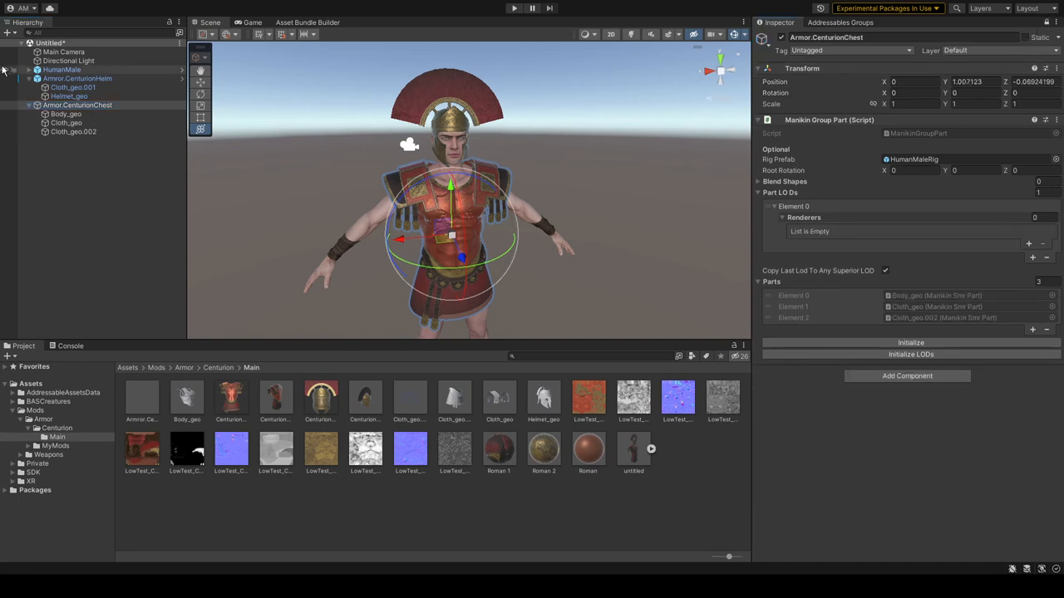
left_click(67, 113)
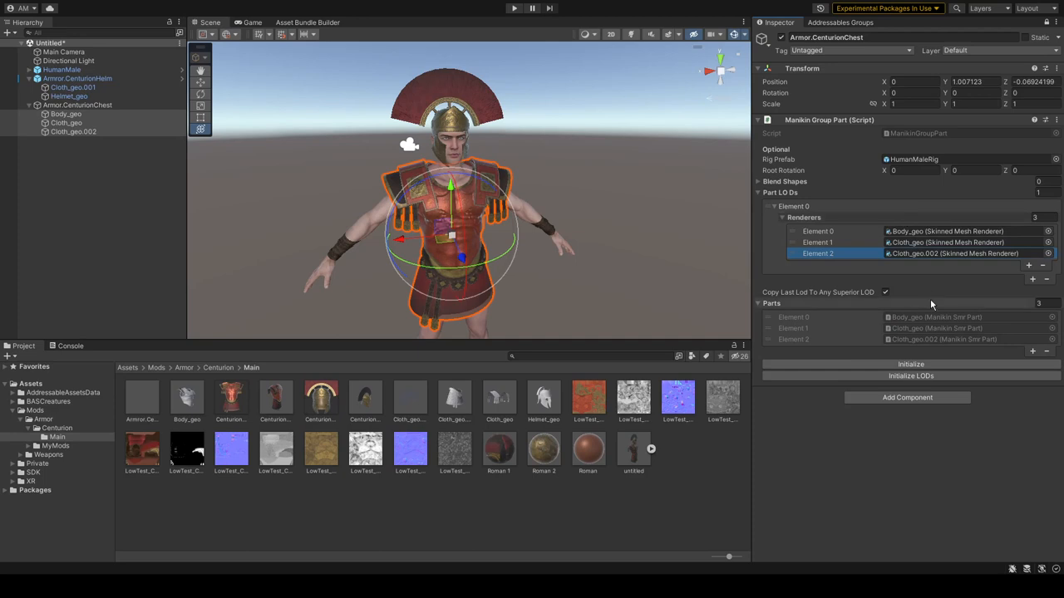
mouse_move(917, 407)
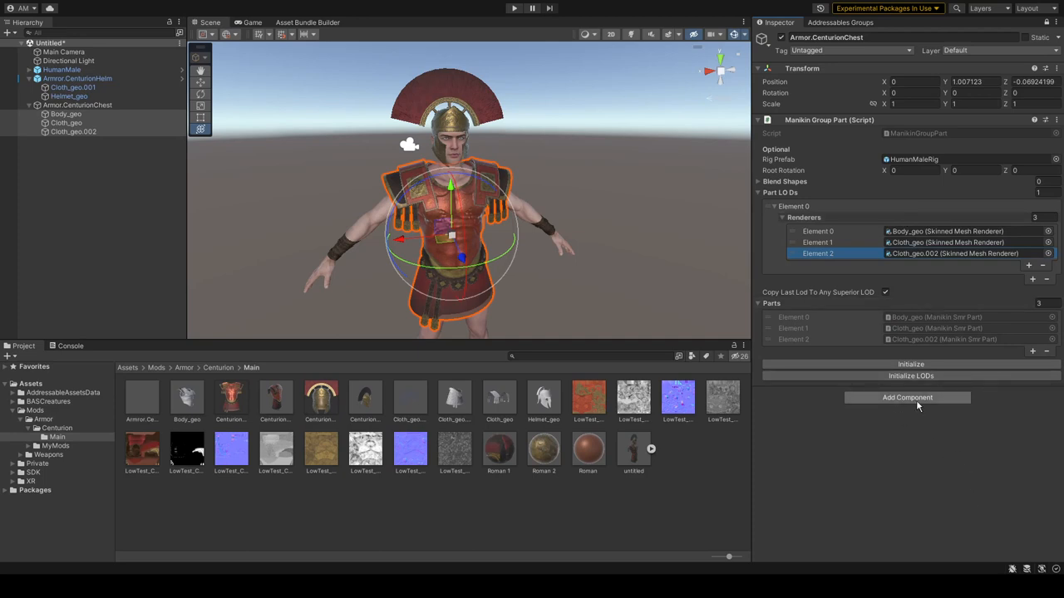
left_click(907, 397)
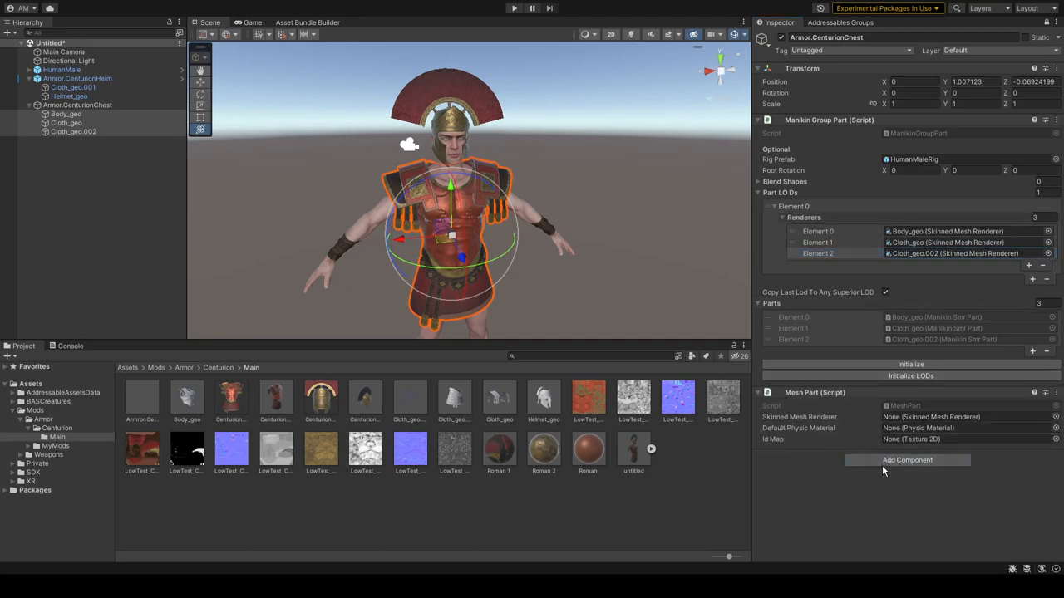
- Add three Mesh Parts with Body_geo as Plate, set the cloth materials, and save the chest as a prefab
left_click(907, 460)
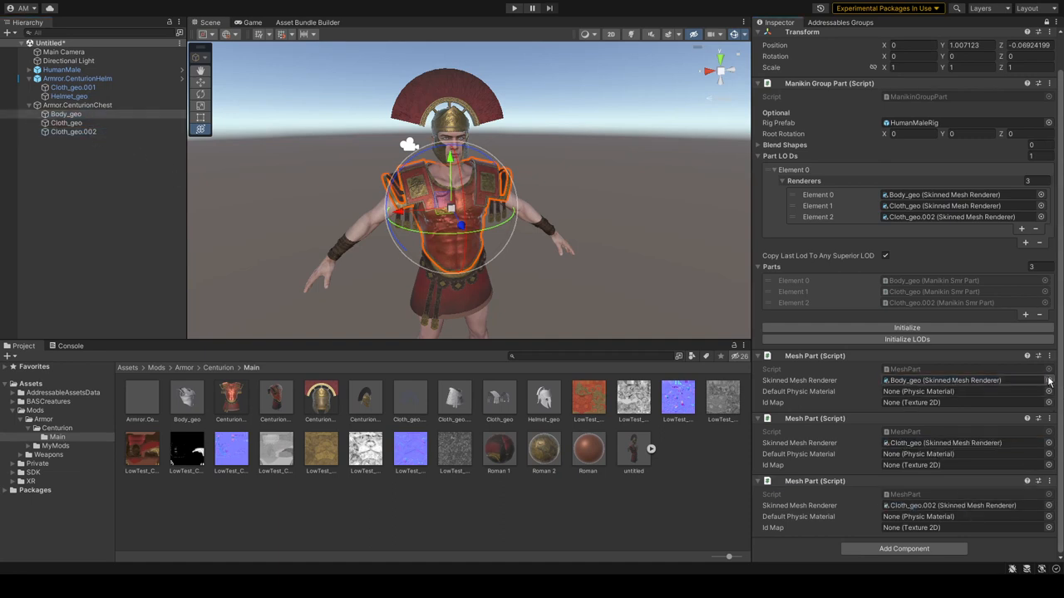
left_click(964, 392)
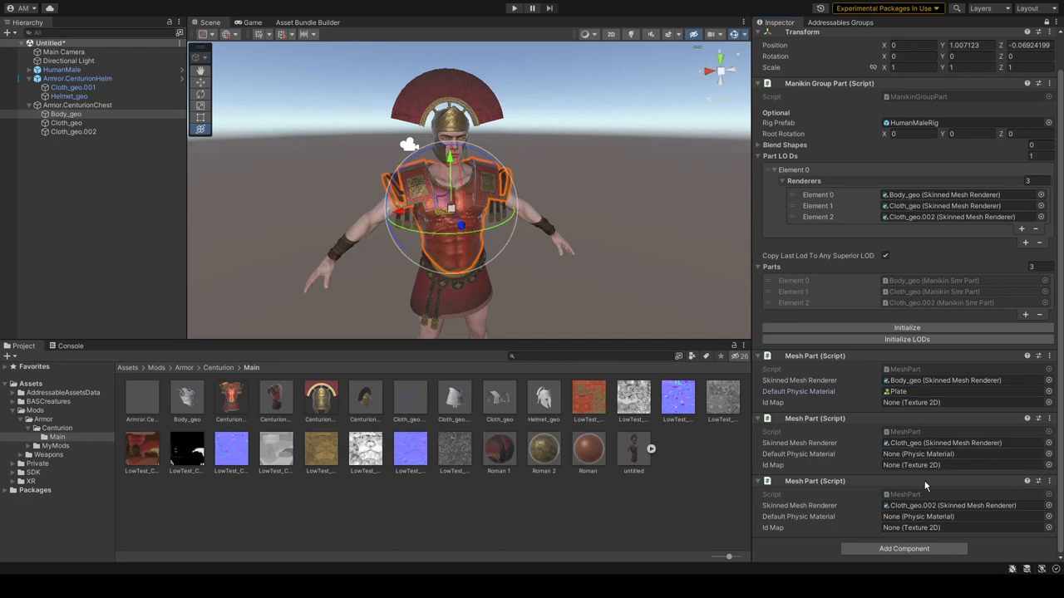
left_click(964, 454)
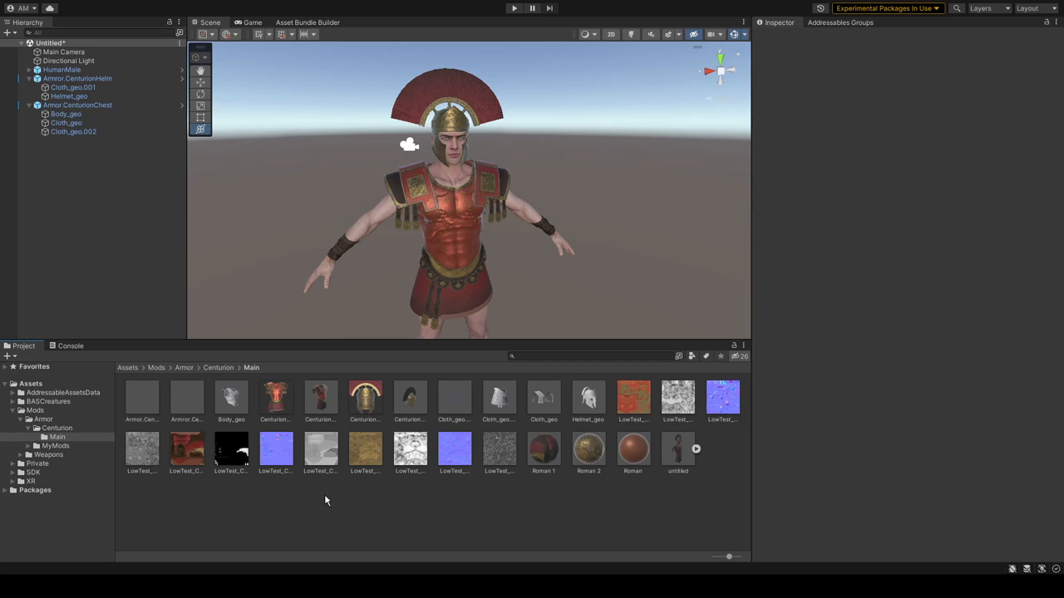
mouse_move(254, 524)
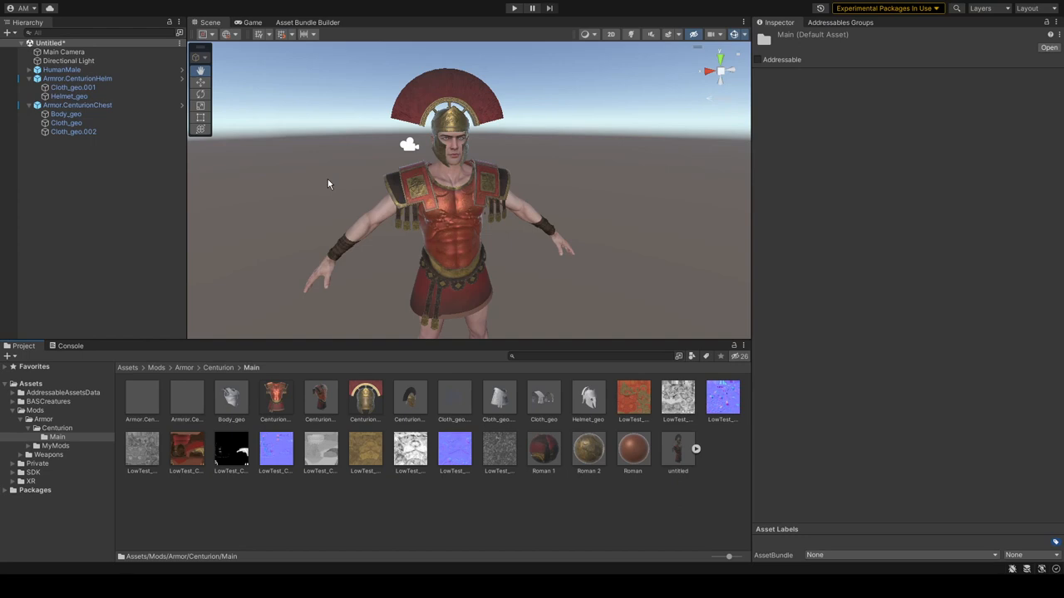
mouse_move(352, 183)
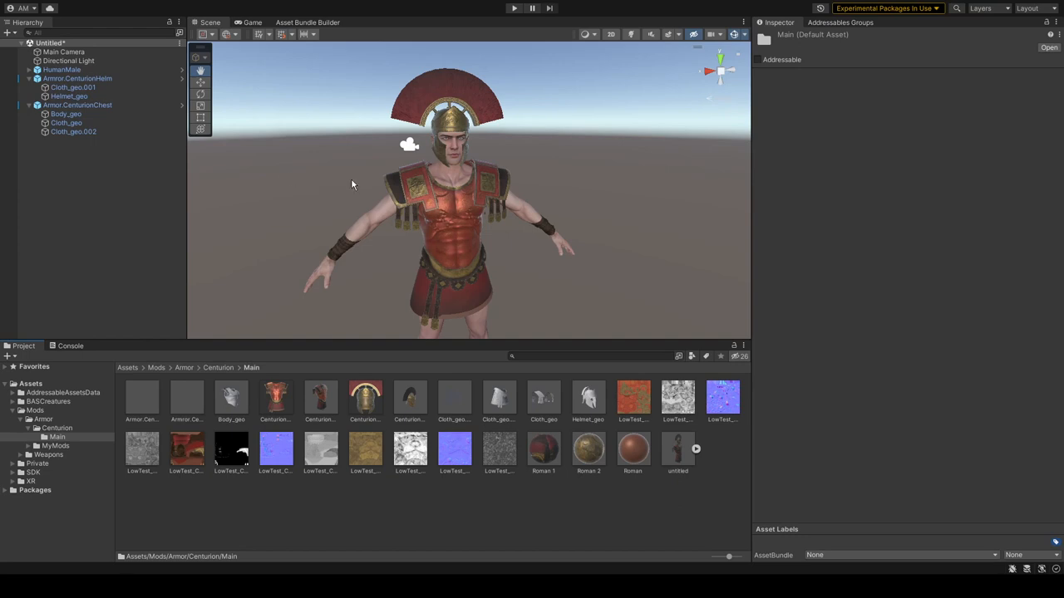
mouse_move(363, 184)
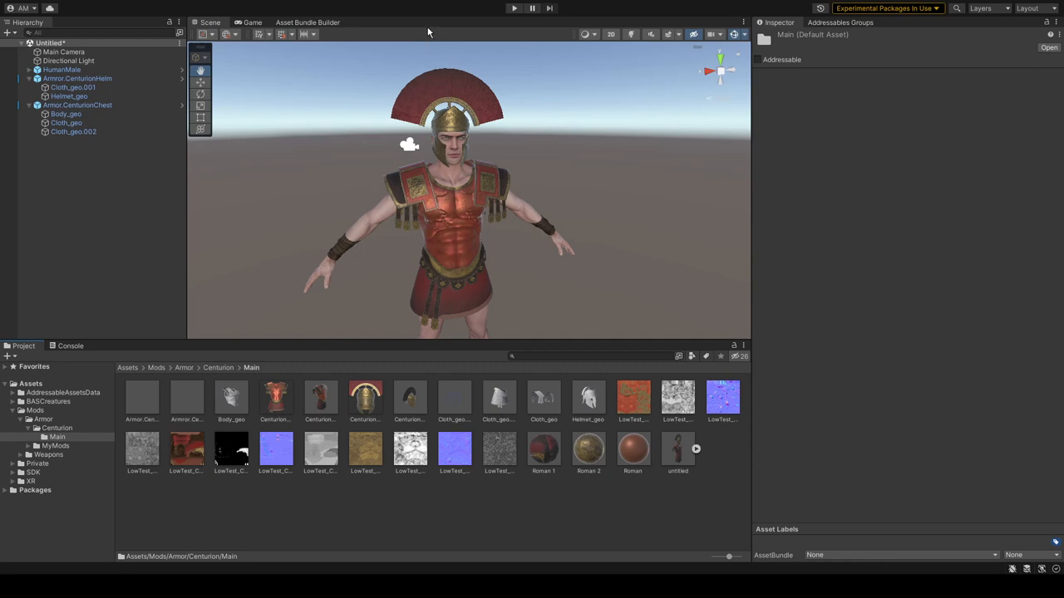
mouse_move(566, 62)
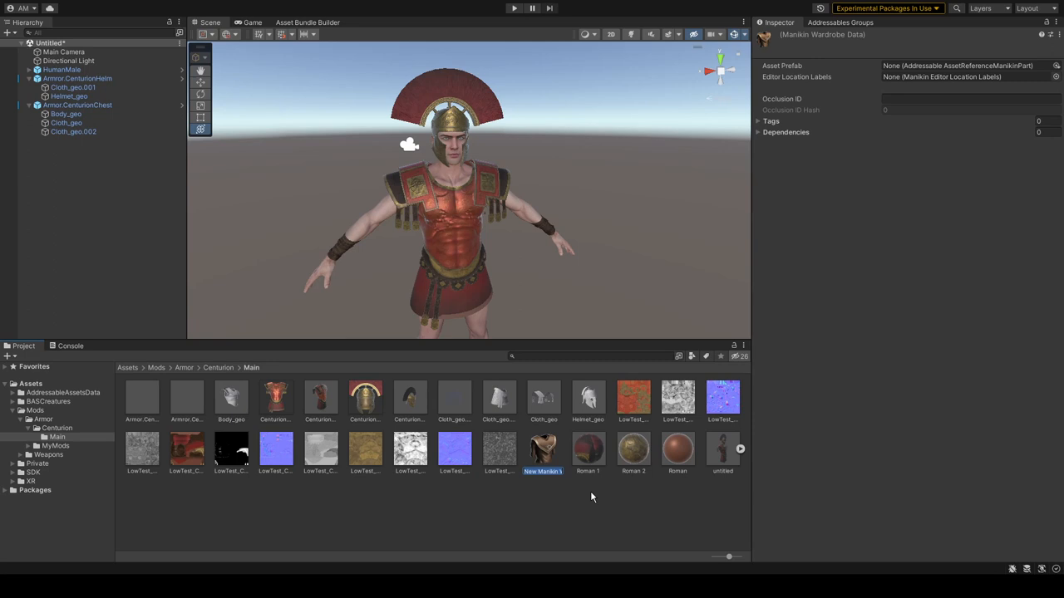
- Create a Manikin Wardrobe Data asset in the Main folder named Armor.CenturionHelm
left_click(79, 78)
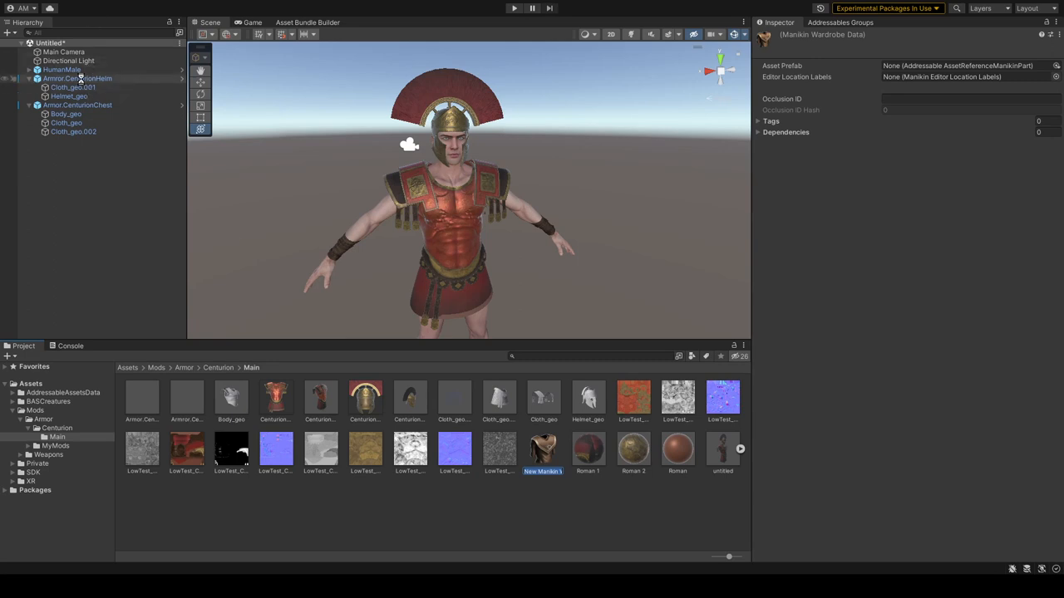
left_click(78, 79)
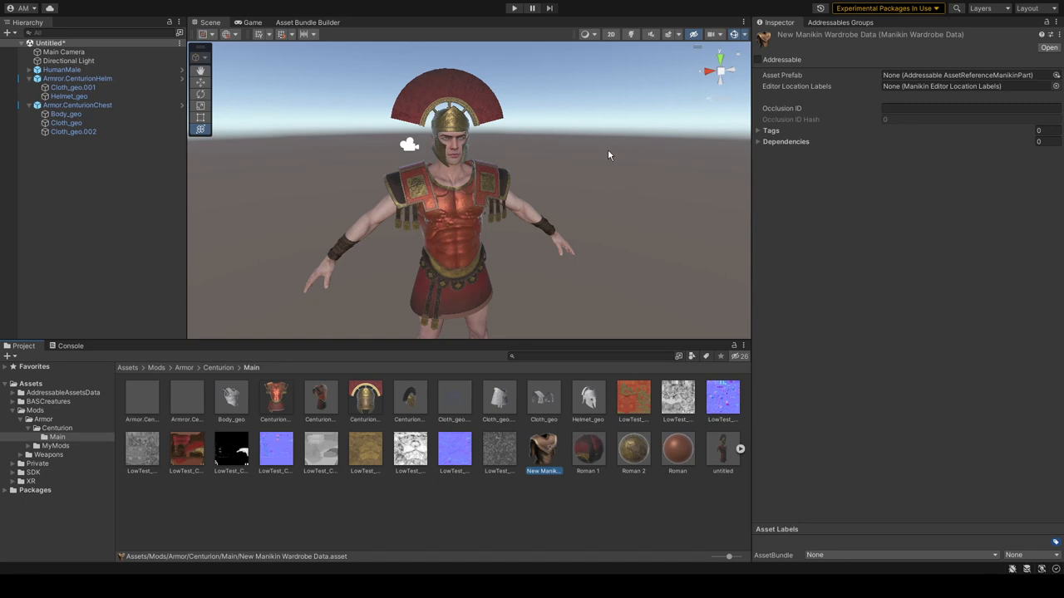
left_click(187, 399)
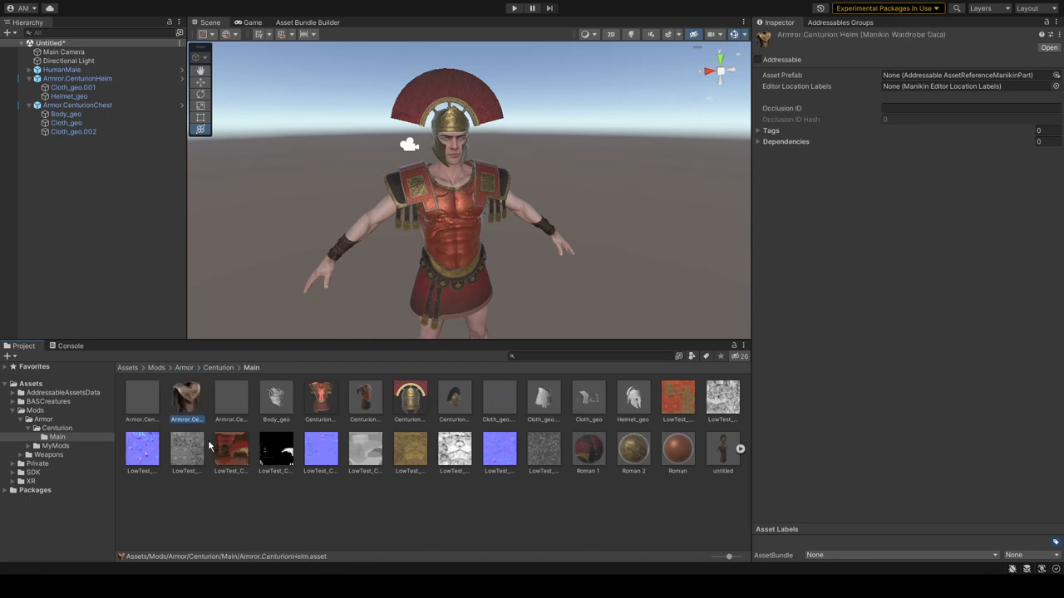
- Link the helm prefab to the wardrobe data and give it one Head channel on the Helmet layer
left_click(231, 399)
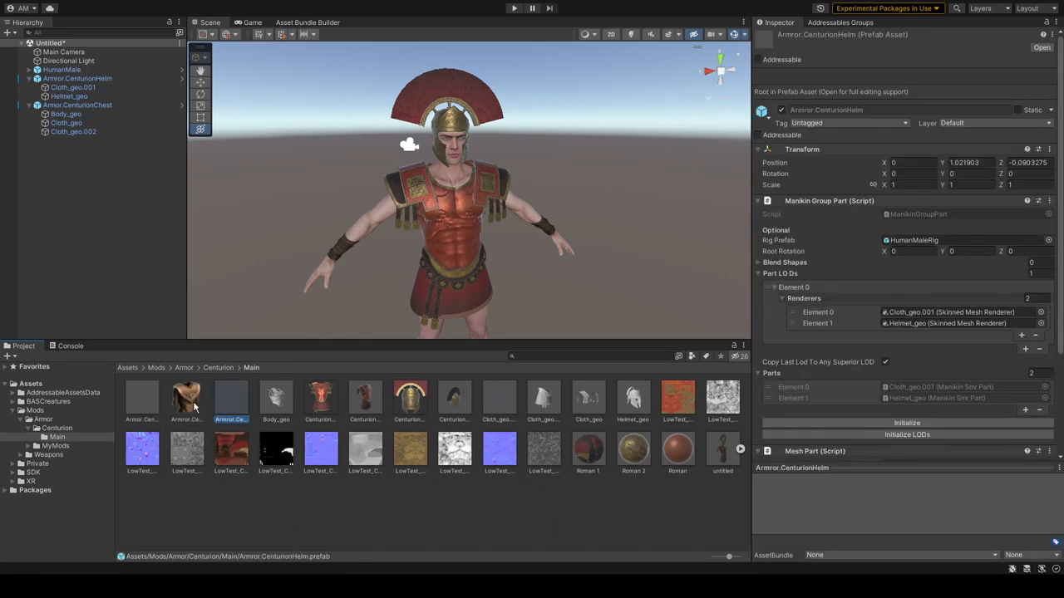
left_click(231, 399)
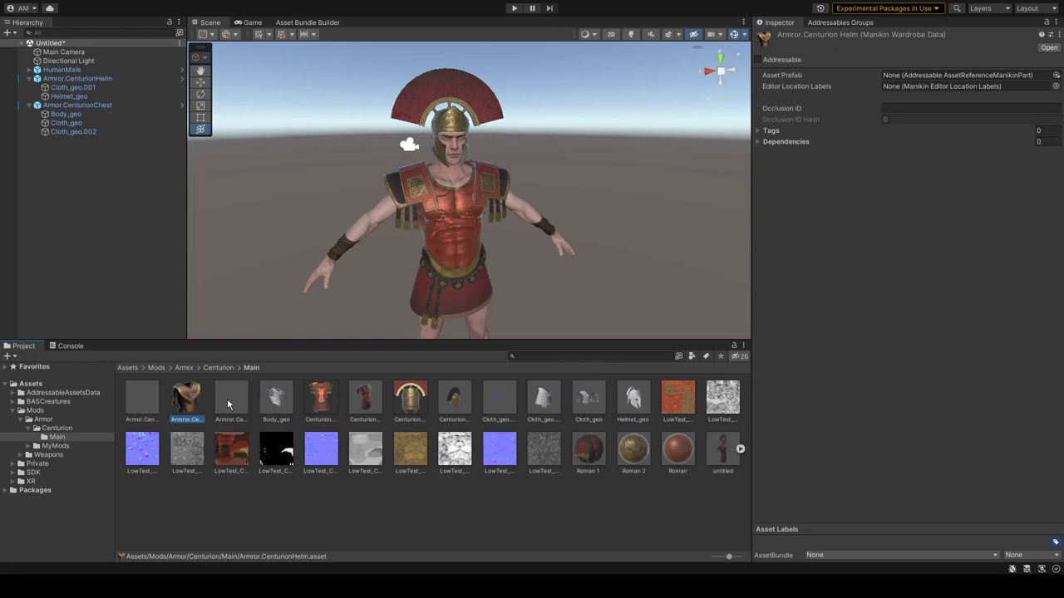
left_click(231, 400)
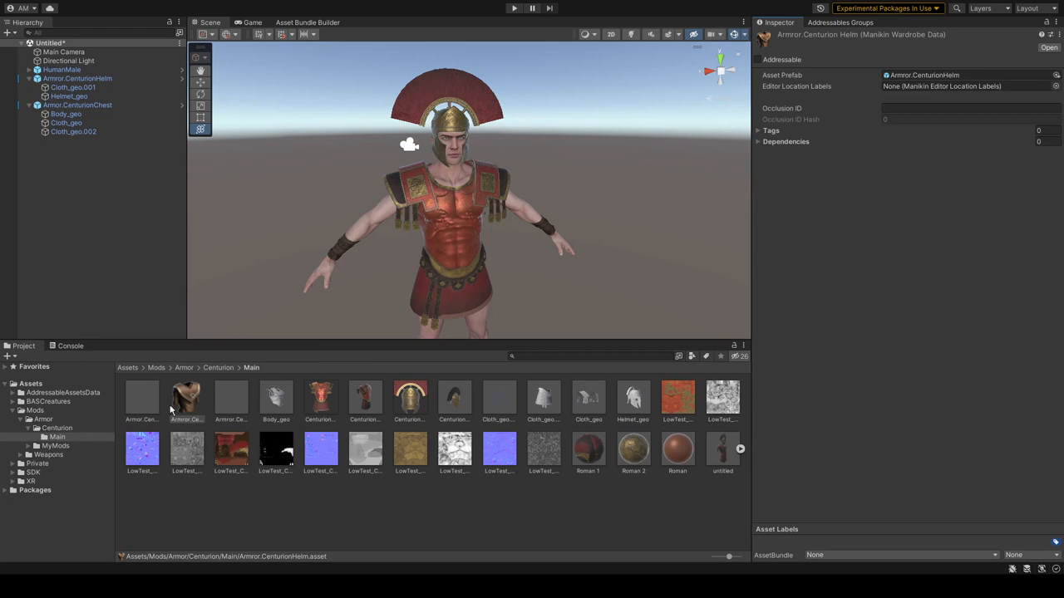
mouse_move(1054, 98)
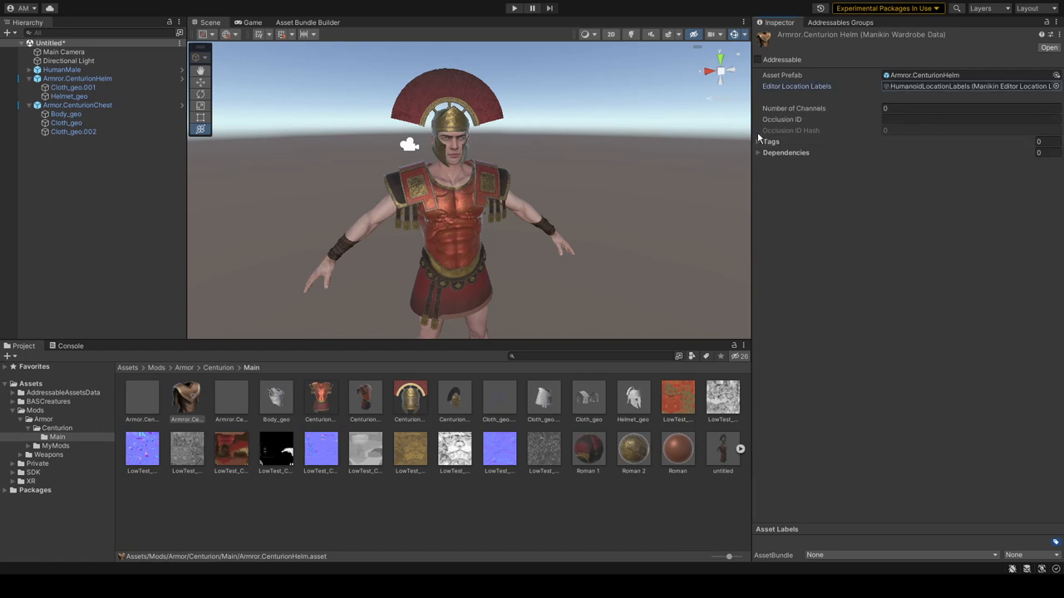
left_click(970, 108)
type("1")
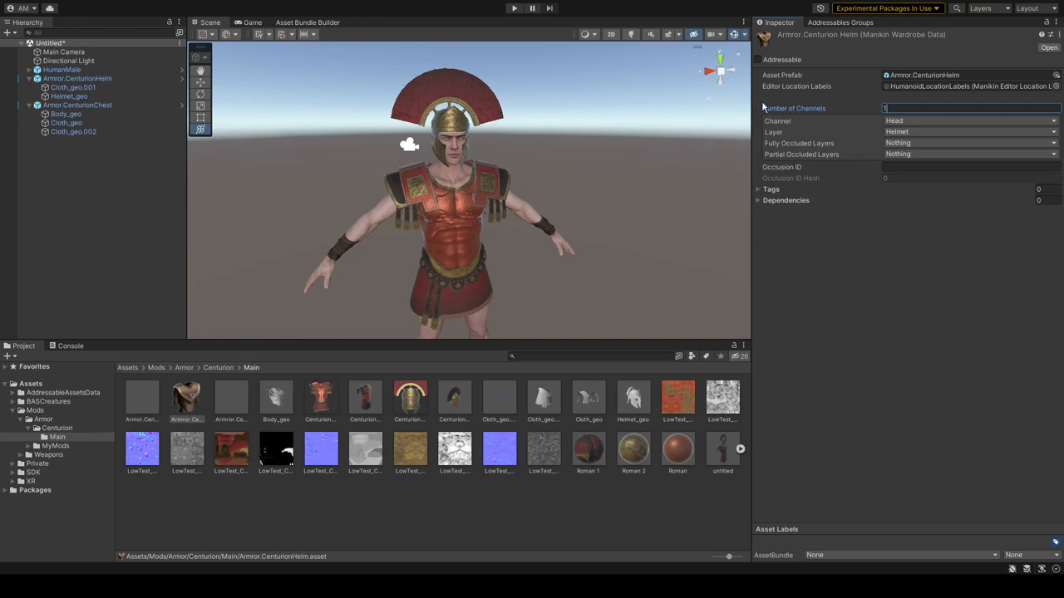
mouse_move(486, 277)
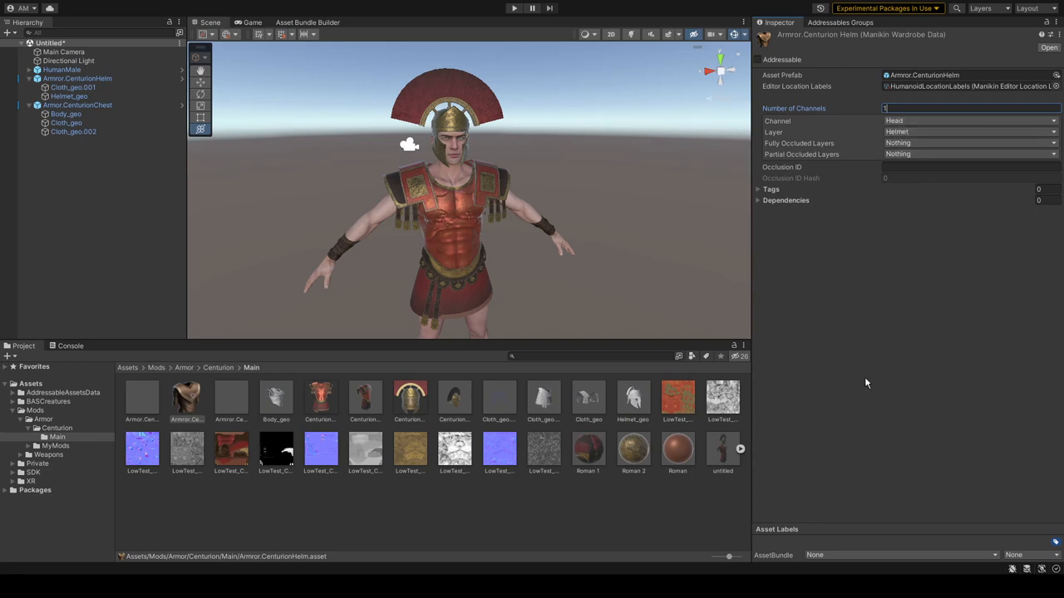
mouse_move(287, 166)
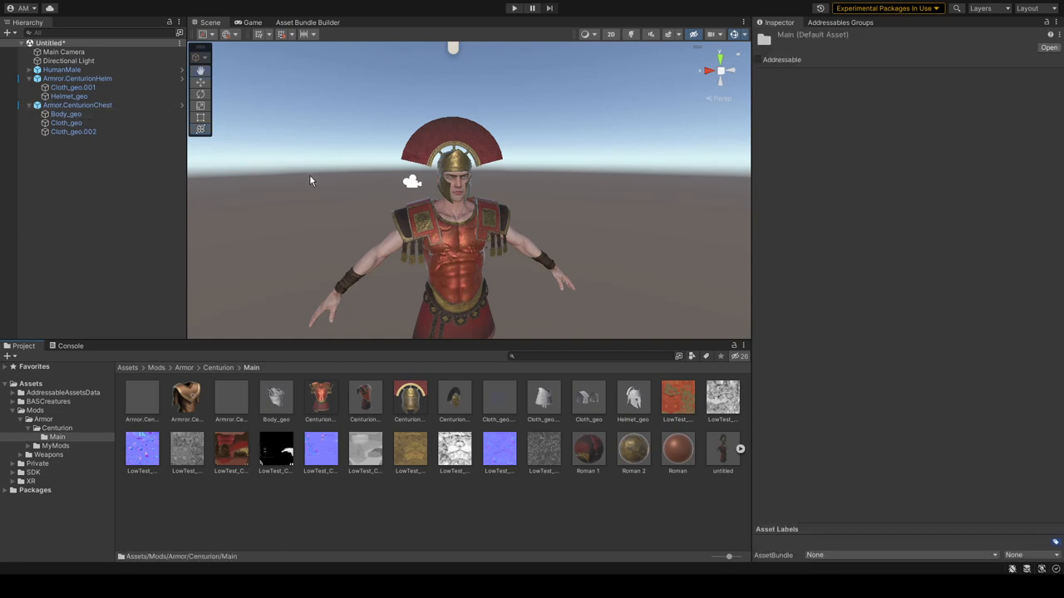
mouse_move(416, 50)
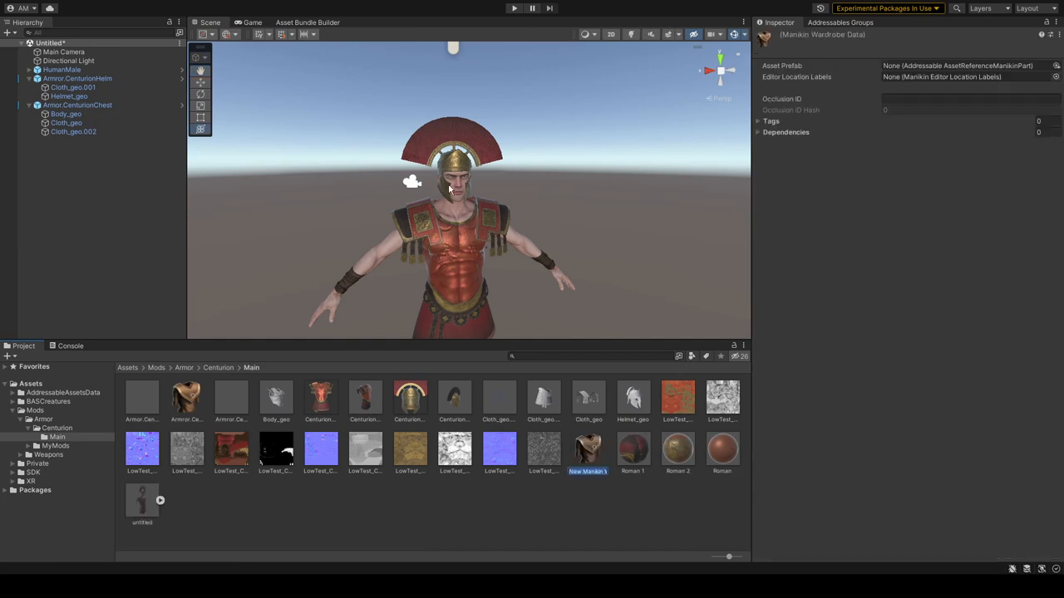
- Create wardrobe data named Armor.CenturionChest and place the CenturionChest and CenturionHelm items in the scene
left_click(66, 113)
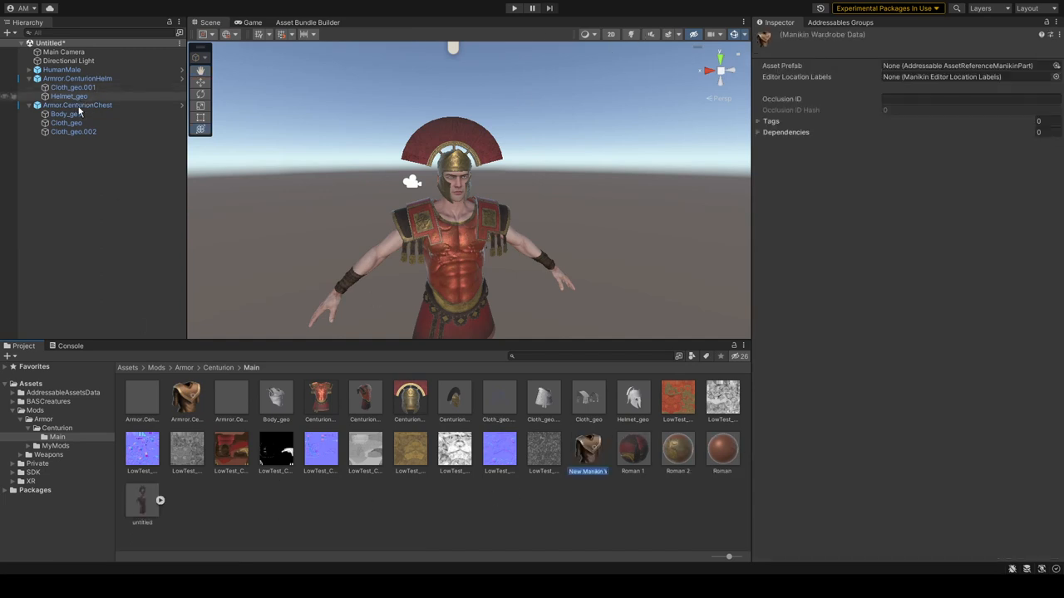
left_click(77, 105)
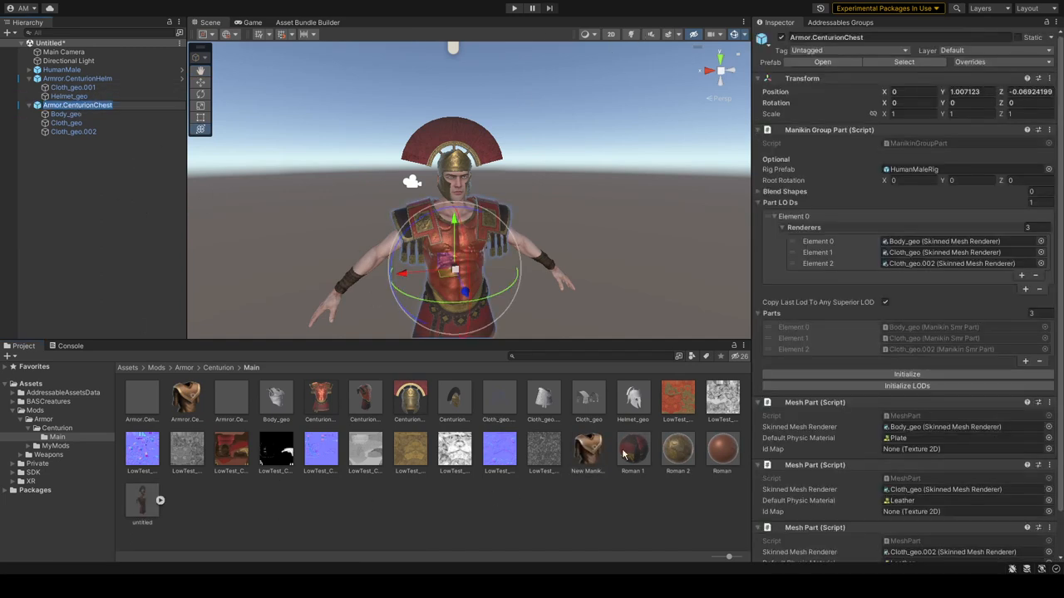
left_click(587, 451)
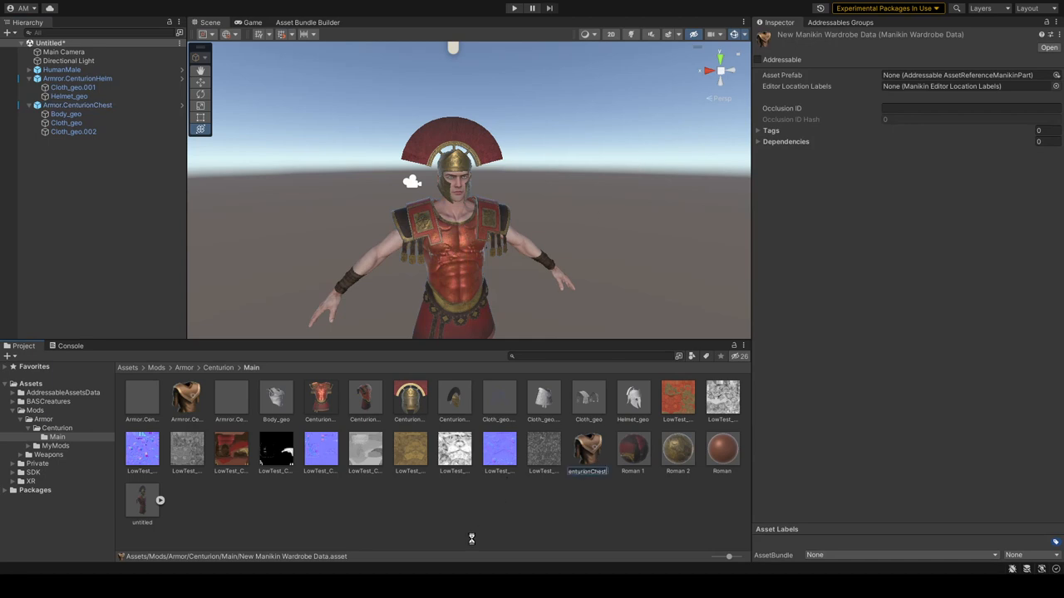
left_click(186, 399)
type("proto")
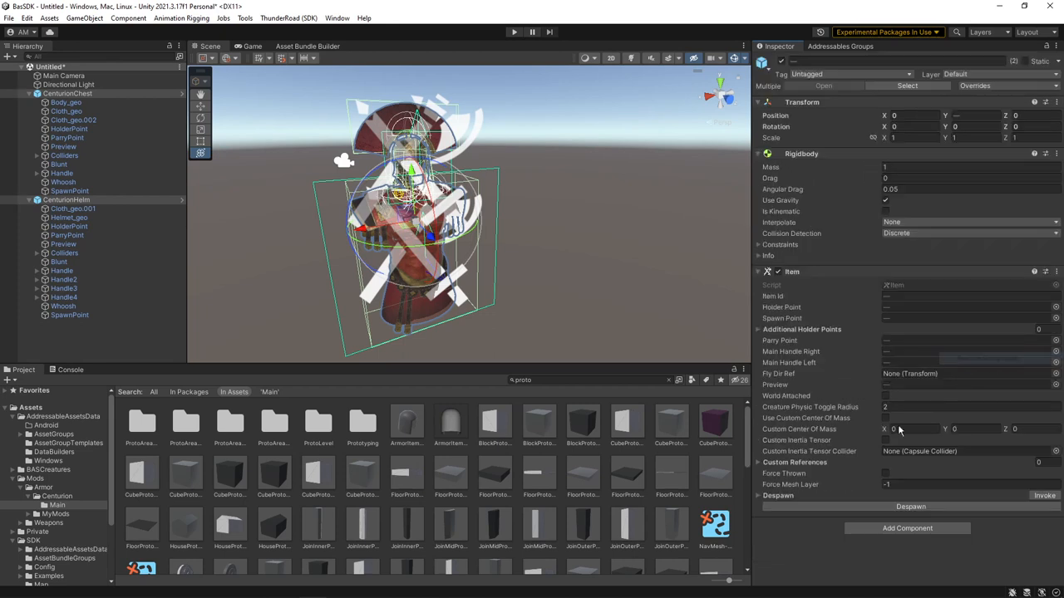
- Show the Asset Bundle Builder and Addressables Groups and create a Centurion packed assets group
left_click(67, 235)
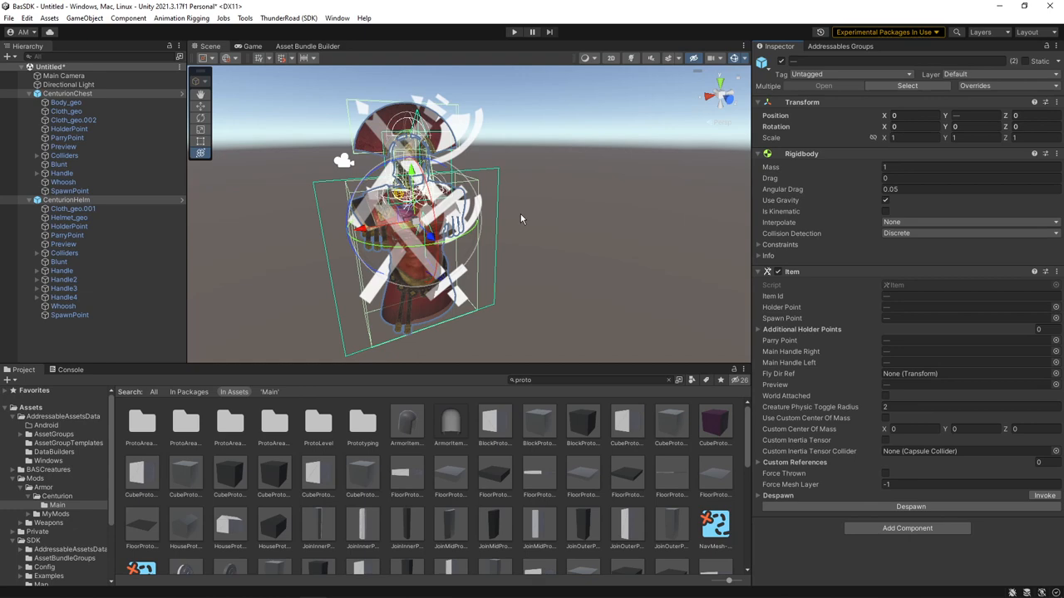
left_click(308, 46)
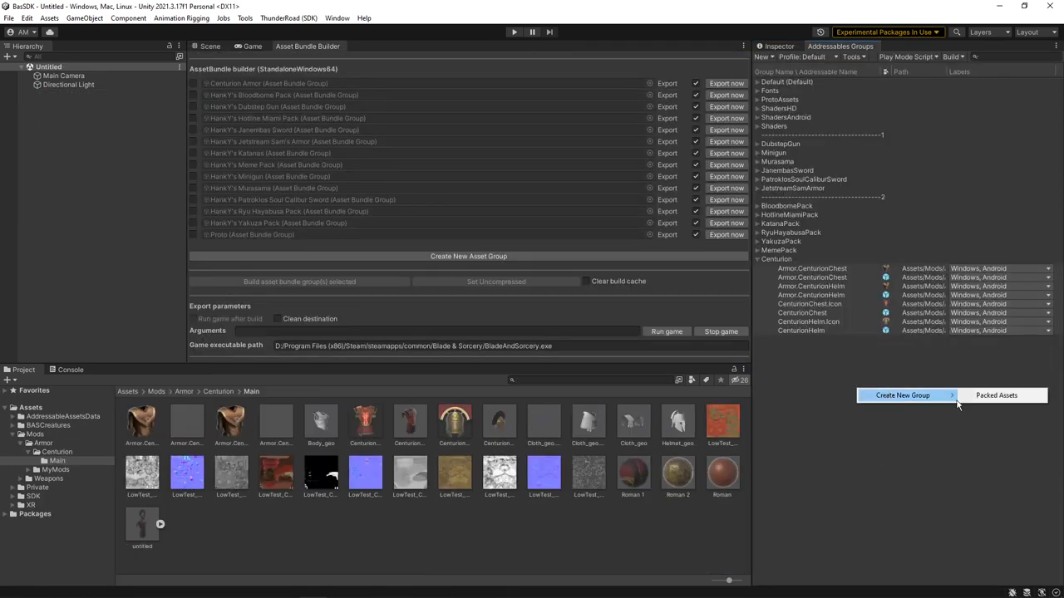
left_click(812, 267)
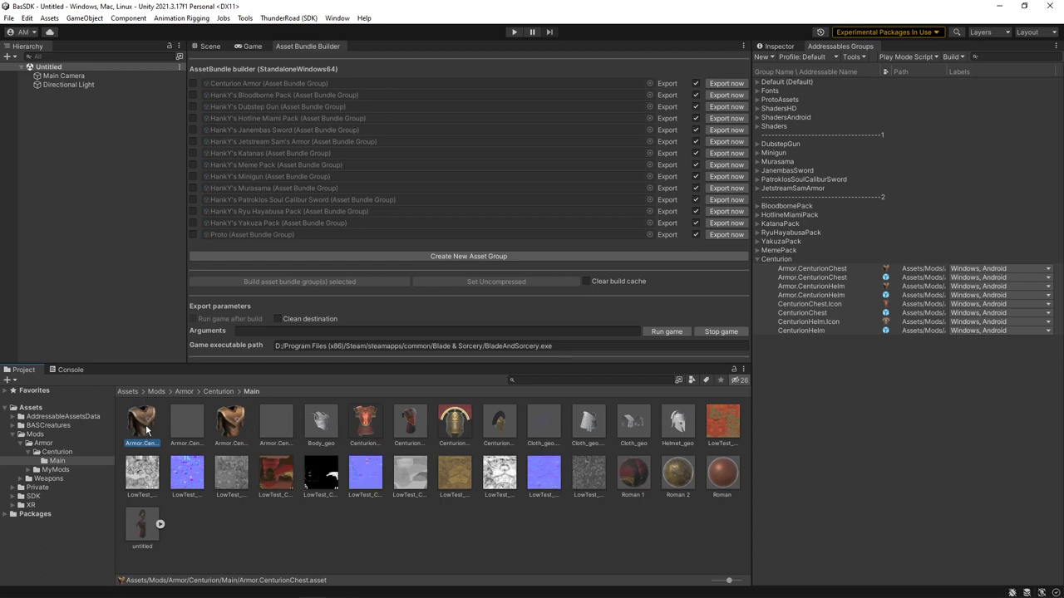
- Add the helm and chest prefabs and both icon images to the Centurion group, labelled Windows/Android
left_click(276, 424)
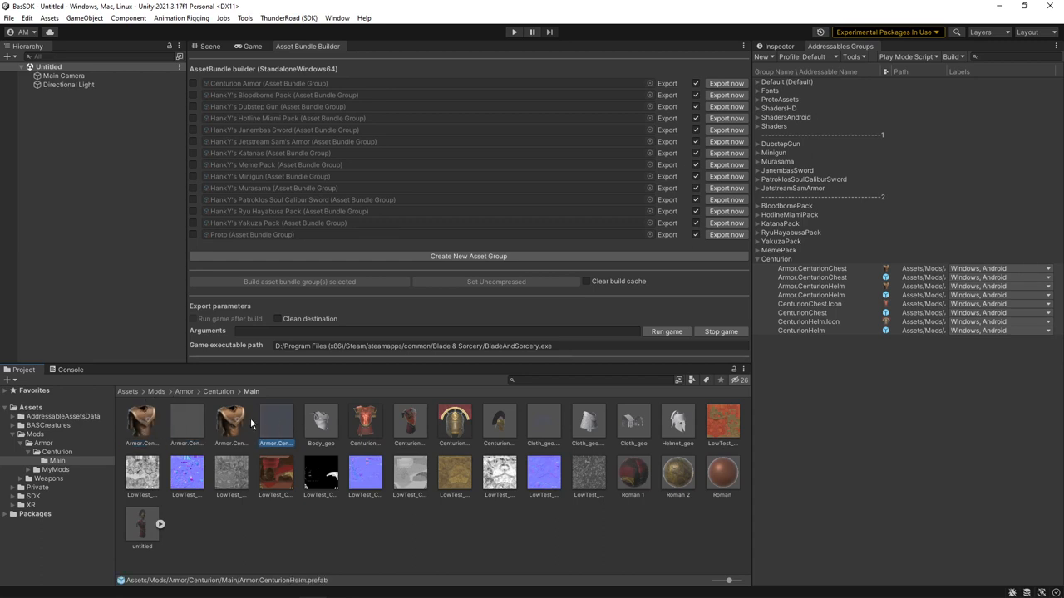
left_click(186, 422)
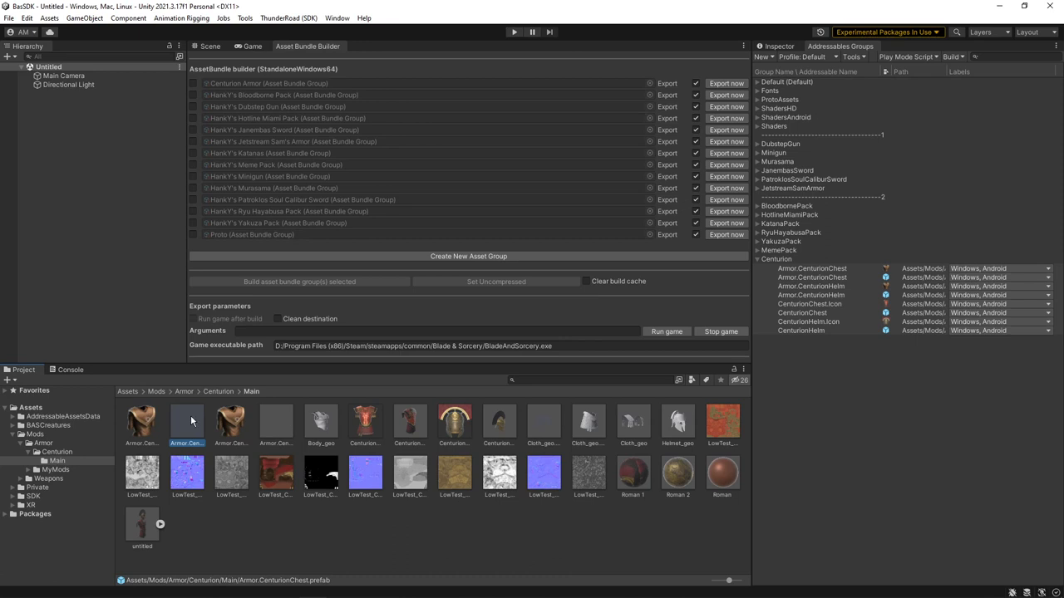
mouse_move(170, 424)
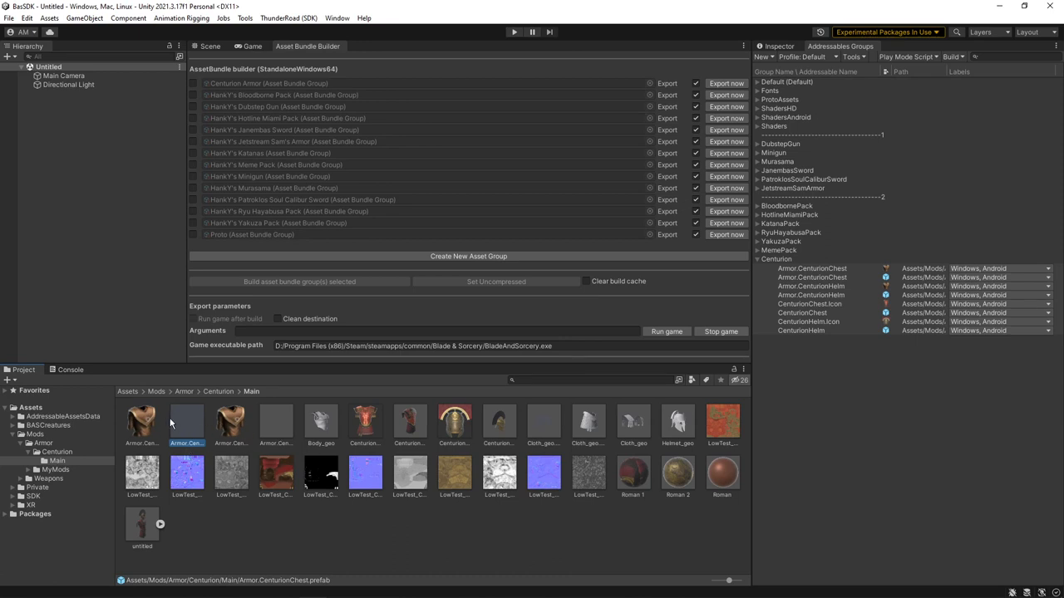
left_click(365, 424)
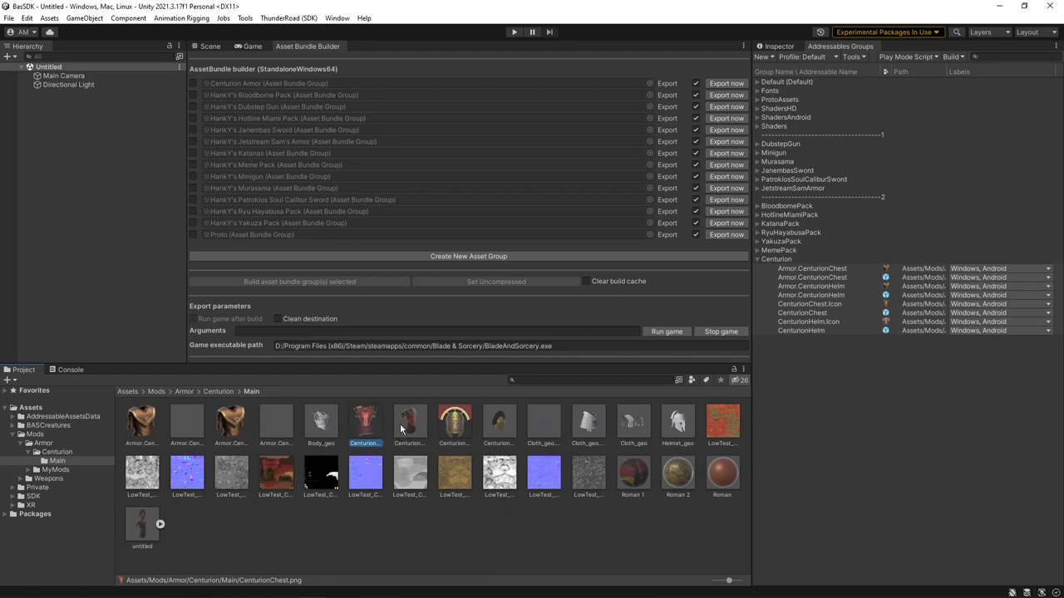
mouse_move(408, 426)
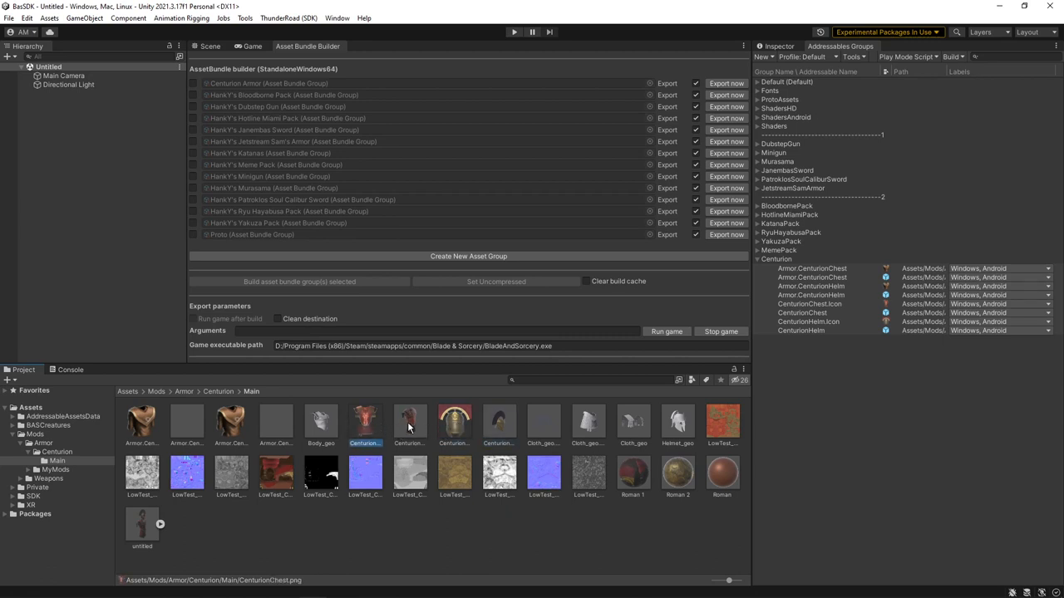
left_click(499, 423)
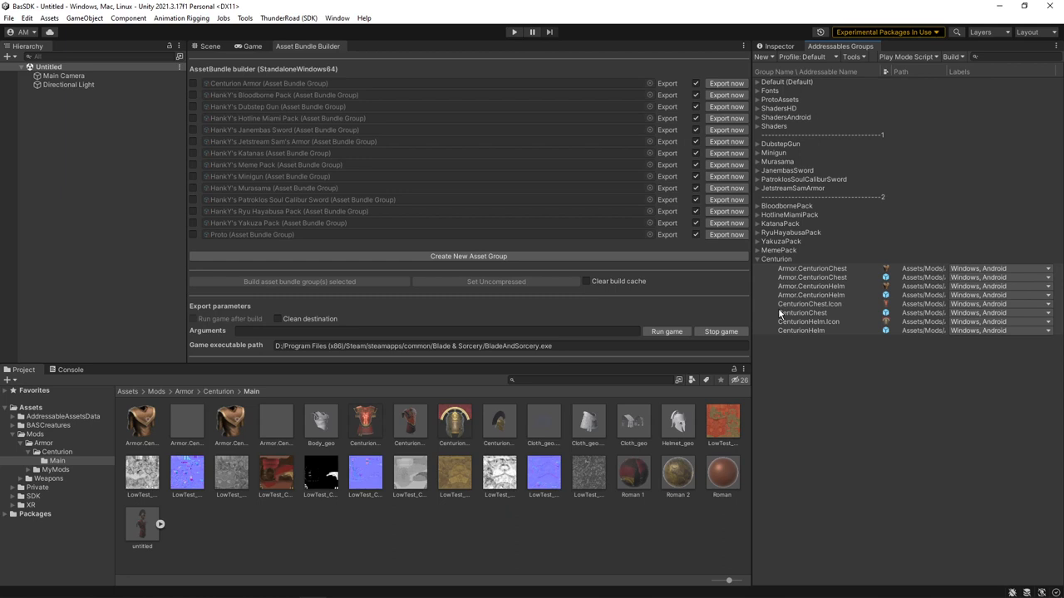
left_click(811, 267)
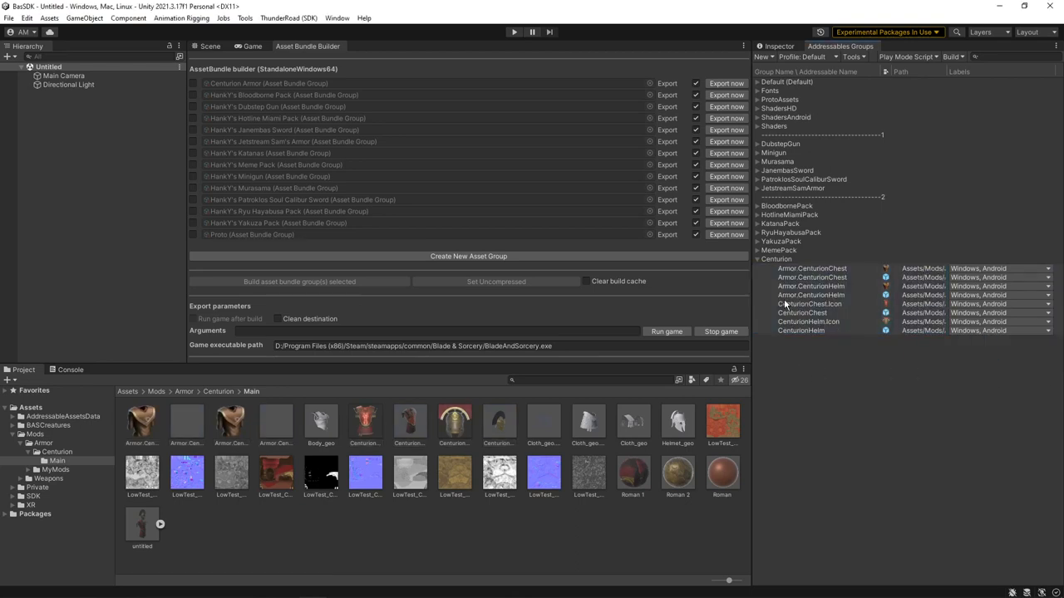
mouse_move(399, 406)
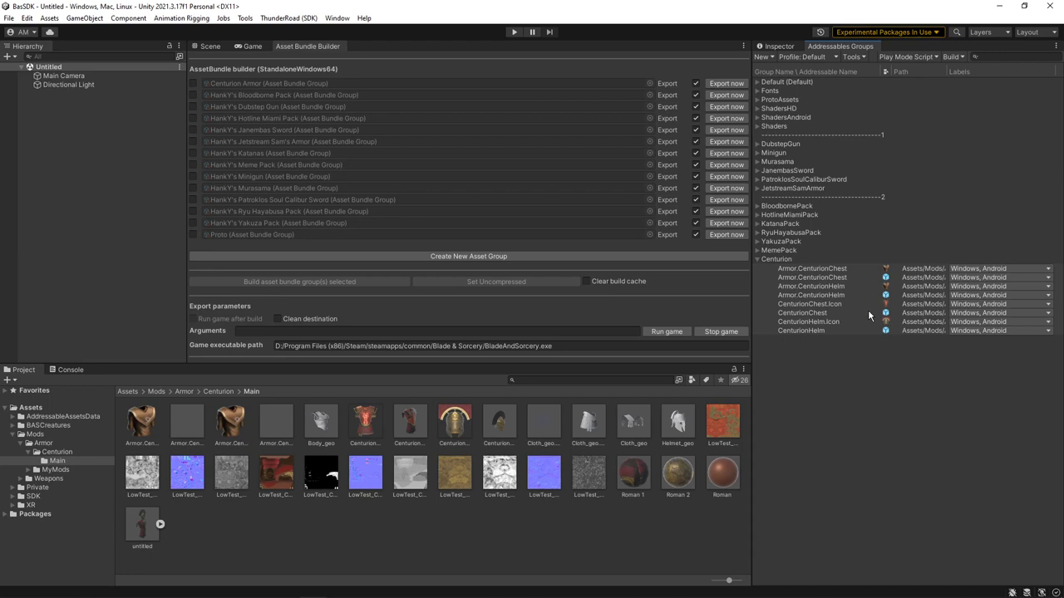
mouse_move(804, 325)
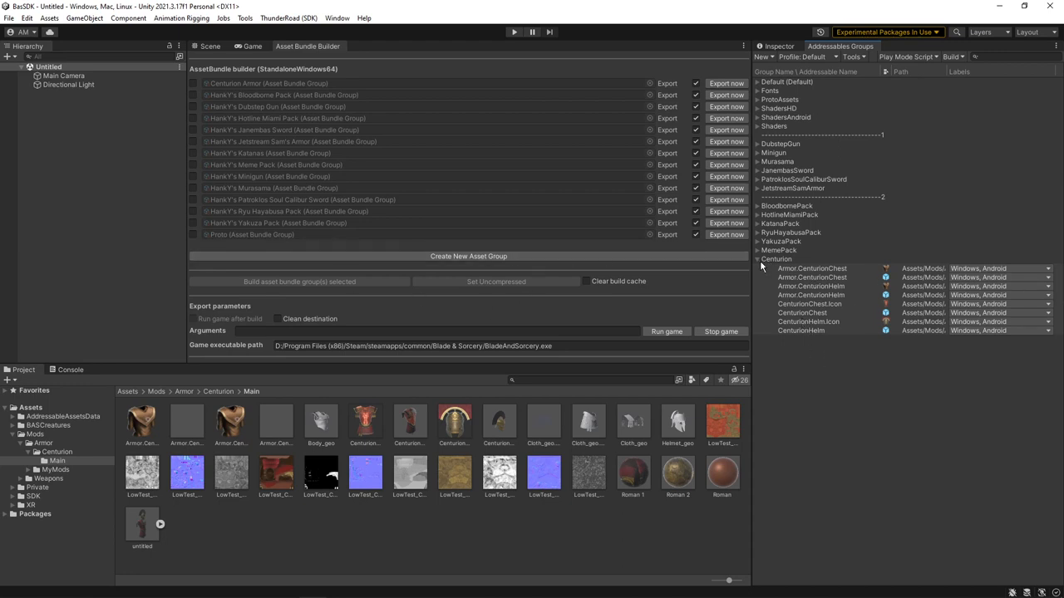
- Set the Centurion addressables group as the default group
right_click(776, 259)
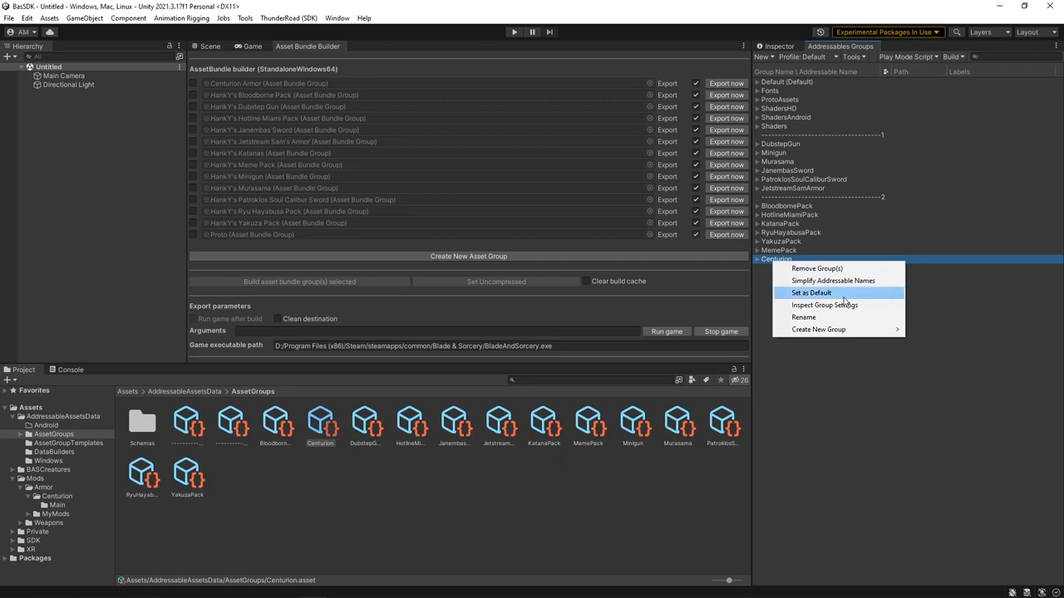
left_click(810, 292)
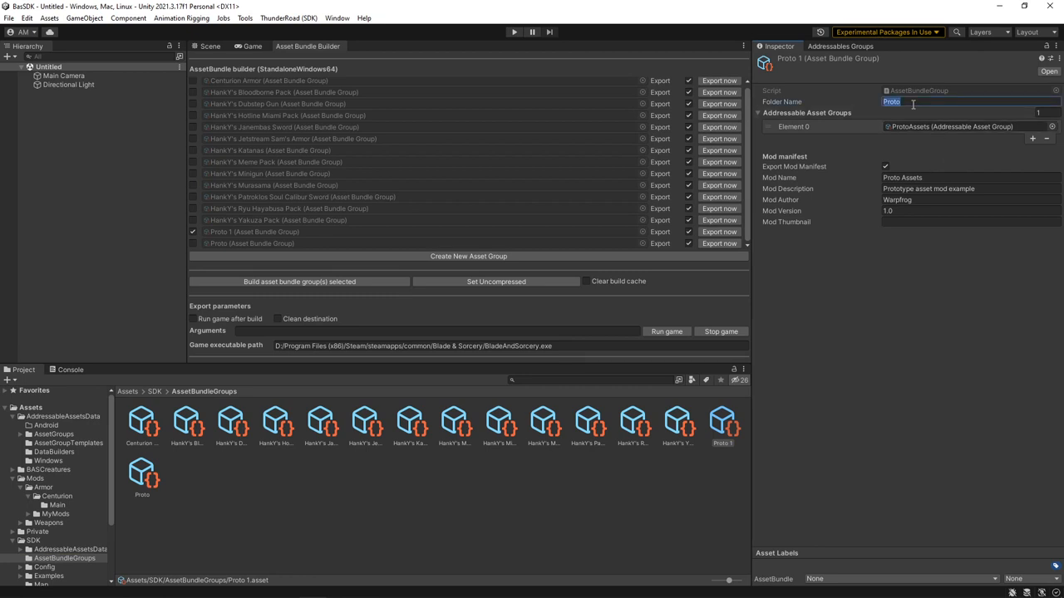
- Name the Proto 1 bundle group Centurion Armor, point Element 0 at Centurion, and set author HankY
type("Centur")
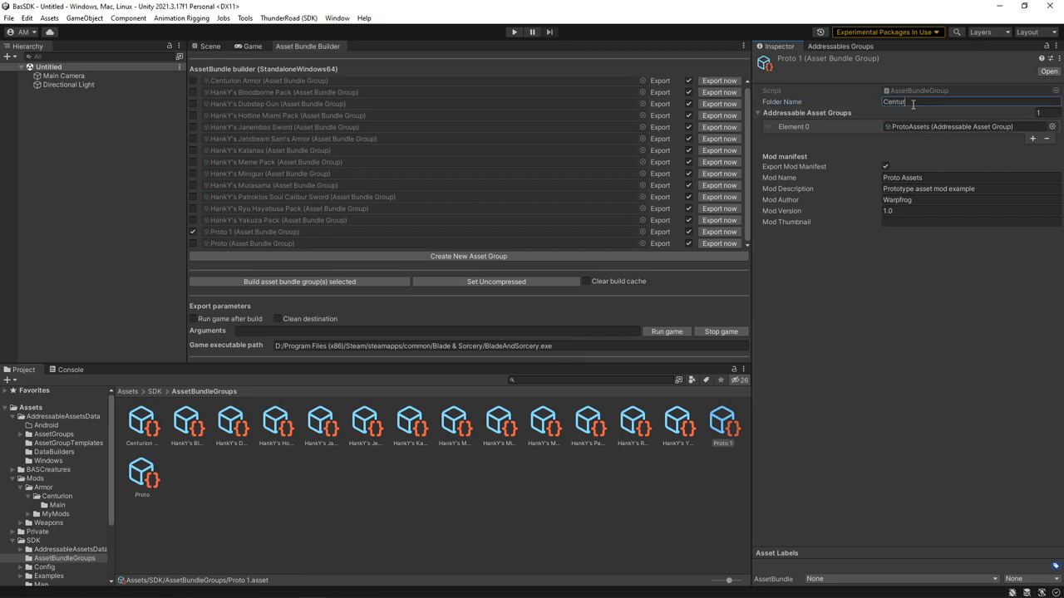
type("Centurion Armor")
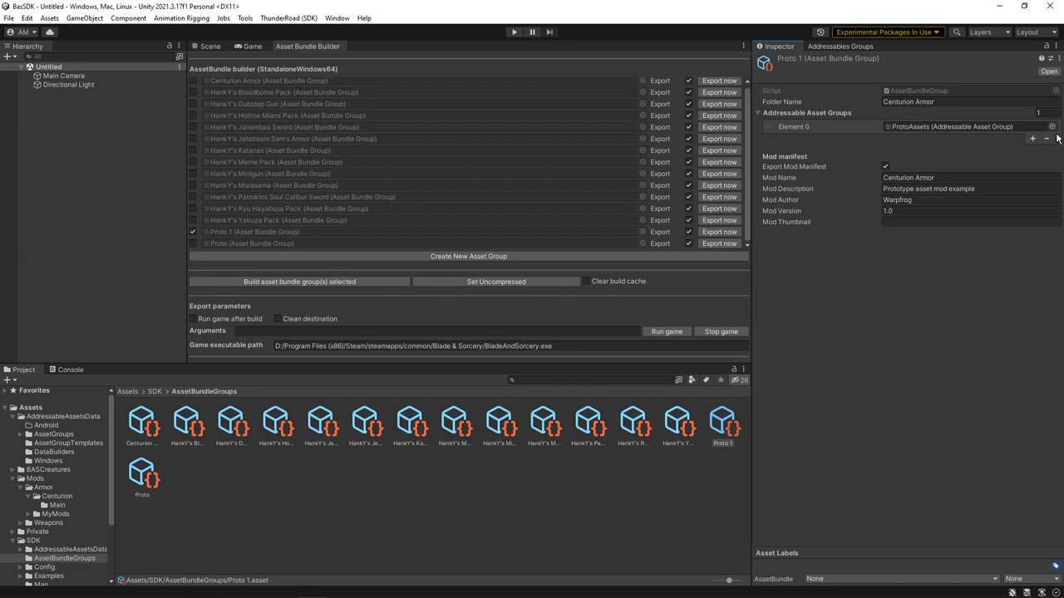
left_click(1052, 126)
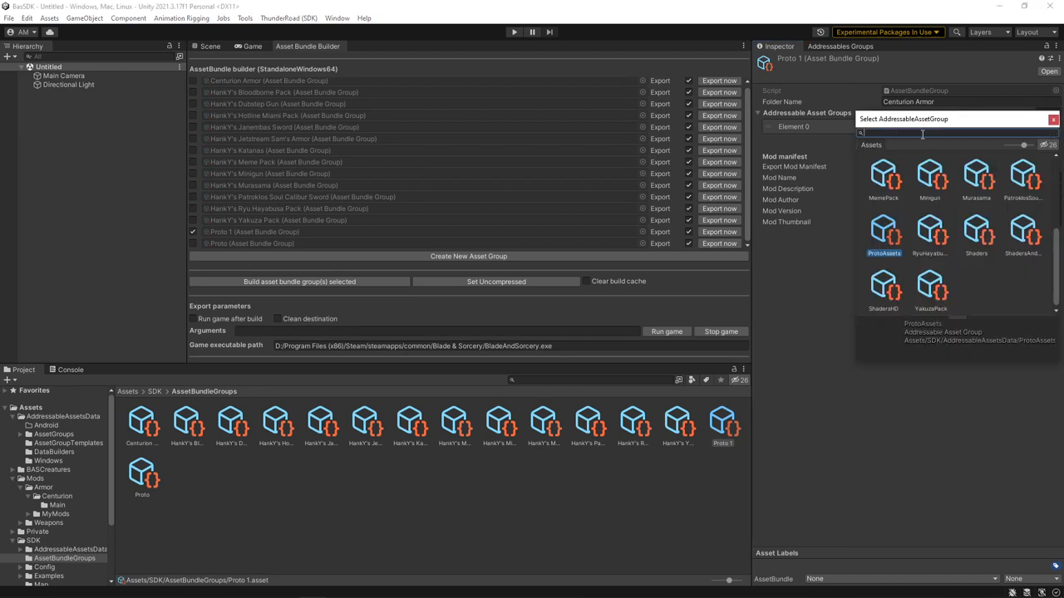
type("Centurion")
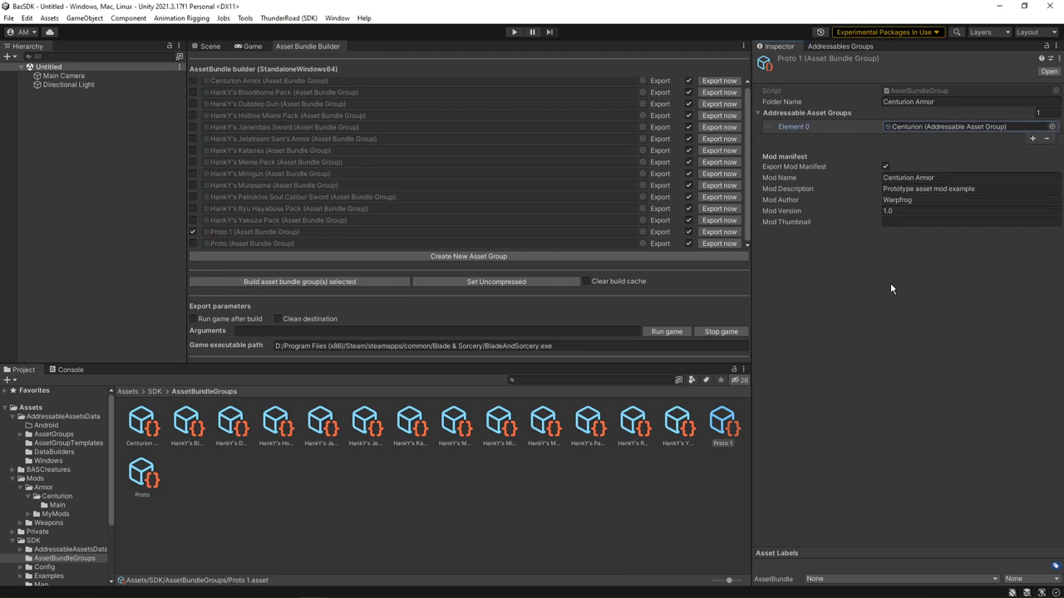
double_click(897, 199)
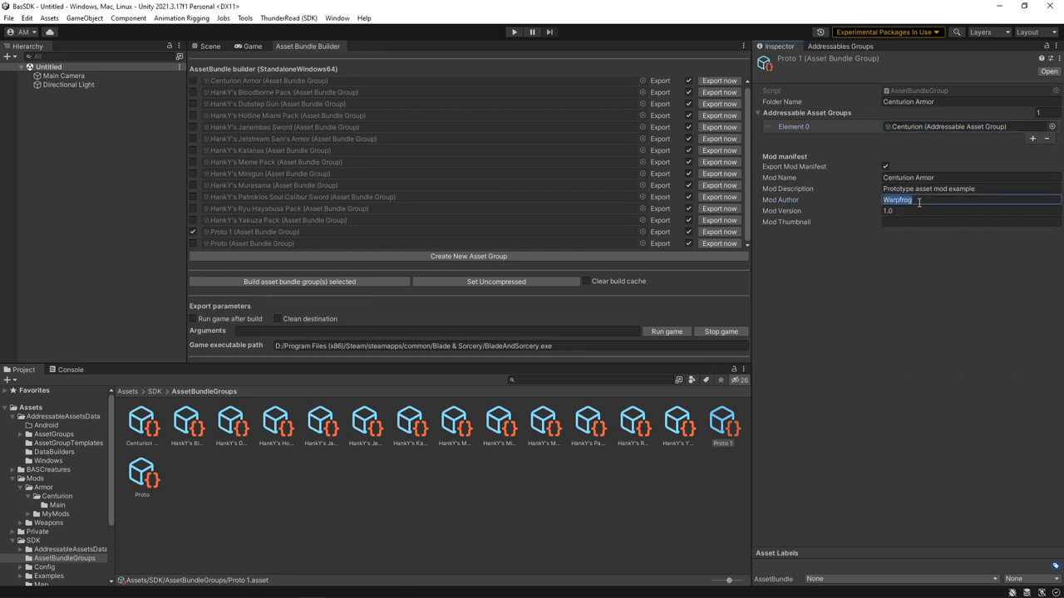
type("HankY")
left_click(970, 189)
type("Centurion Armor")
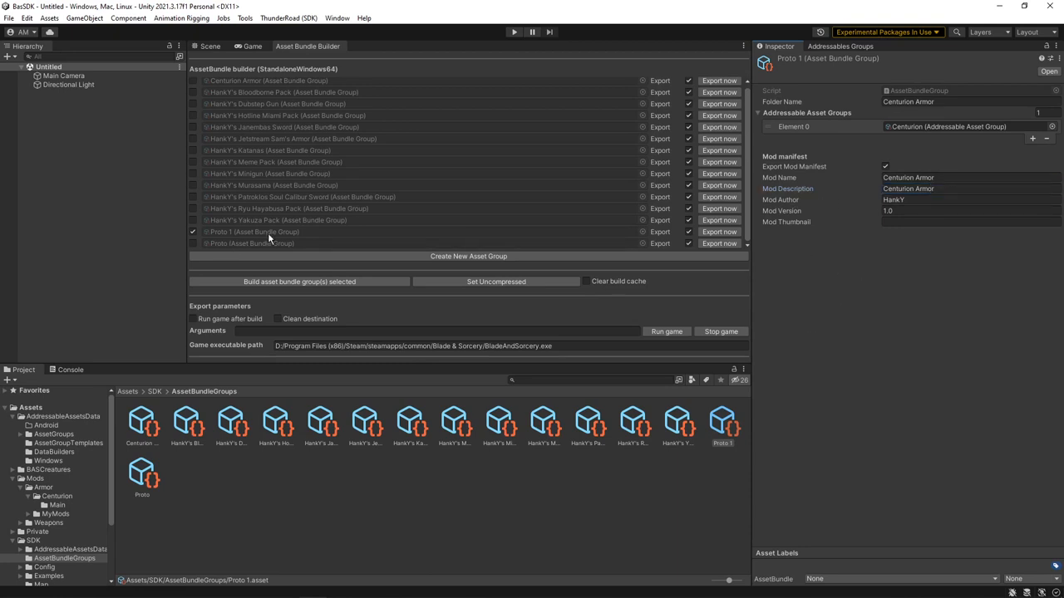
- Rename the Proto 1 bundle group asset to CenturionArmor in the Project window
right_click(723, 427)
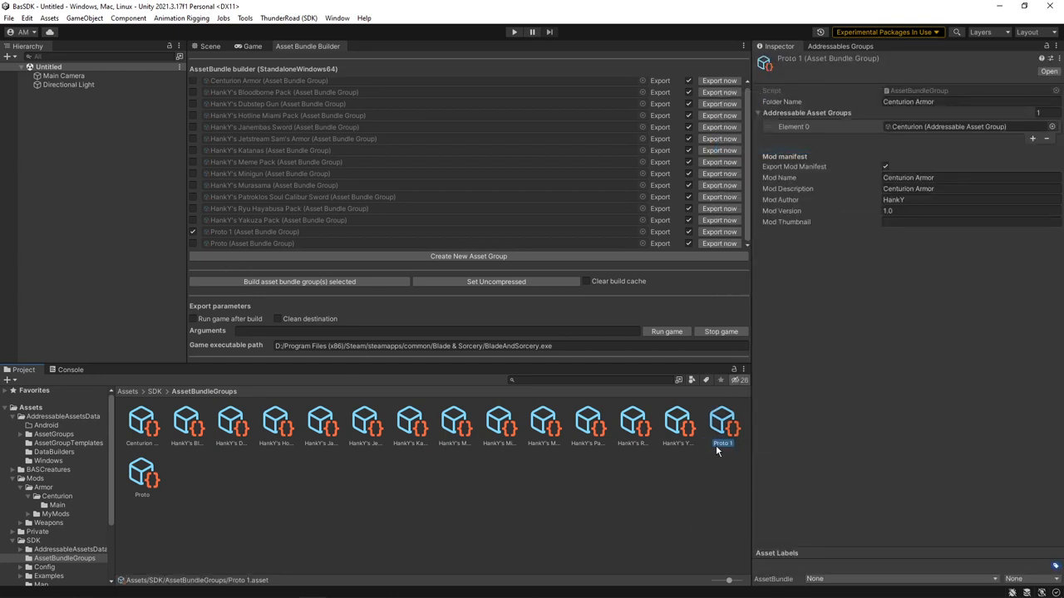
double_click(721, 443)
type("CenturionArmor")
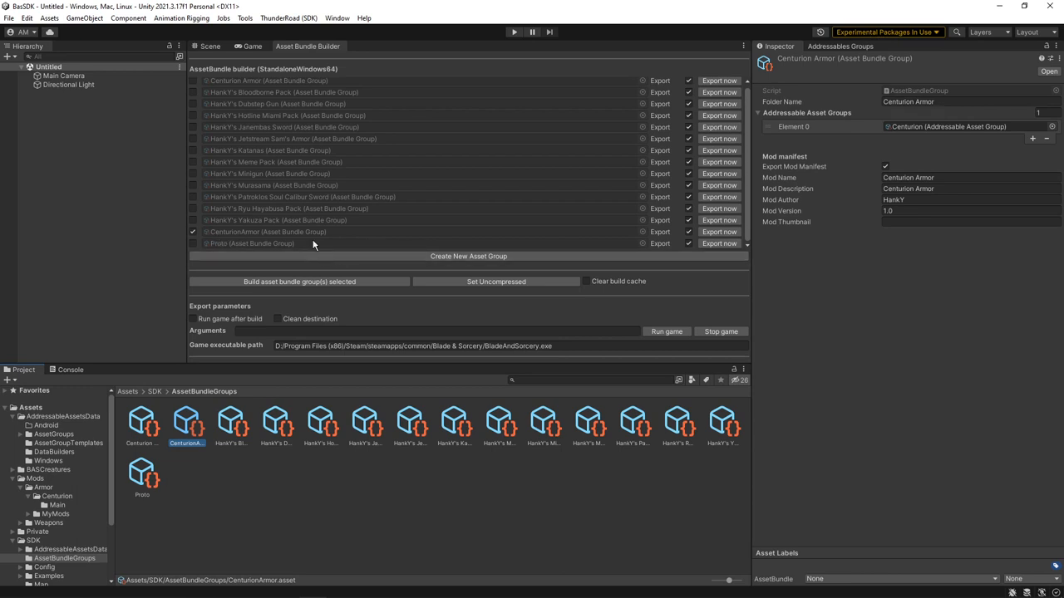
mouse_move(311, 244)
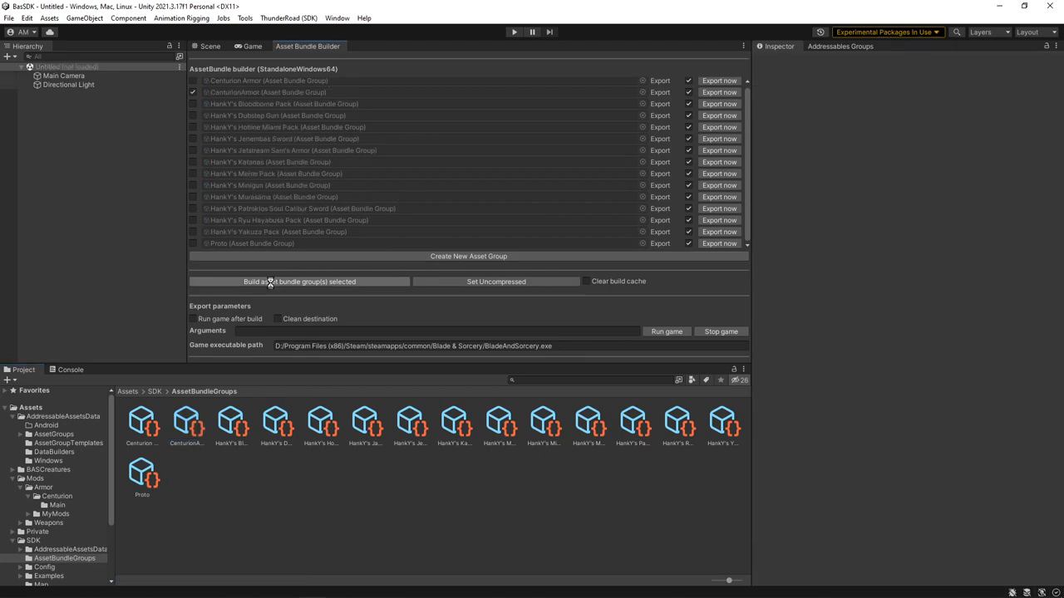
- Build the Centurion Armor bundle and locate its folder in the game's StreamingAssets Mods directory
left_click(299, 281)
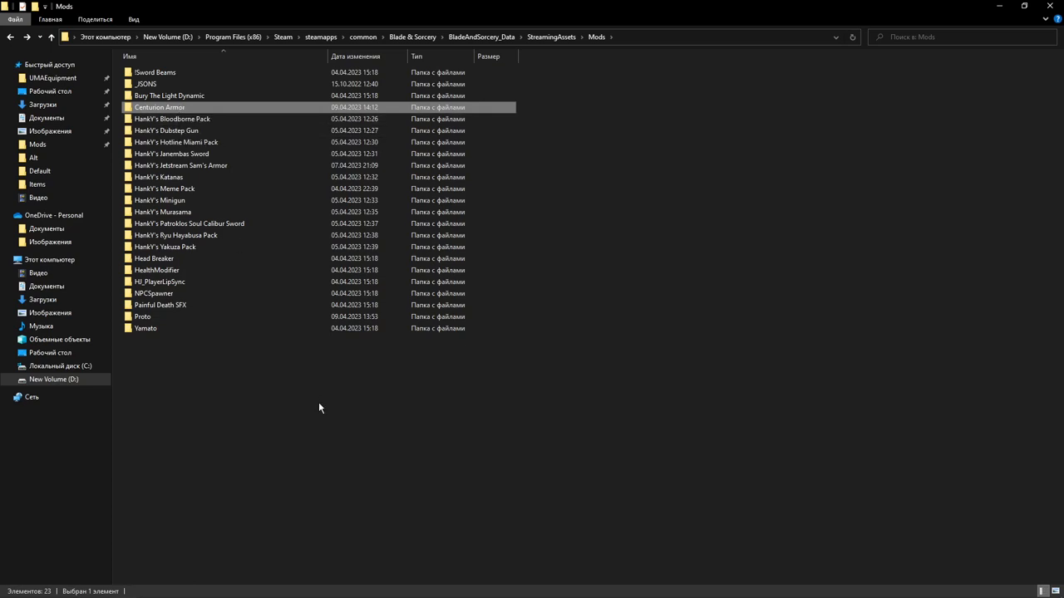
left_click(318, 408)
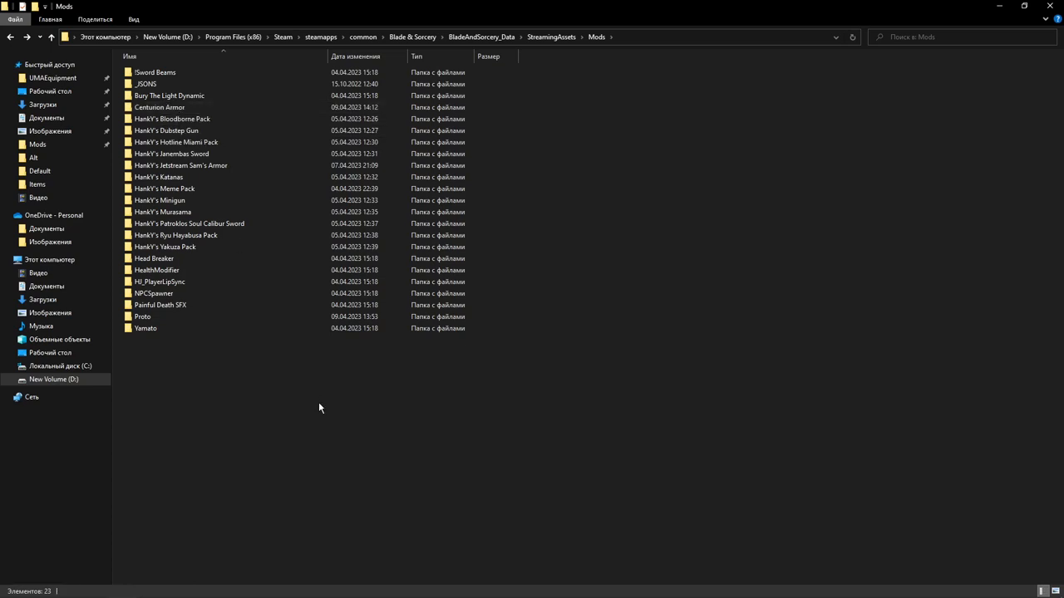
mouse_move(463, 398)
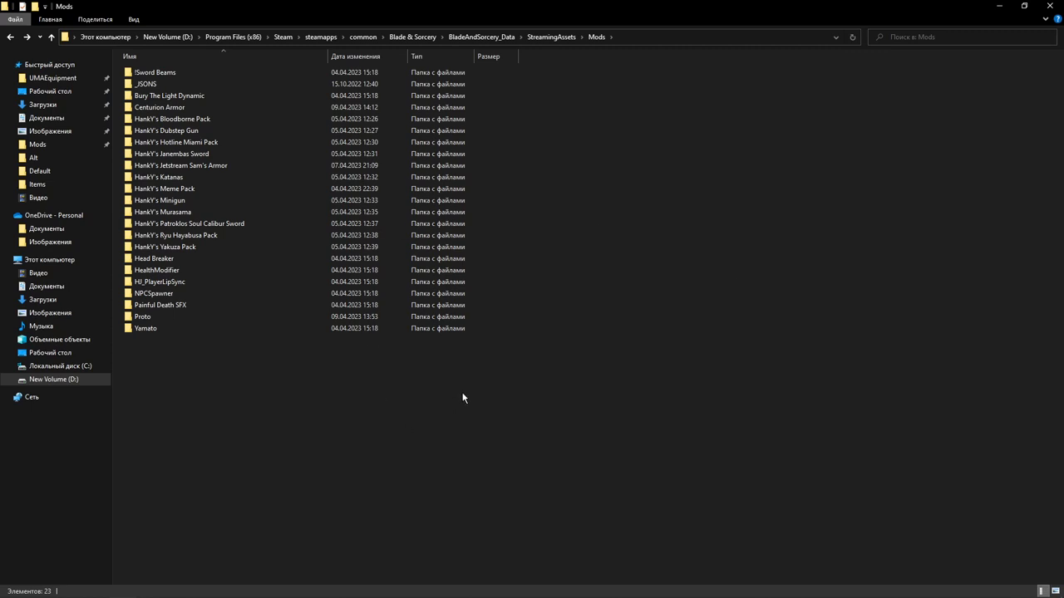
left_click(181, 165)
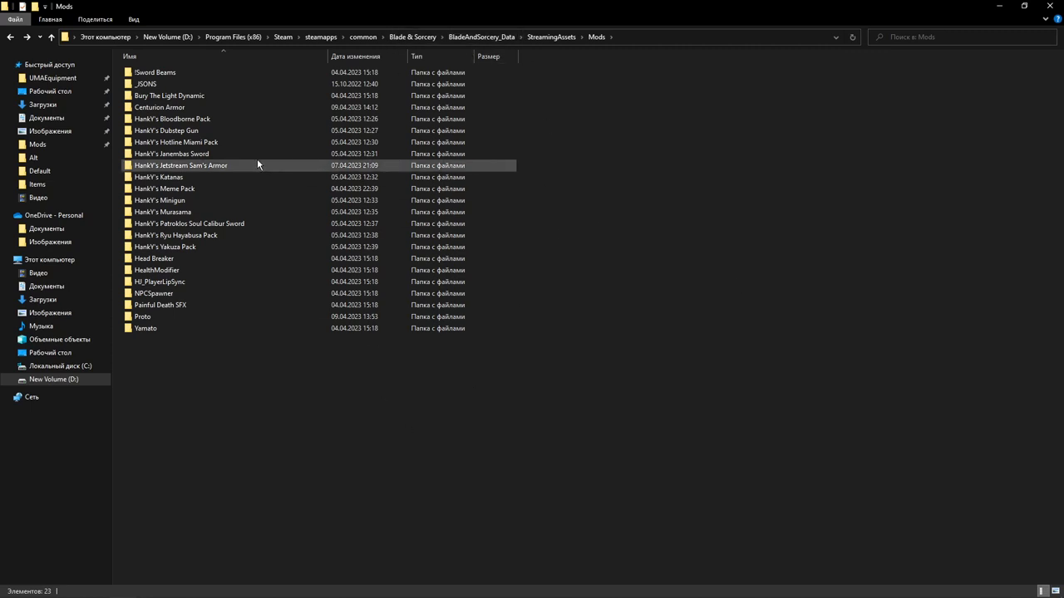
left_click(158, 106)
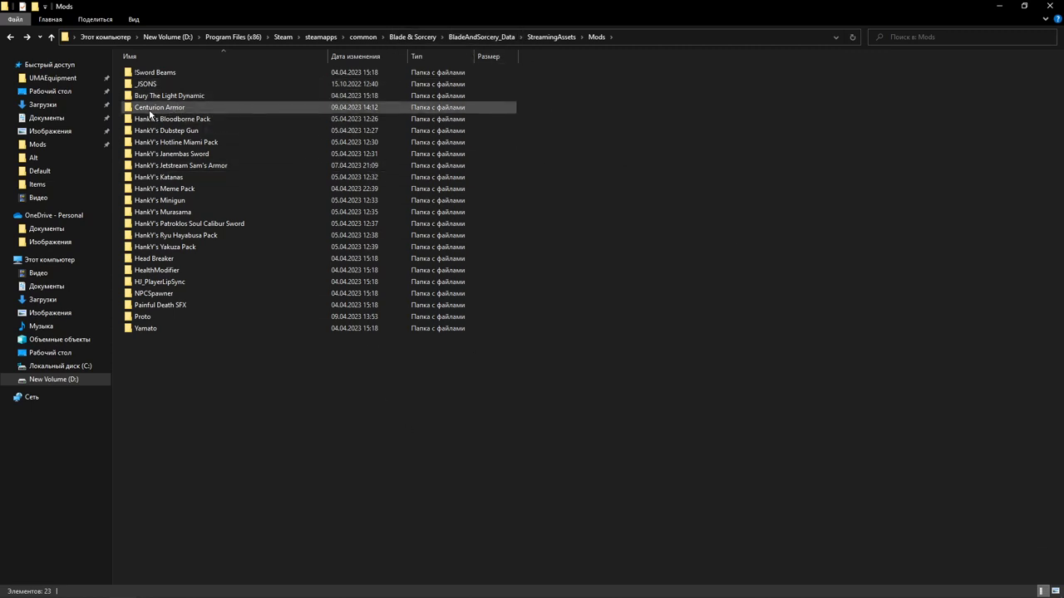
left_click(159, 107)
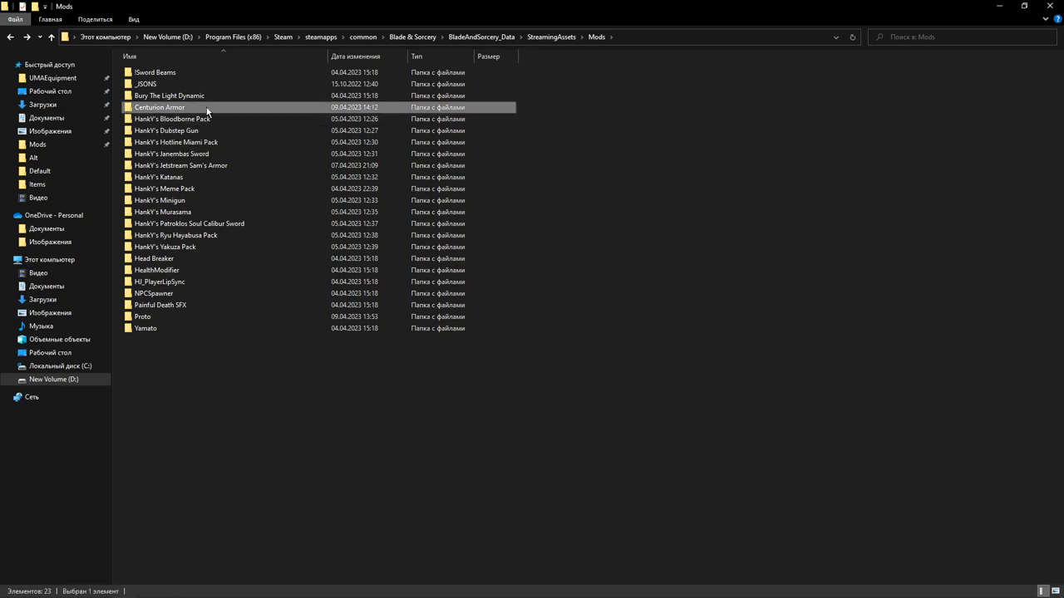
- Rename the ApparelProtoHelmet item JSON in Centurion Armor to Item_Wardrobe_CenturionChest.json
double_click(160, 106)
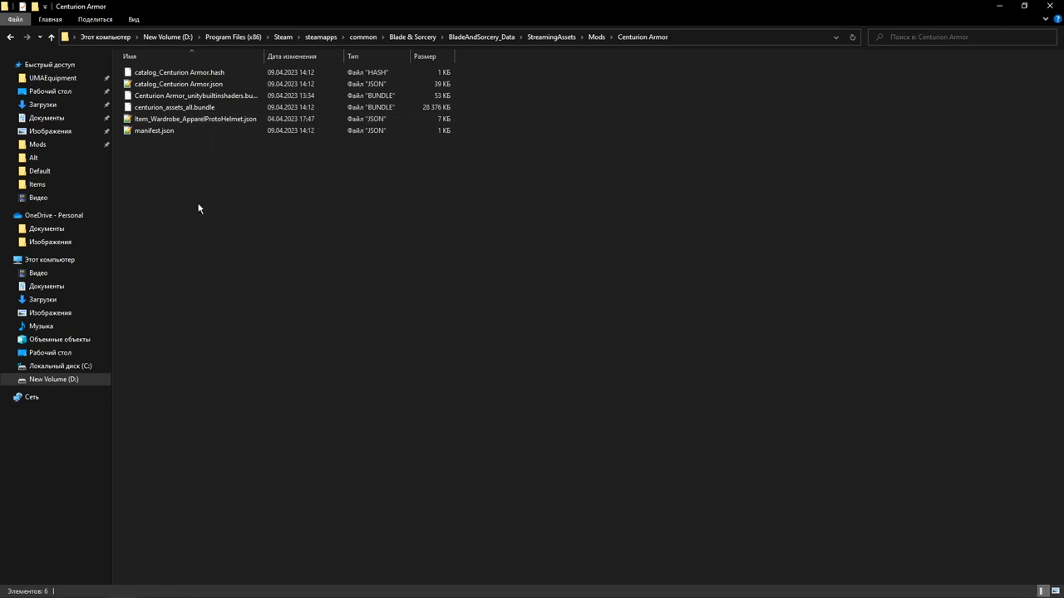
mouse_move(247, 171)
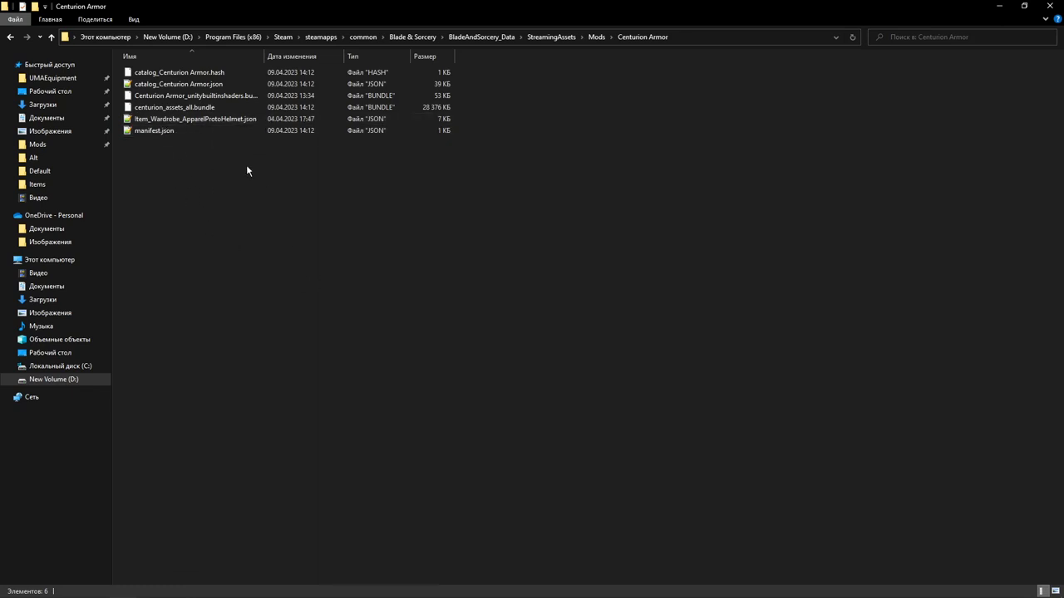
mouse_move(349, 150)
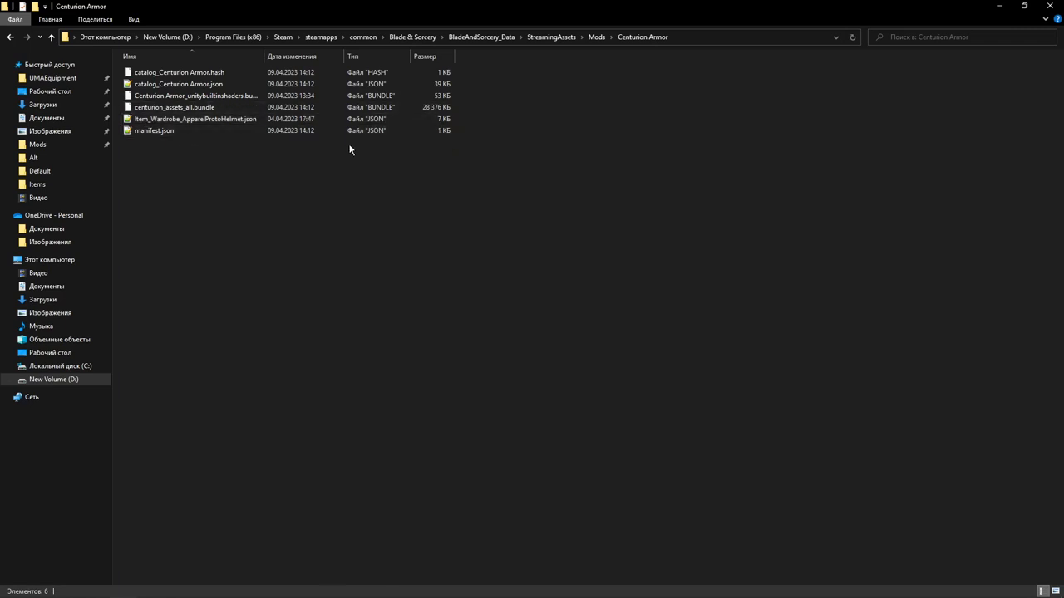
left_click(154, 130)
type("Centurion")
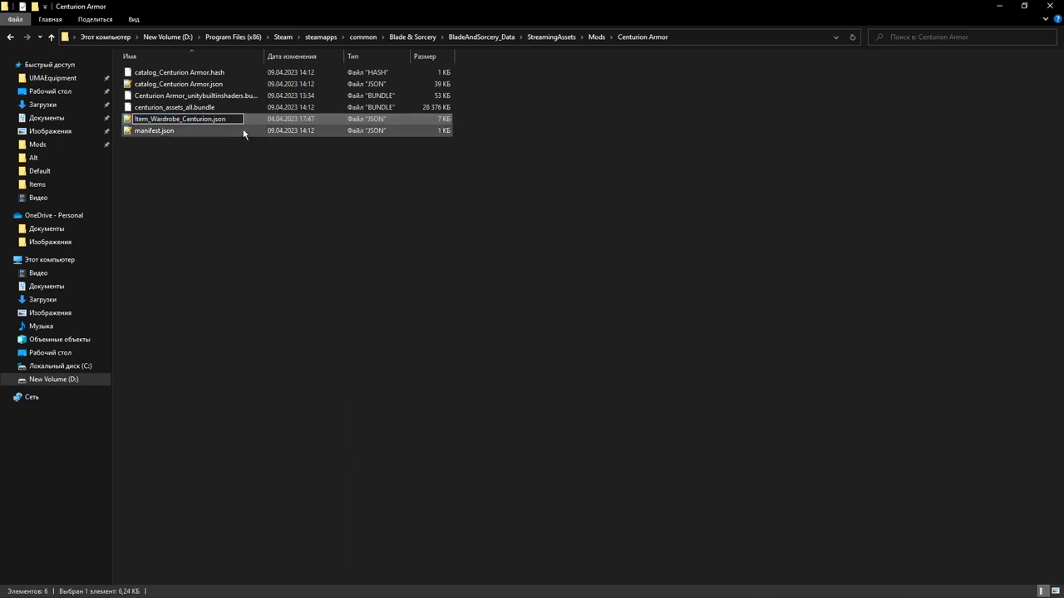
left_click(51, 36)
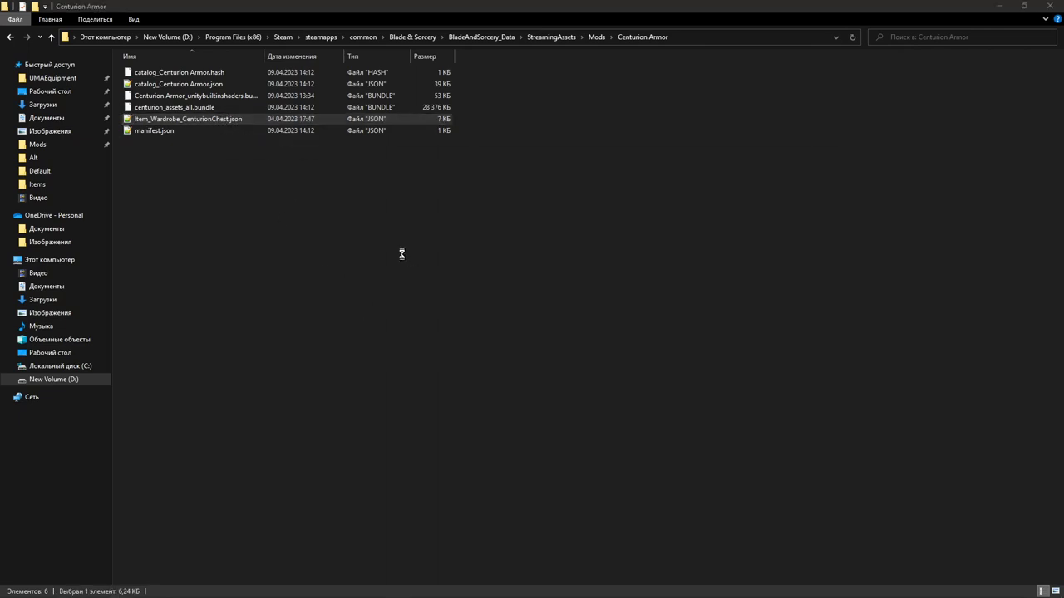
- Replace ApparelProtoHelmet ids and addresses with CenturionChest in the chest JSON, save, and copy it as the helm JSON
double_click(187, 119)
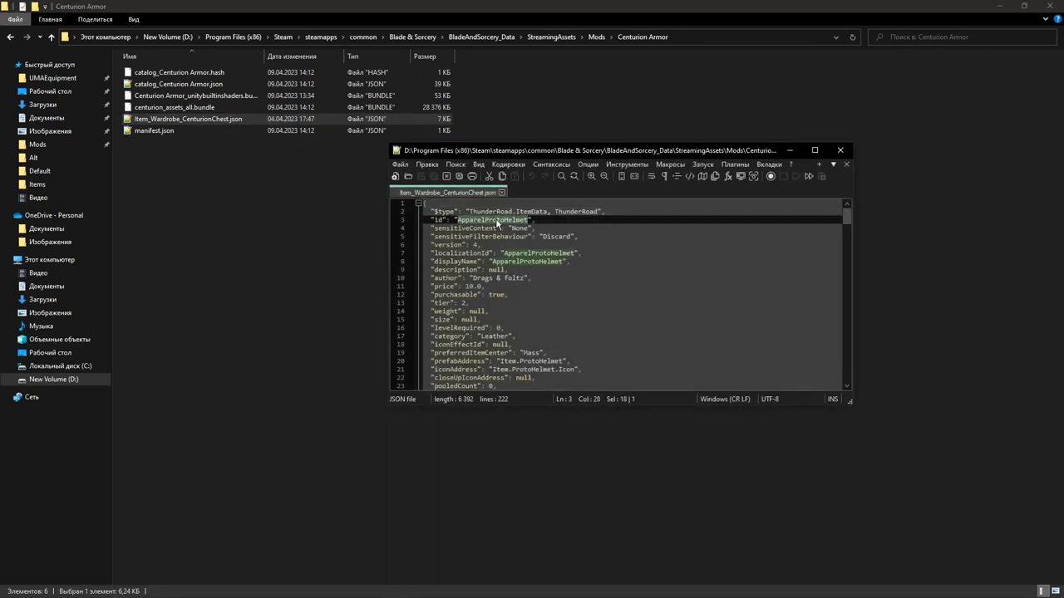
type("CenturionChest")
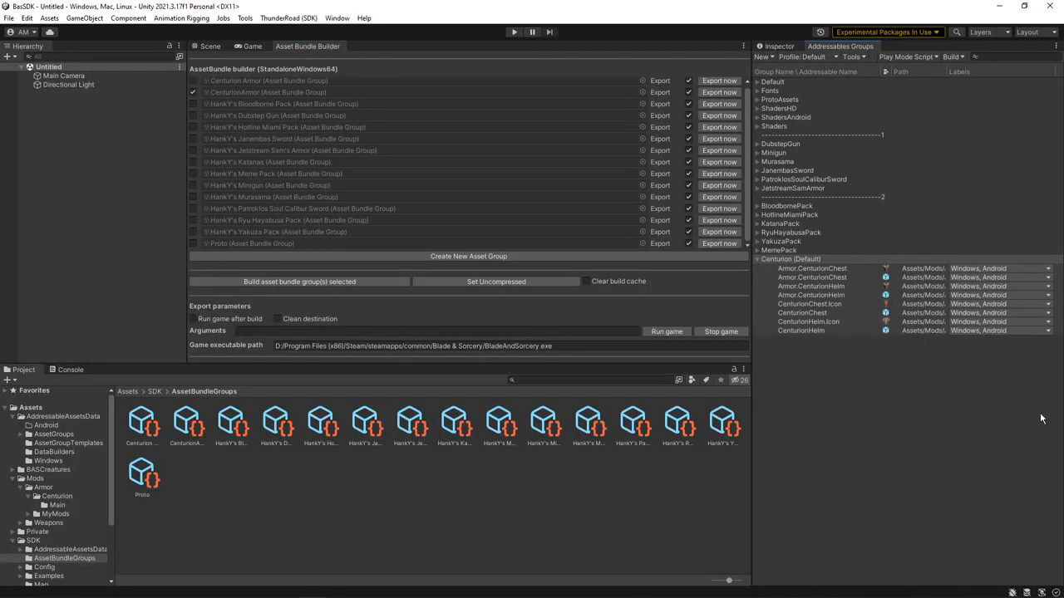
mouse_move(785, 297)
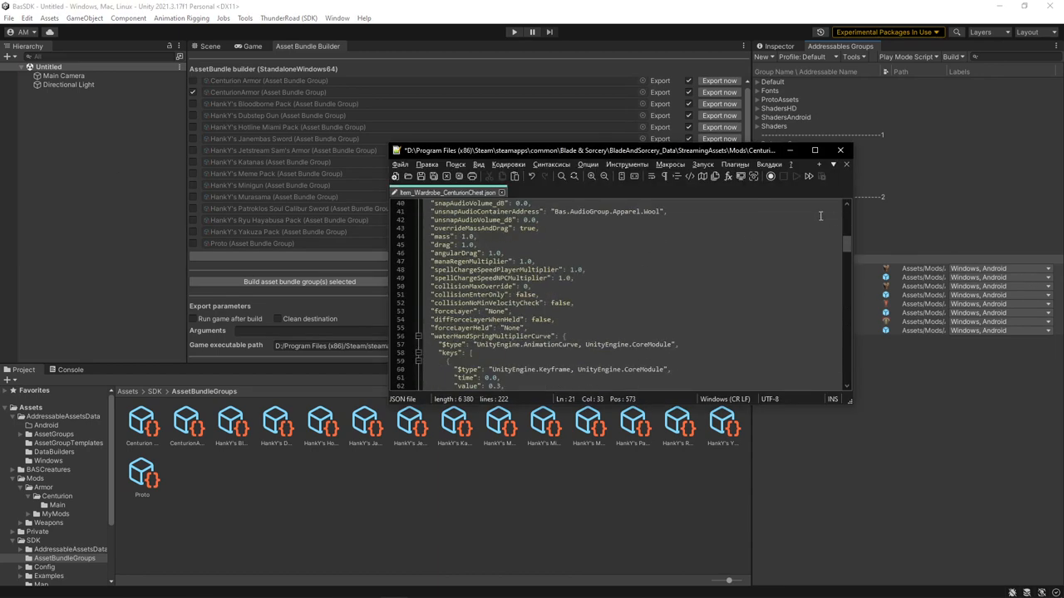
scroll("down", 3)
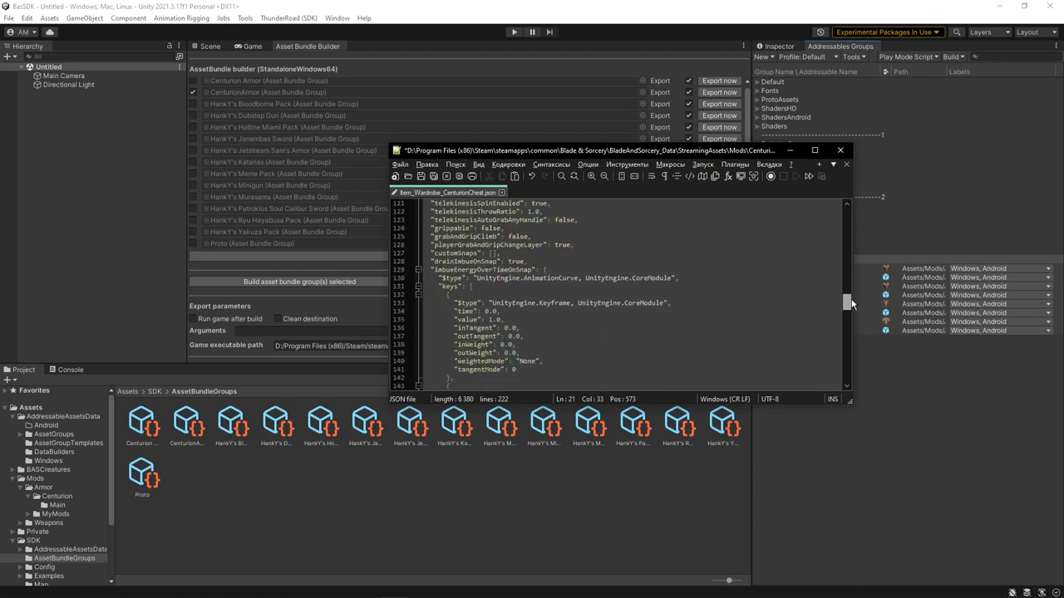
scroll("down", 3)
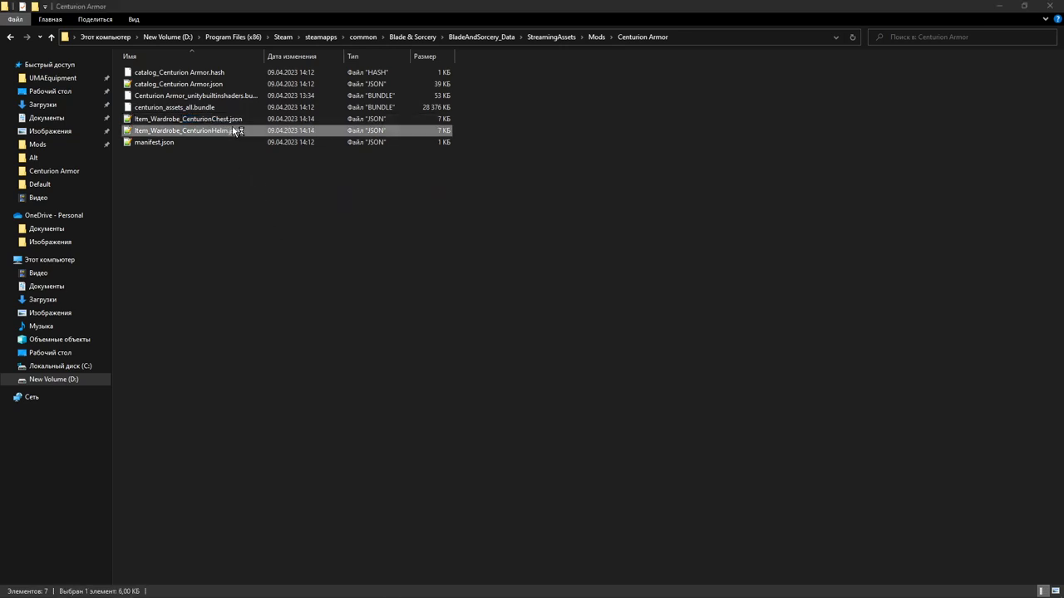
- Set the chest JSON displayName to Centurion Chest and category to Plate, then save
double_click(183, 131)
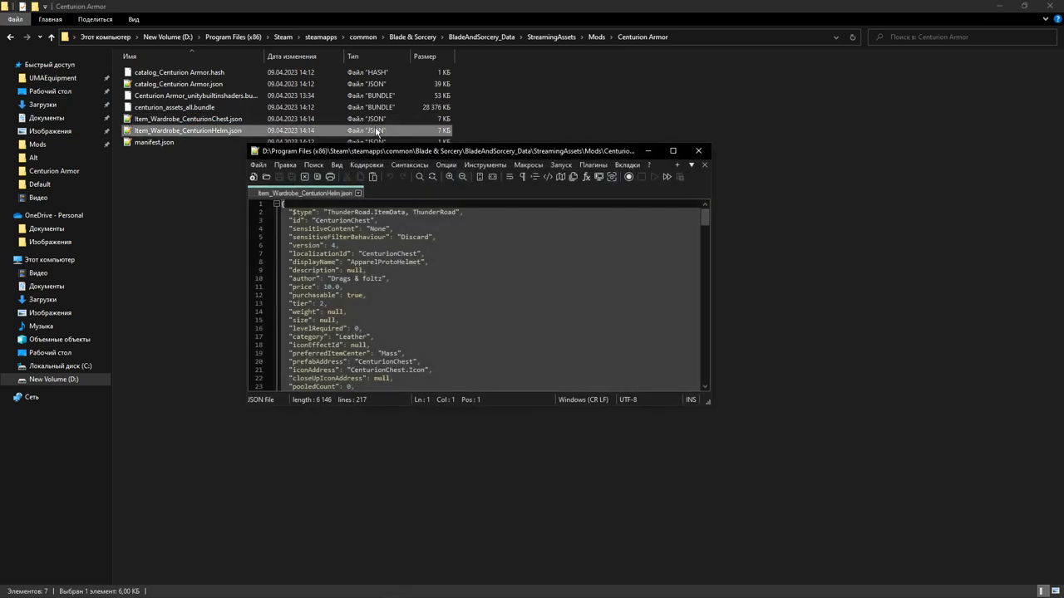
double_click(187, 119)
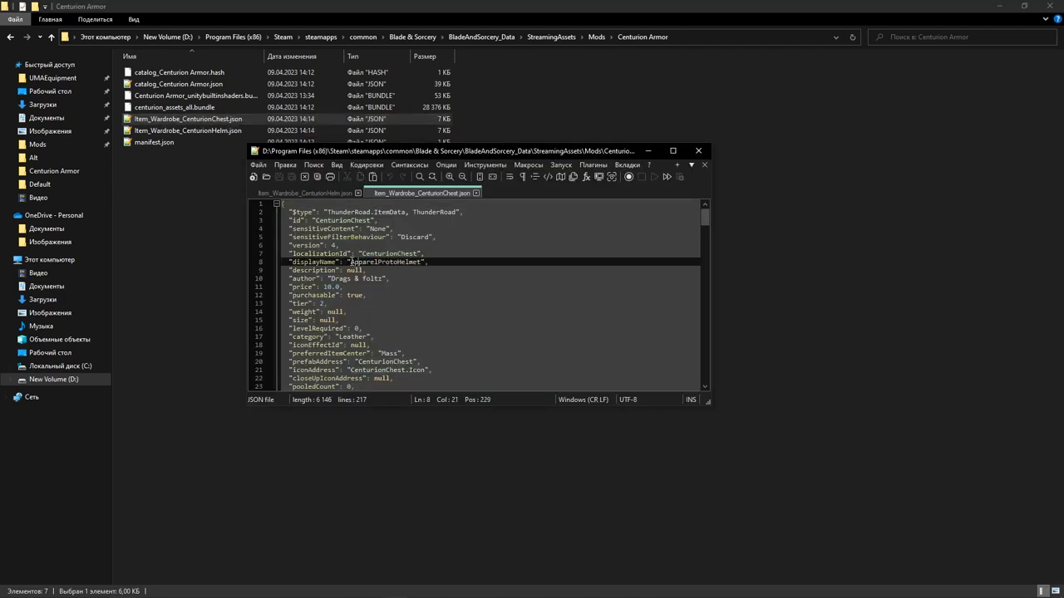
type("Centurion Chest")
left_click(491, 279)
type("HankY")
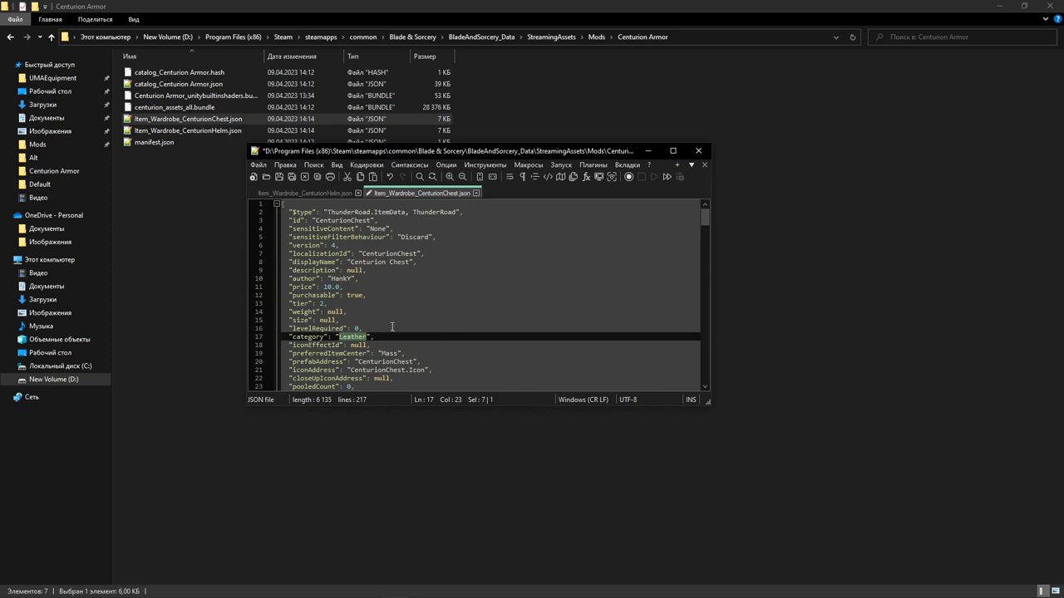
mouse_move(495, 270)
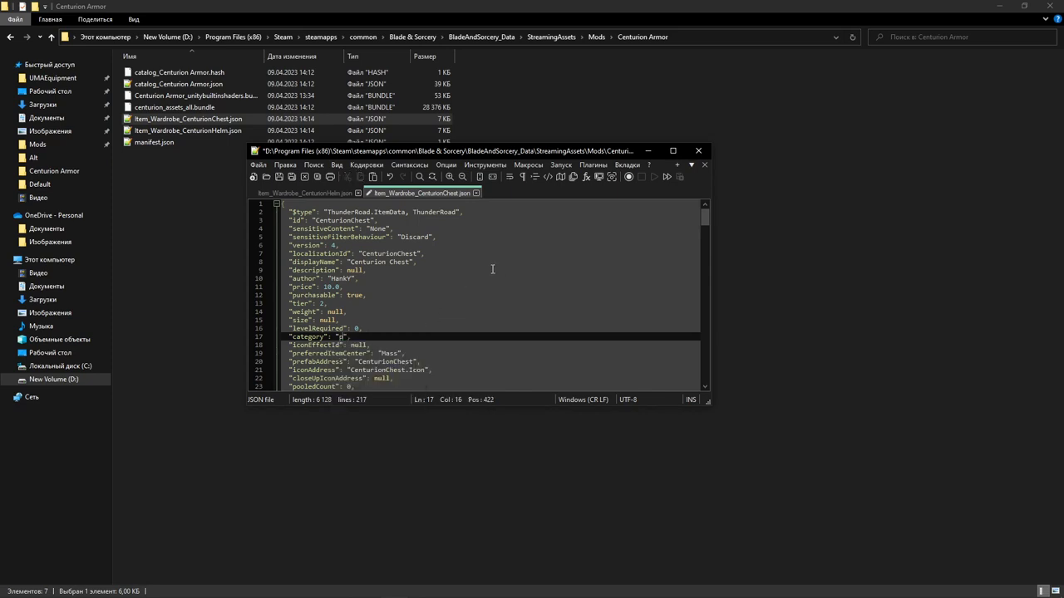
type("Plate")
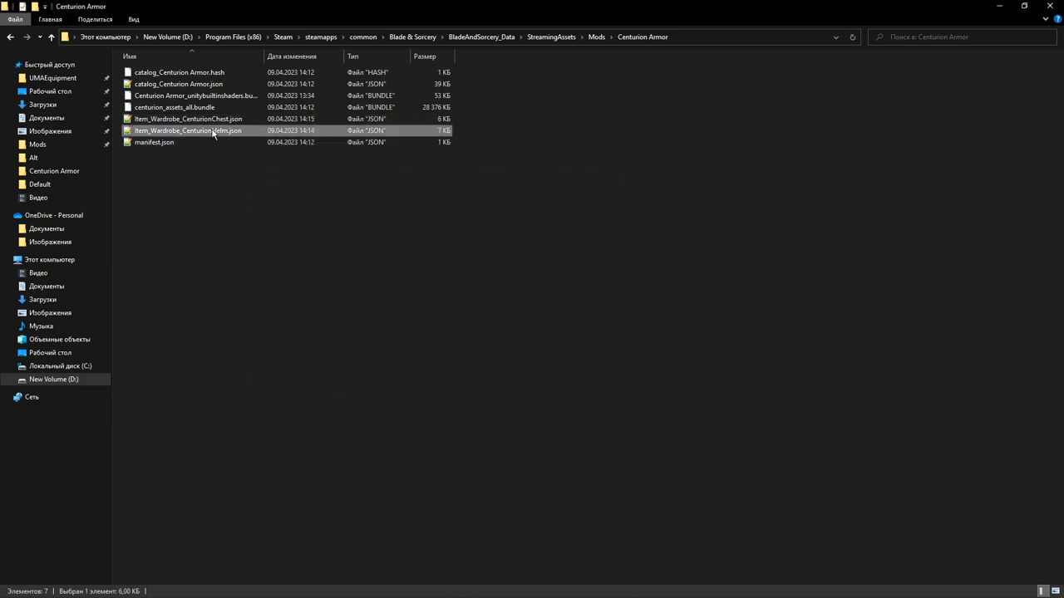
- Set the helm JSON to CenturionHelm ids, display name Centurion Helm and Armor.CenturionHelm wardrobe address
double_click(187, 130)
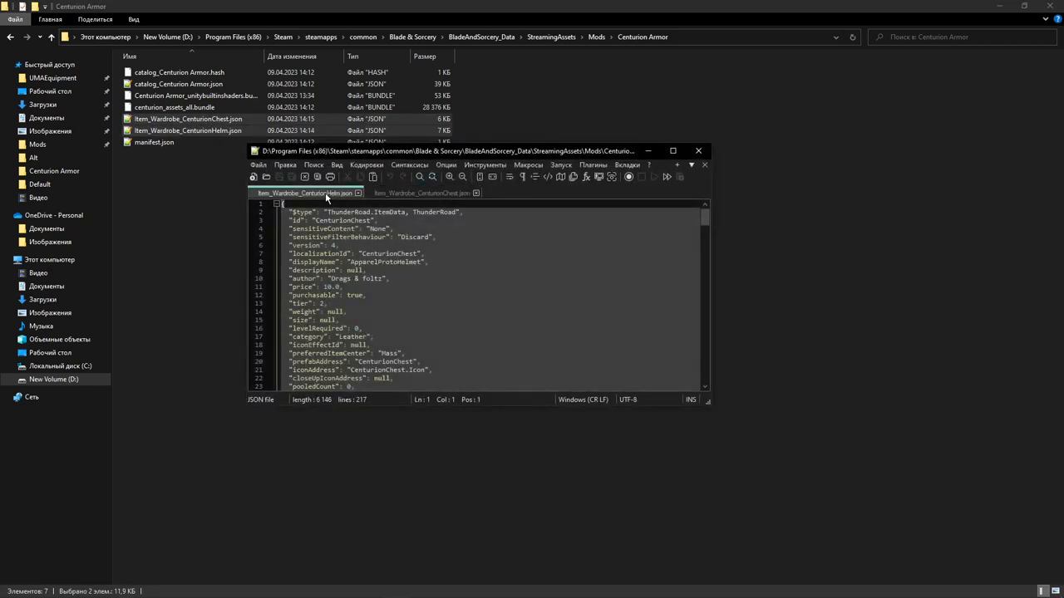
left_click(424, 193)
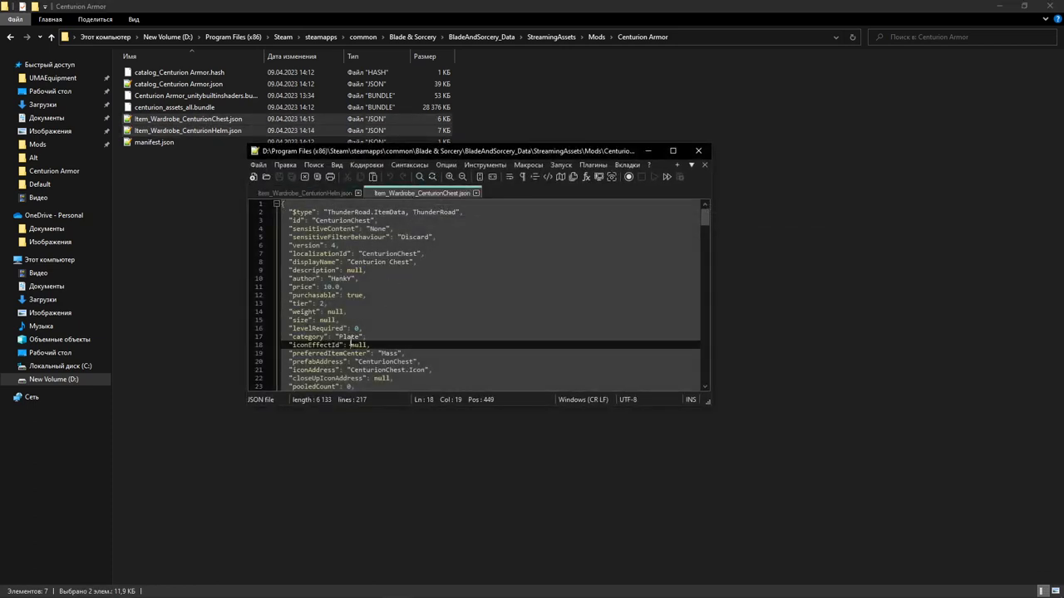
double_click(349, 336)
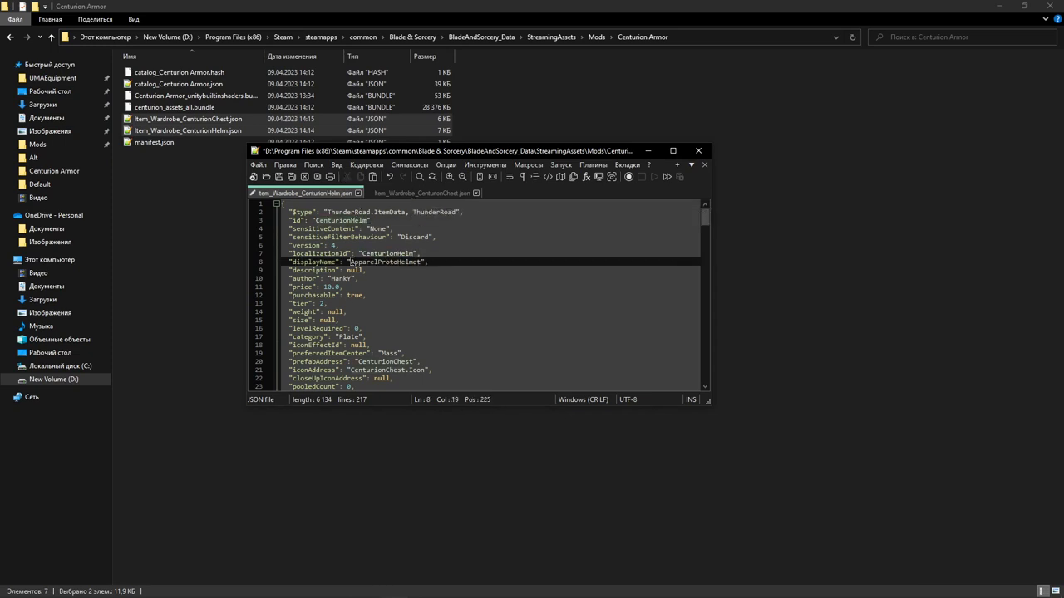
type("Centurion Helm")
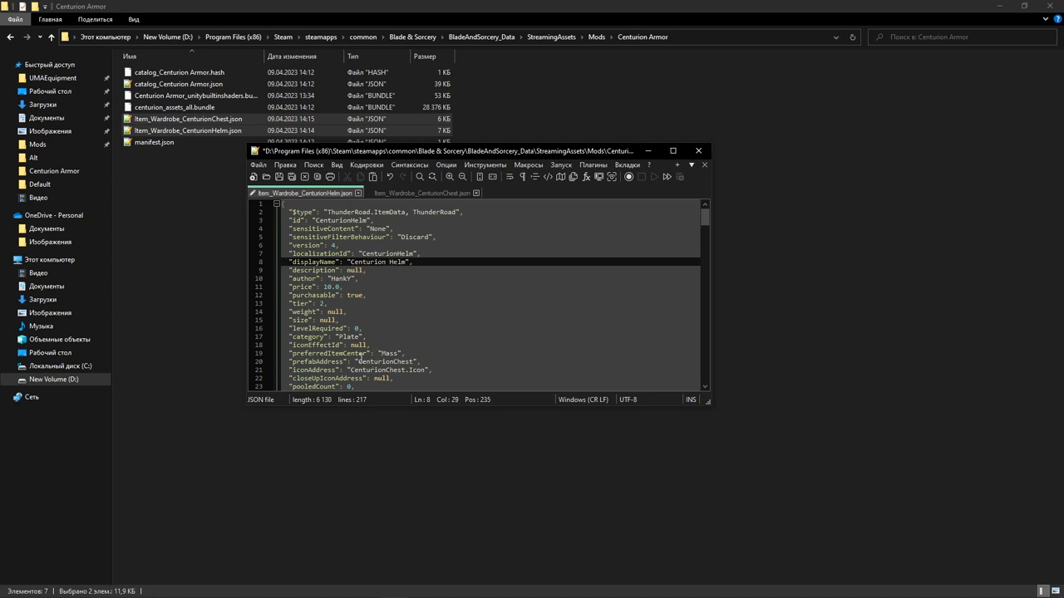
scroll("down", 3)
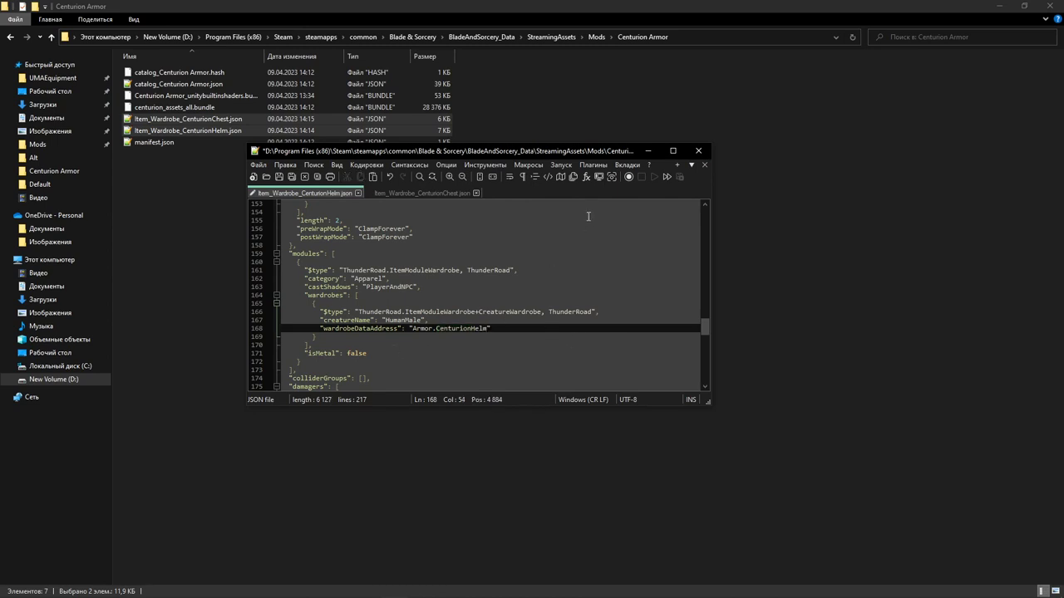
mouse_move(611, 278)
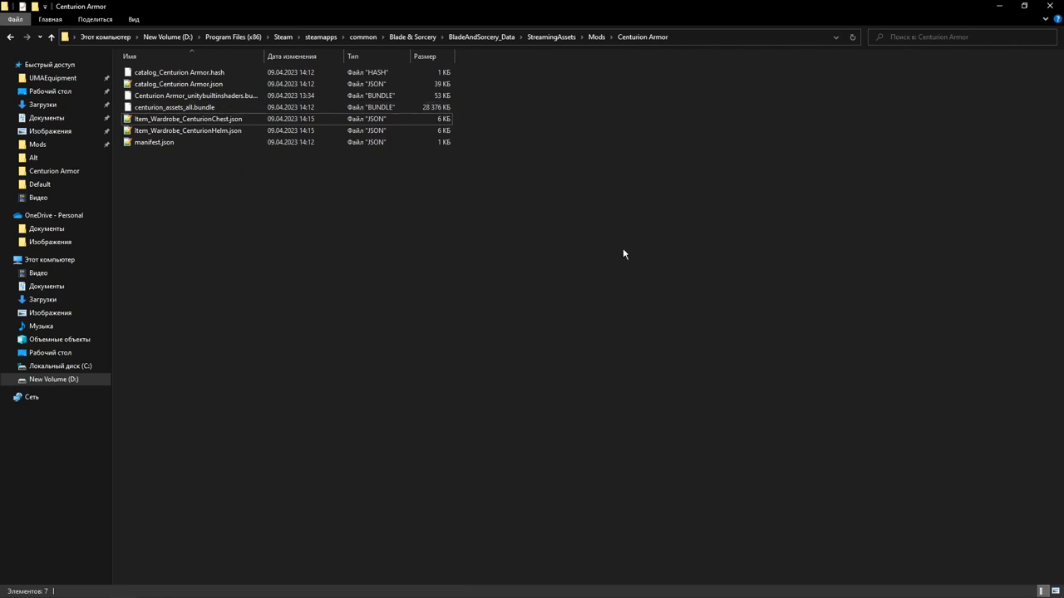
mouse_move(410, 184)
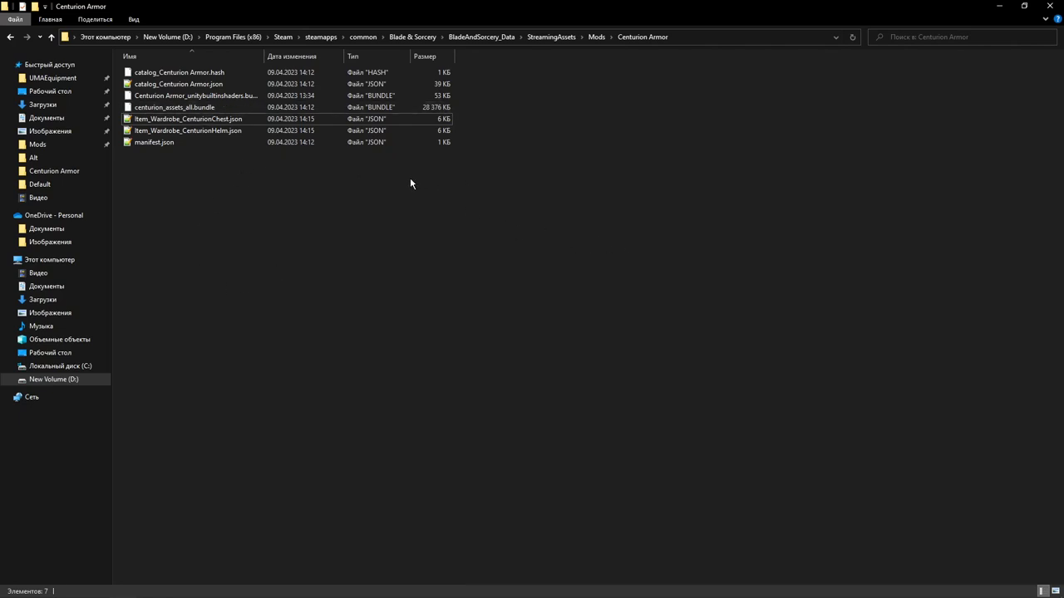
mouse_move(374, 230)
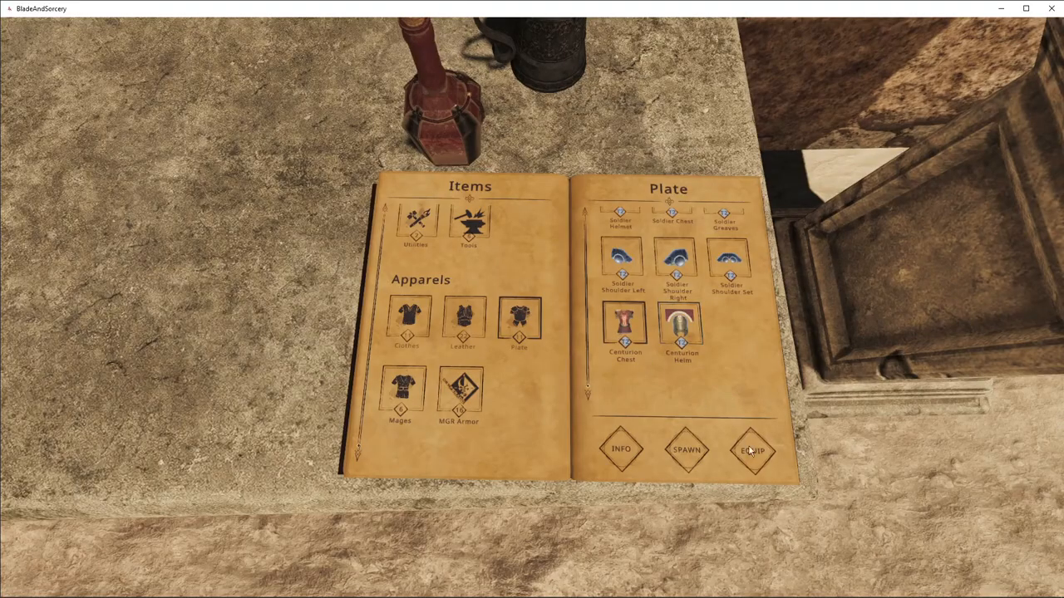
- Equip the Centurion Chest and Centurion Helm from the Plate apparels on the character
left_click(752, 448)
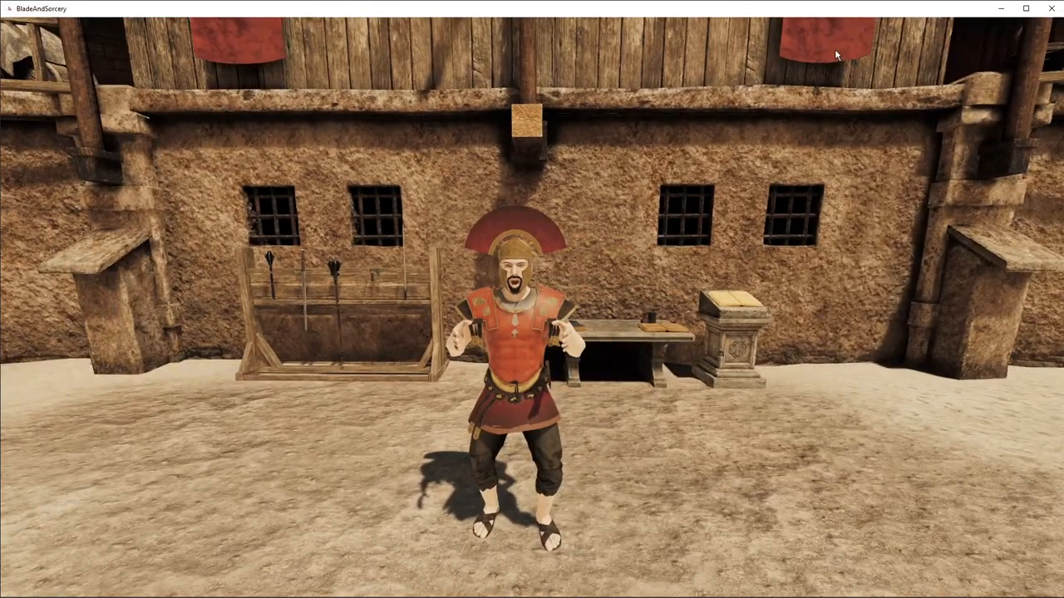
mouse_move(615, 114)
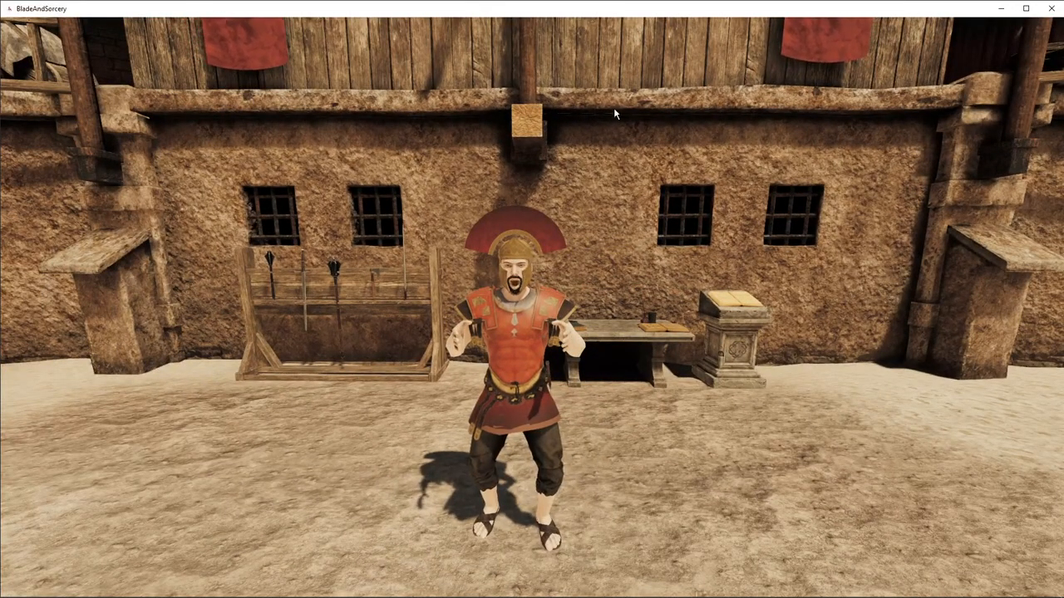